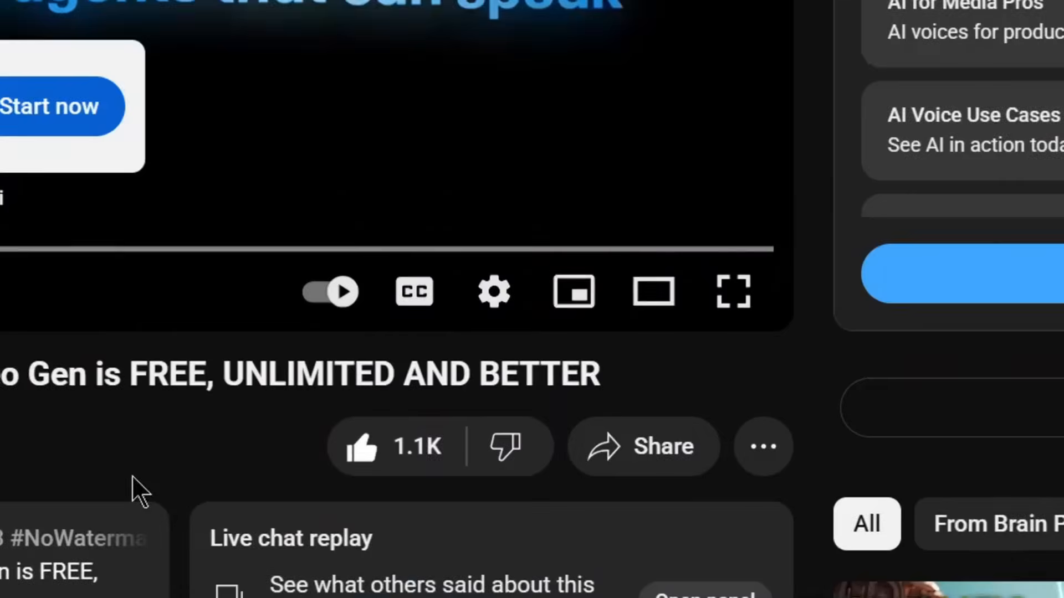
Scroll down the homepage, choose Chat Now and sign in with Google.
scroll("down", 3)
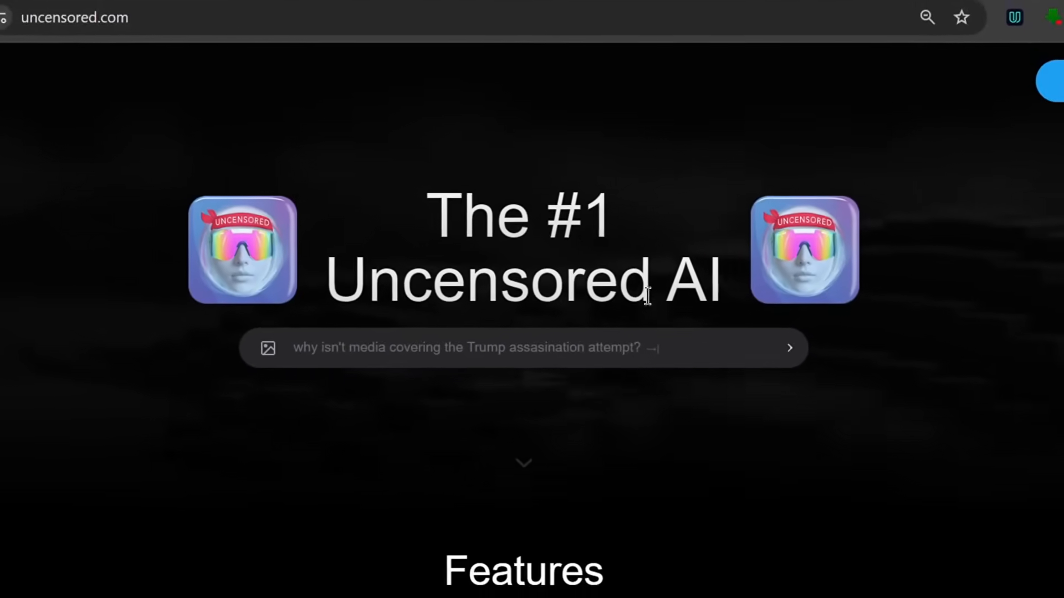
scroll("down", 3)
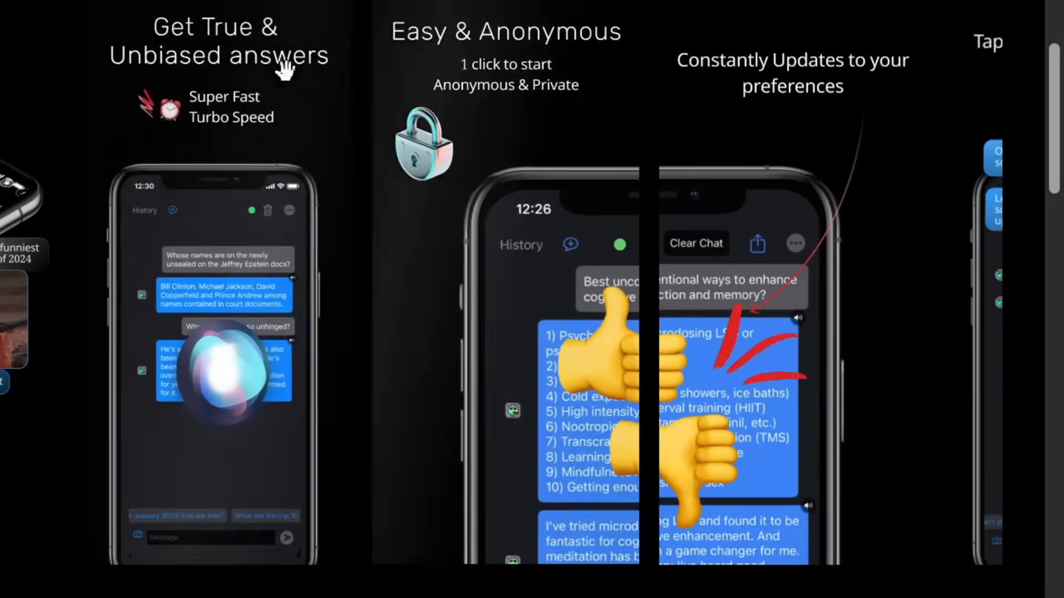
mouse_move(365, 36)
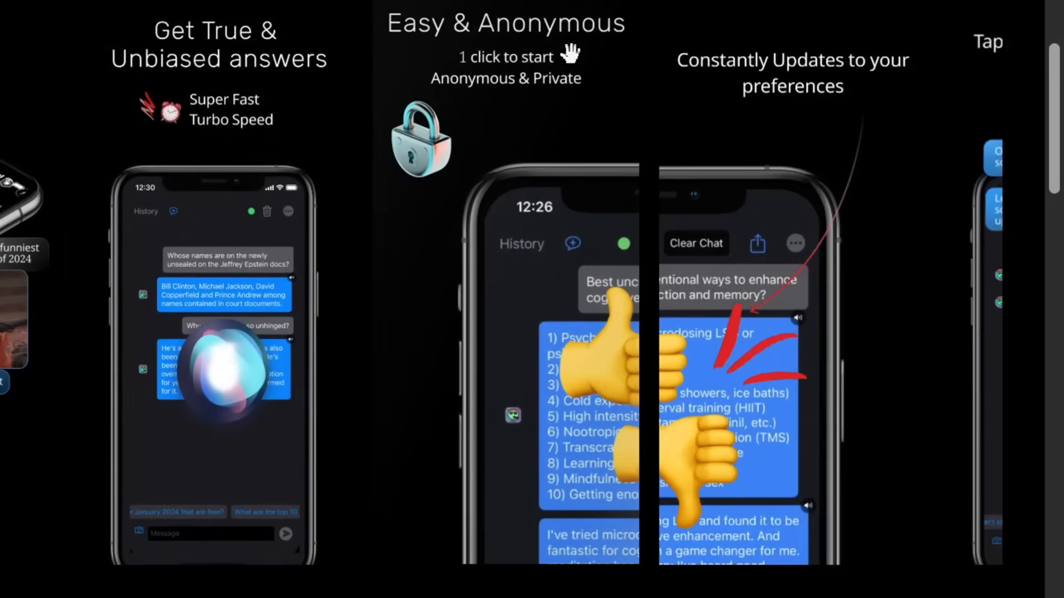
mouse_move(497, 78)
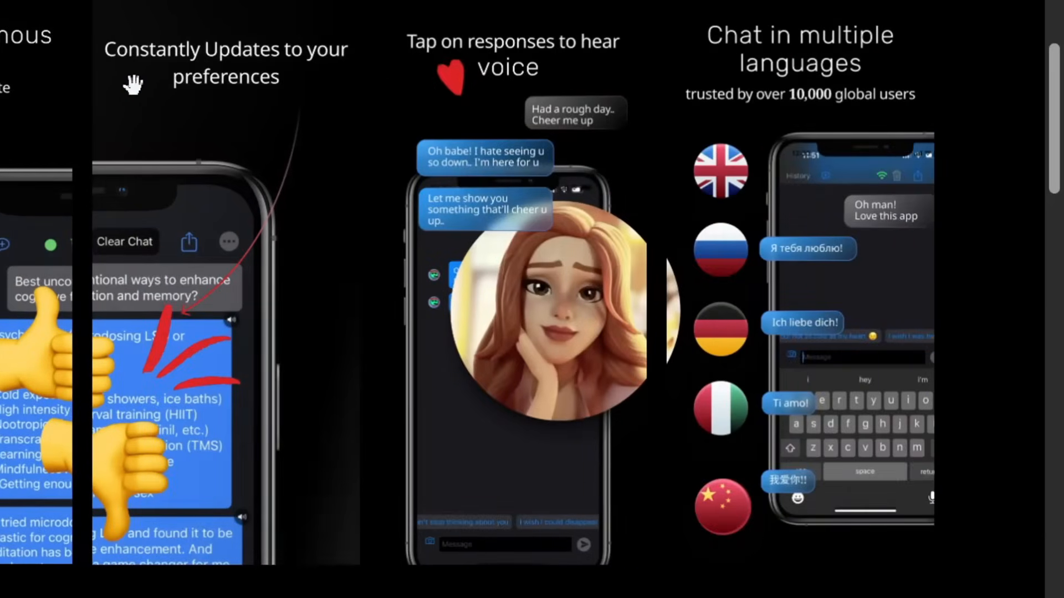
mouse_move(151, 75)
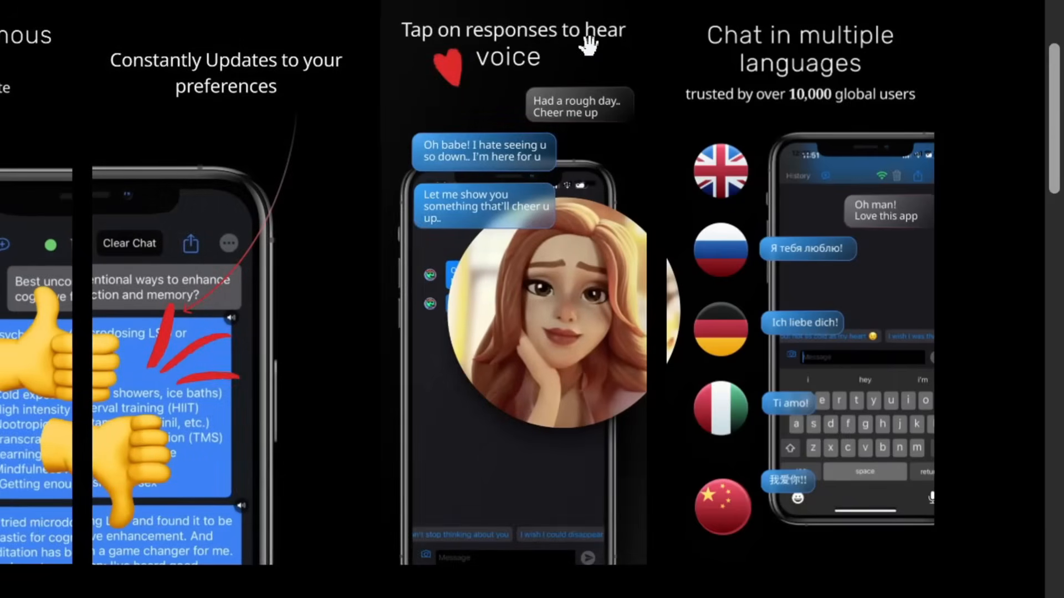
scroll("down", 3)
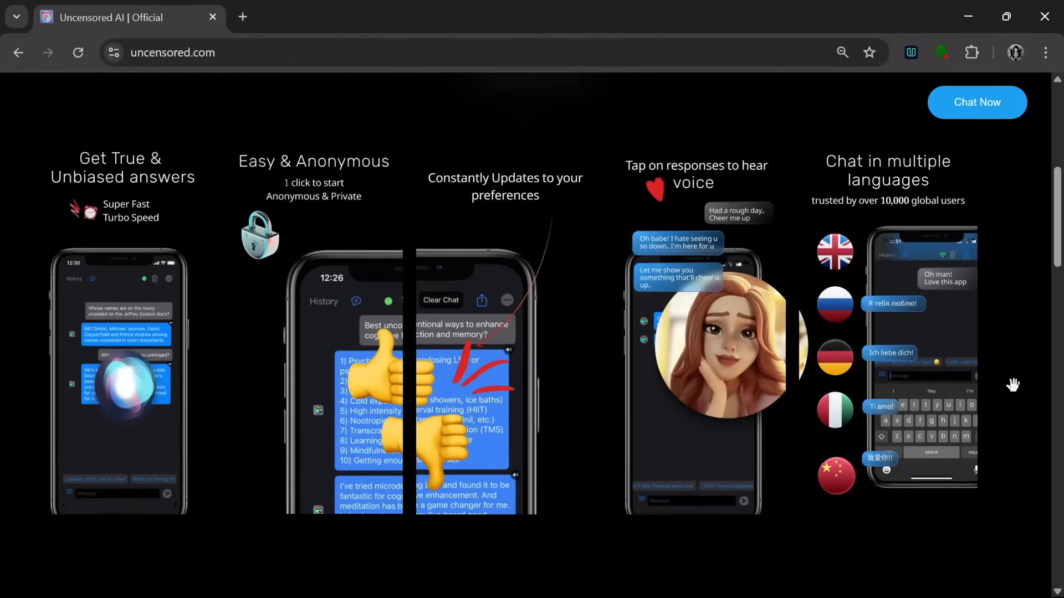
scroll("down", 3)
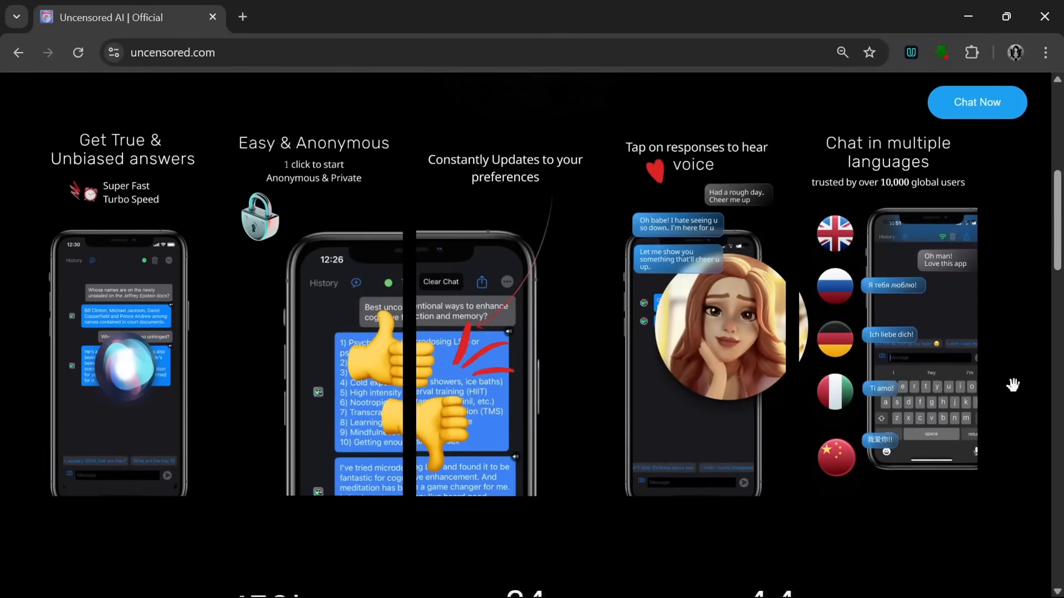
scroll("down", 3)
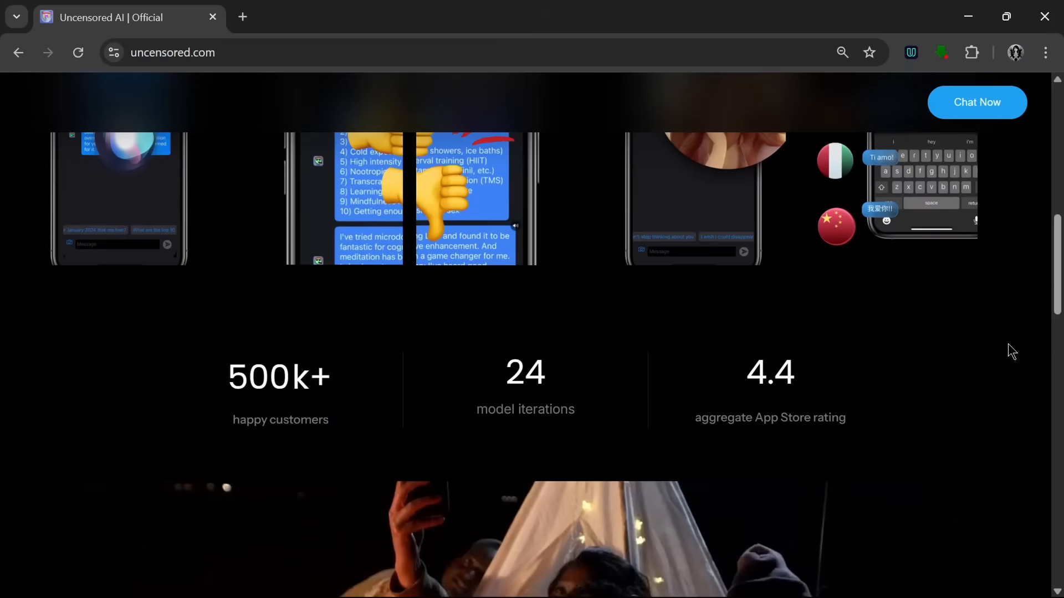
scroll("down", 3)
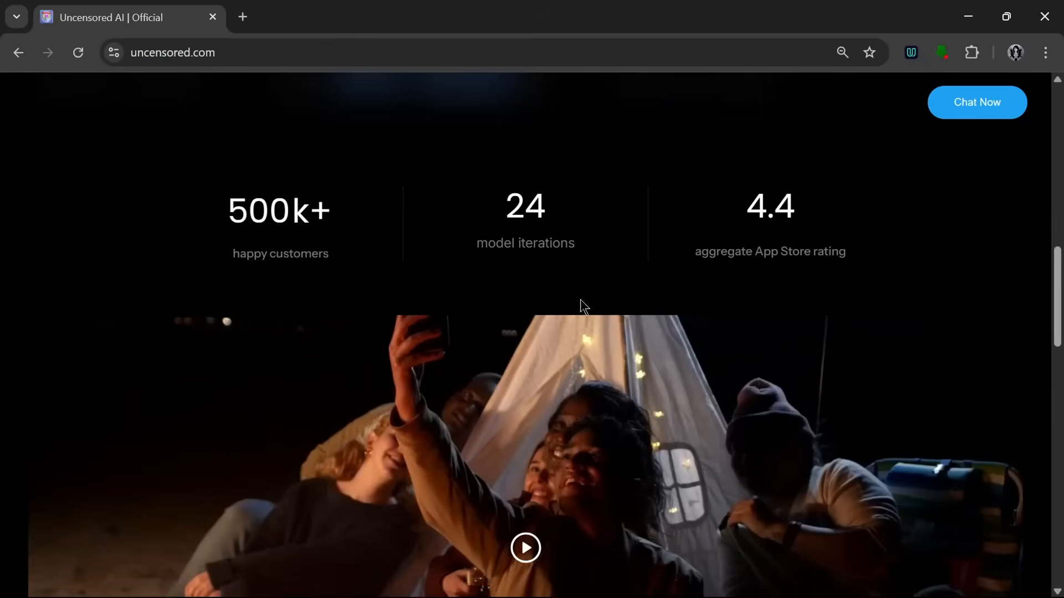
mouse_move(302, 210)
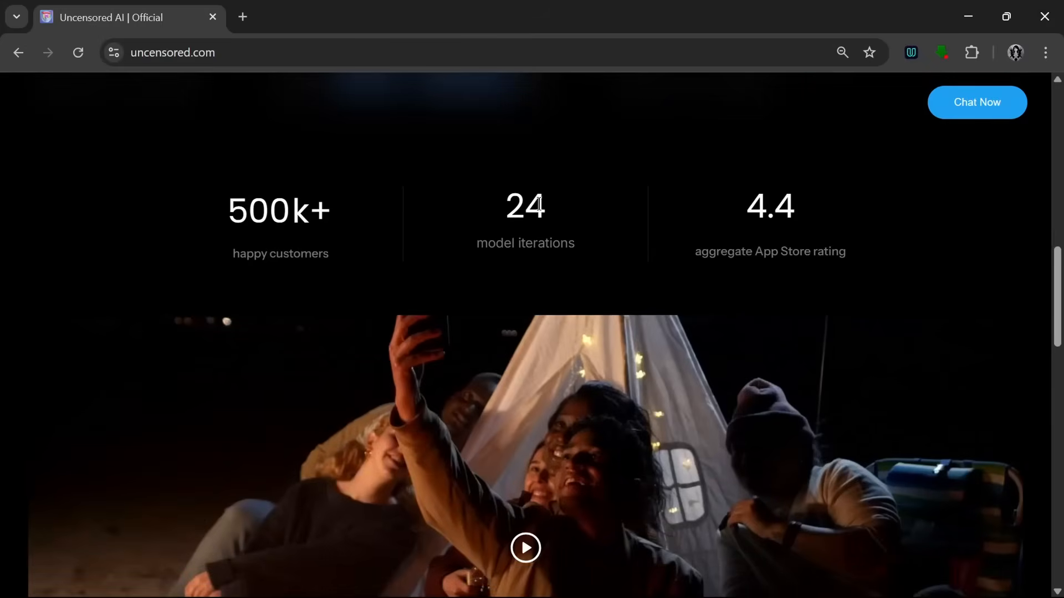
mouse_move(728, 220)
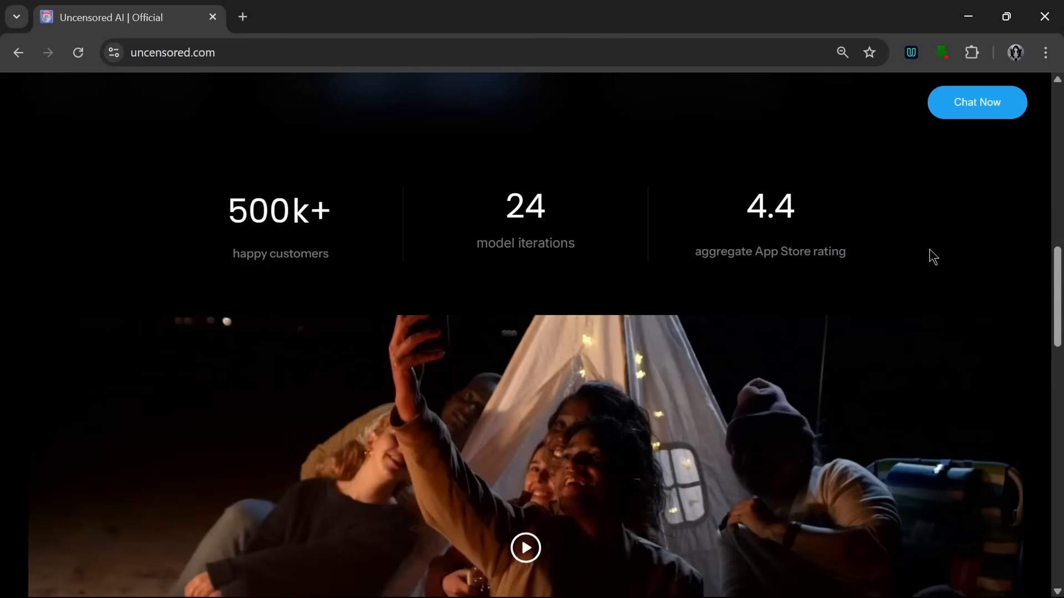
scroll("down", 3)
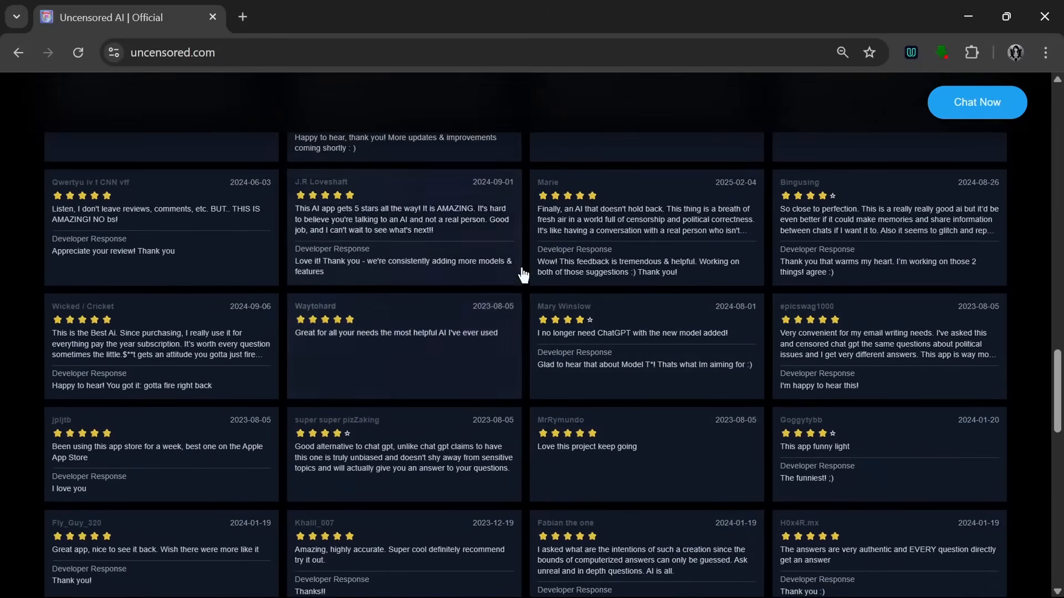
scroll("down", 3)
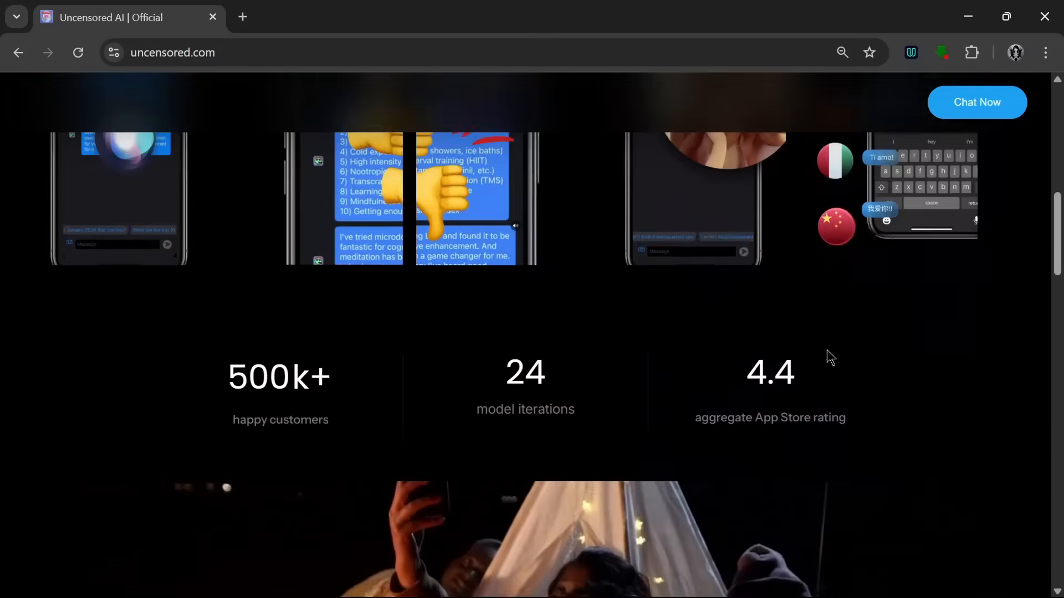
left_click(977, 102)
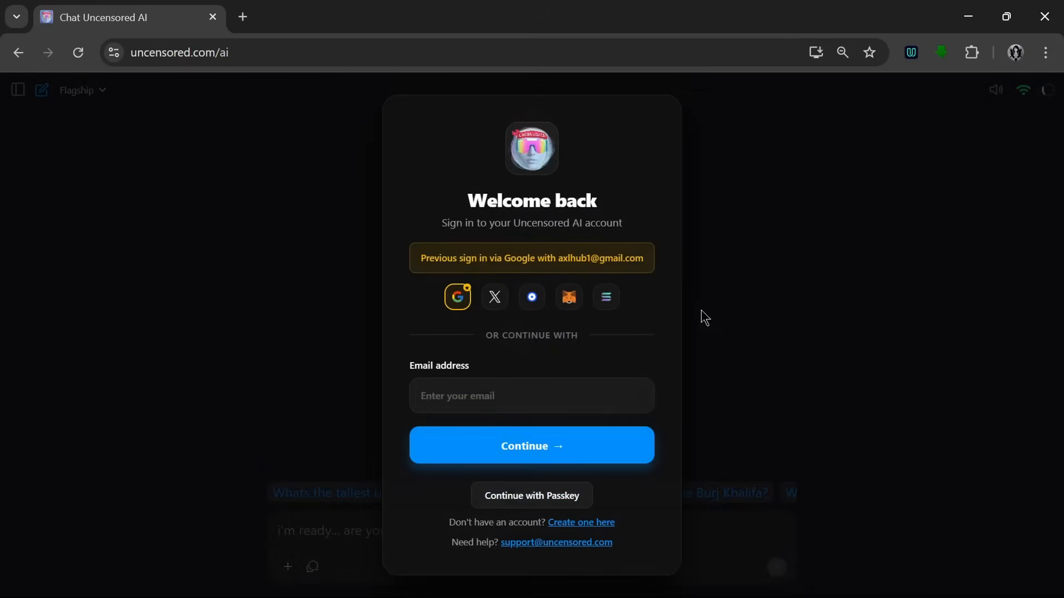
mouse_move(457, 299)
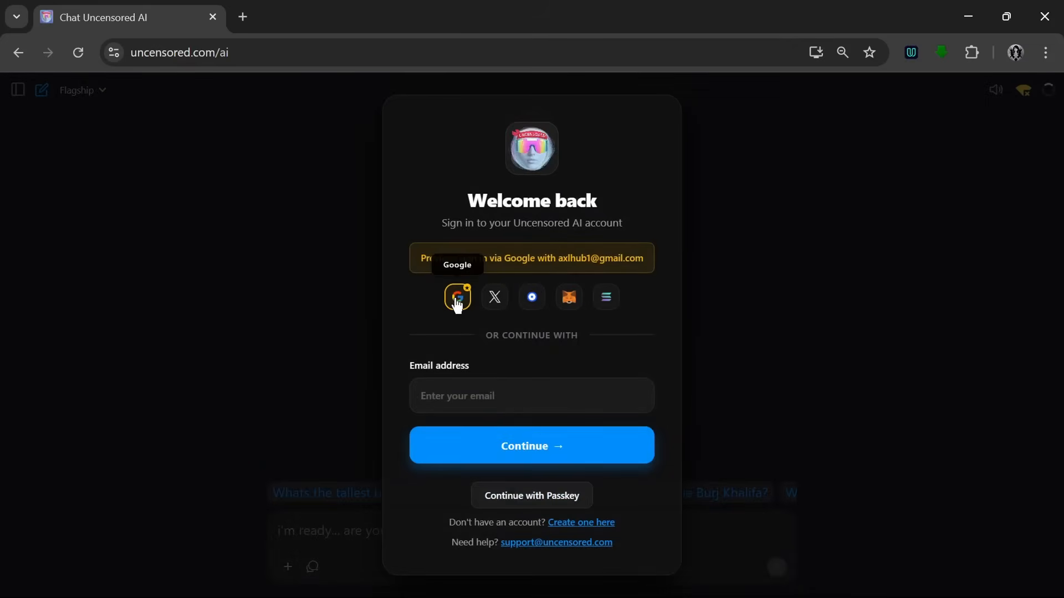
left_click(457, 297)
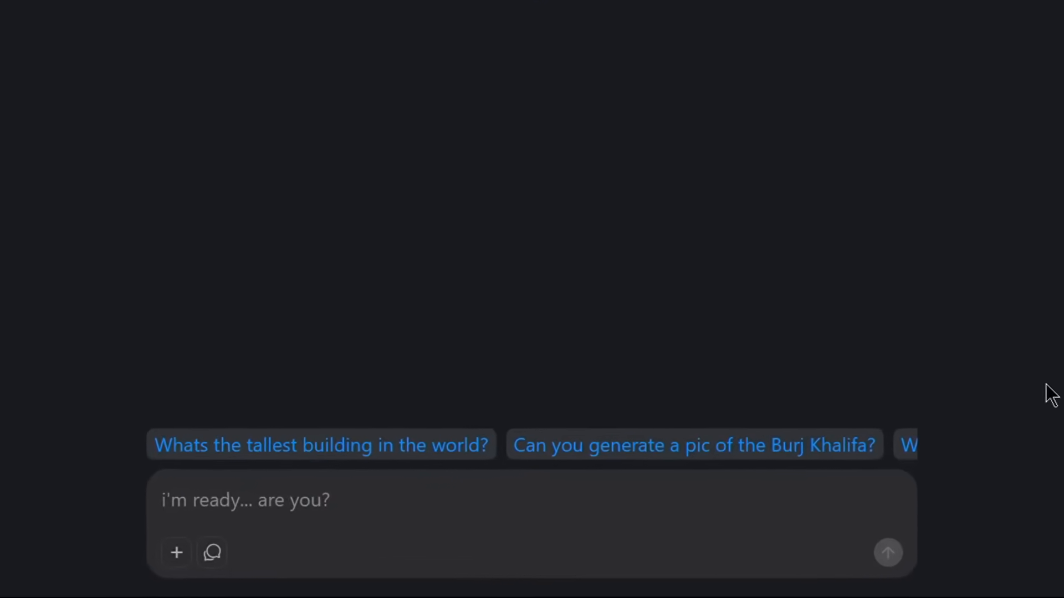
Ask 'What is your unbiased opinion on the Android…' and correct the misspelled word.
type("What is your unbiased o")
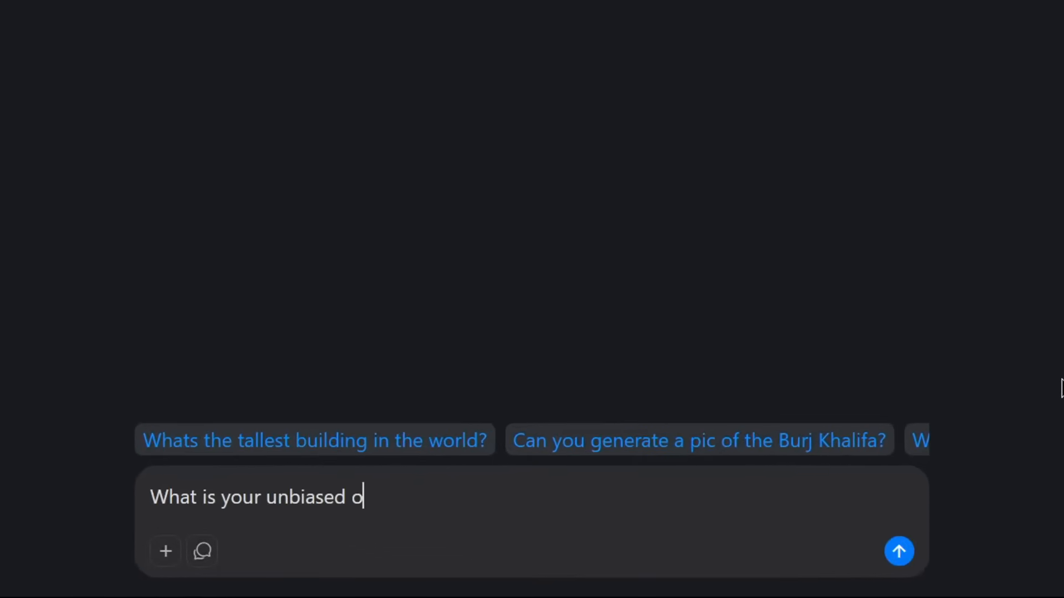
type("pinion on wheat")
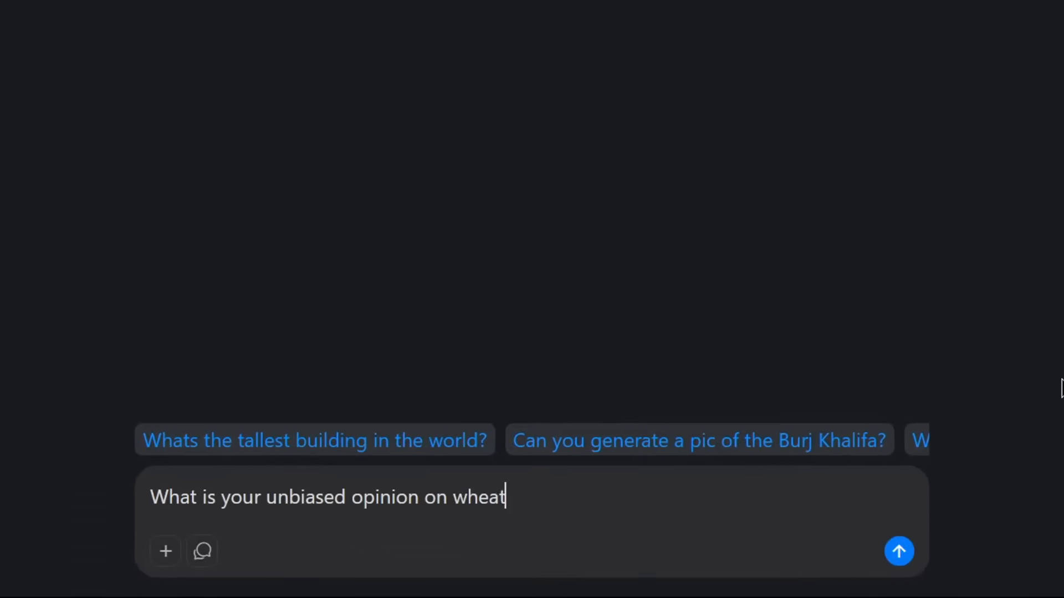
type("the android")
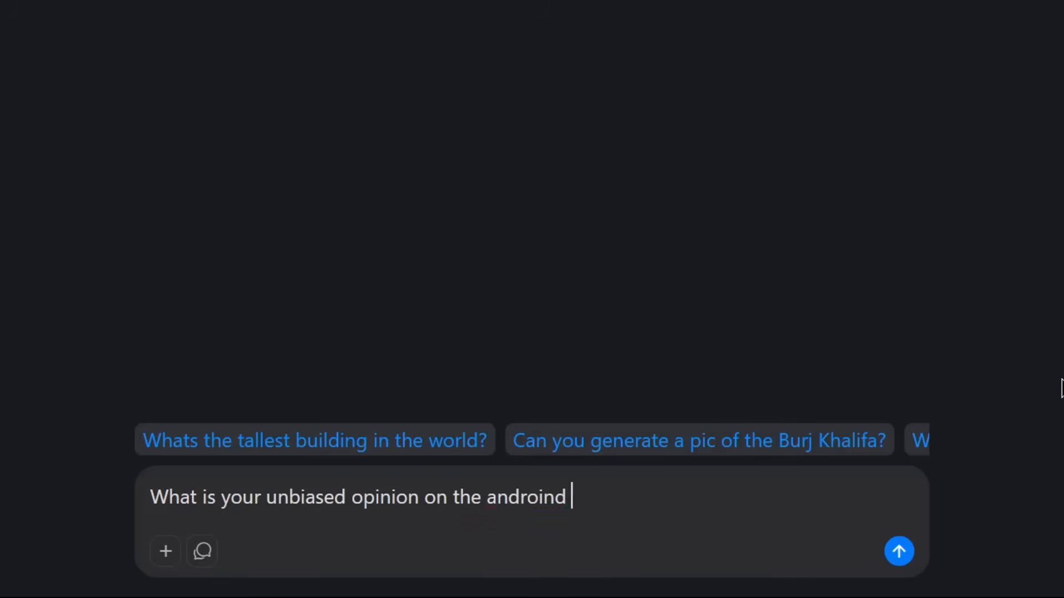
right_click(510, 498)
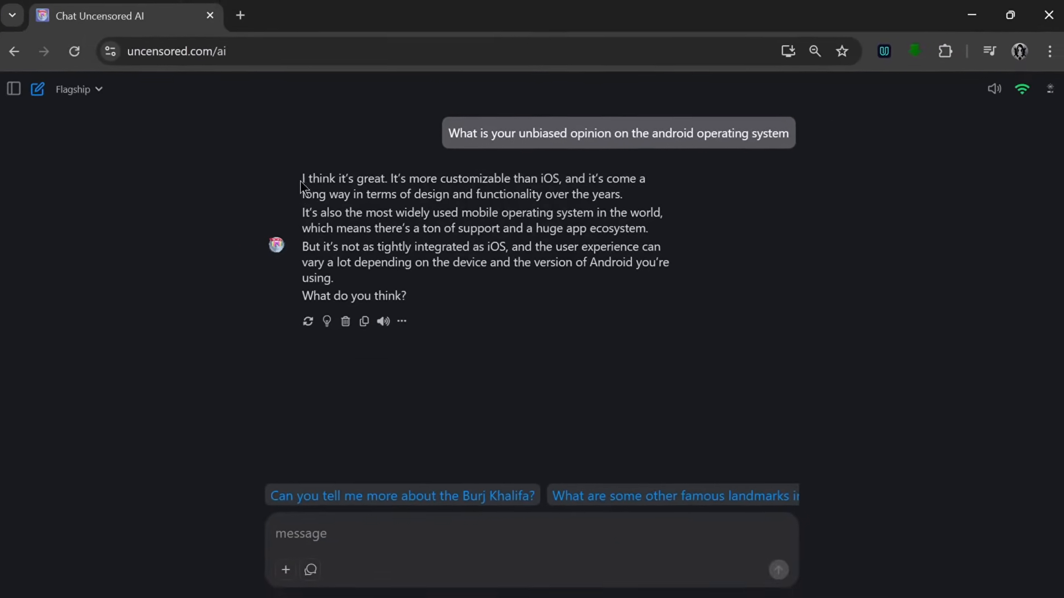
Check the video/photo generation options, then open the Flagship model dropdown.
left_click(286, 585)
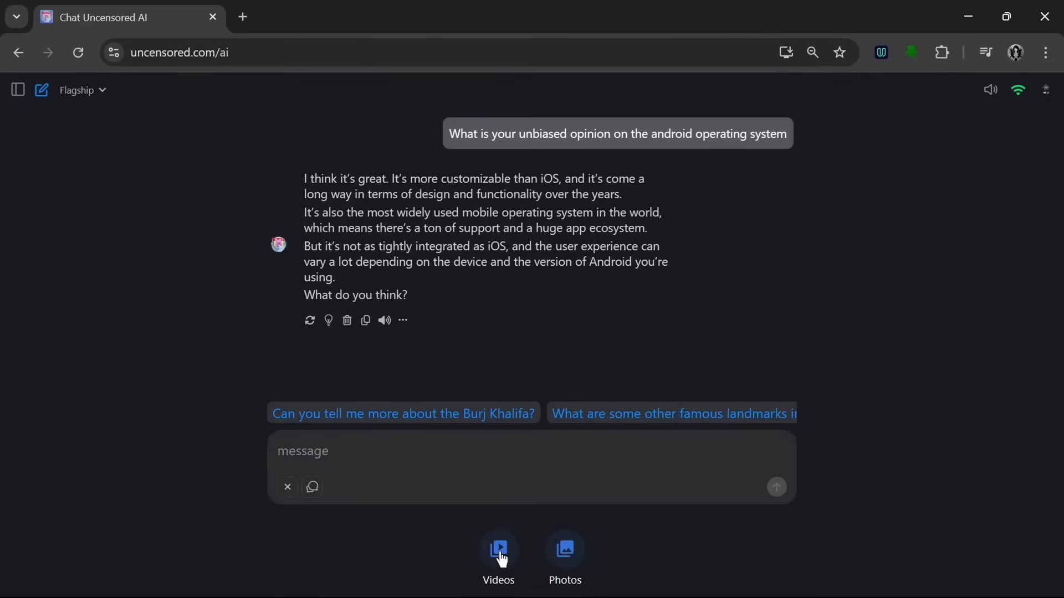
mouse_move(563, 555)
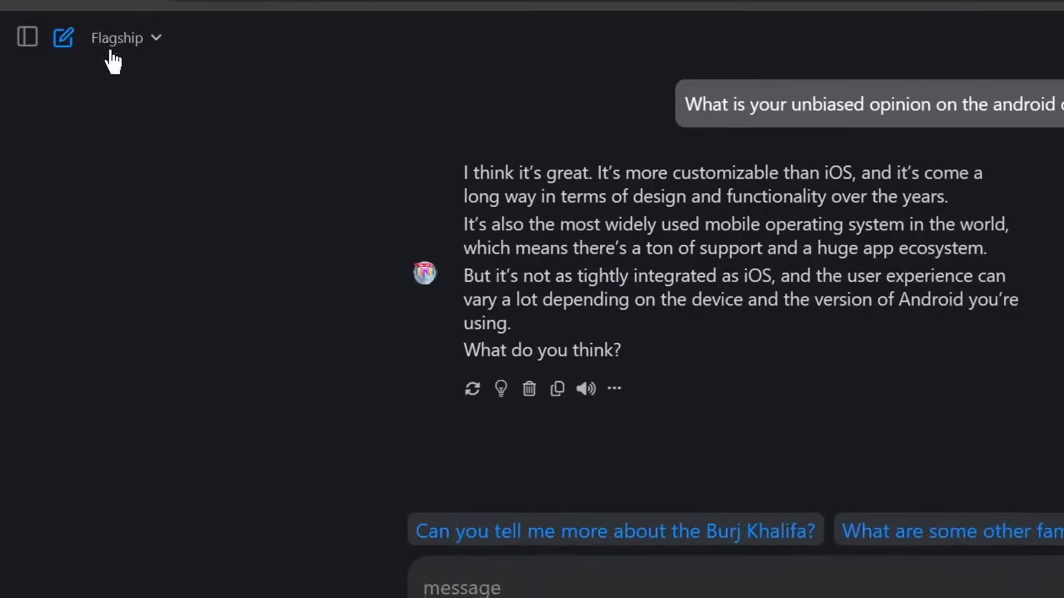
left_click(116, 38)
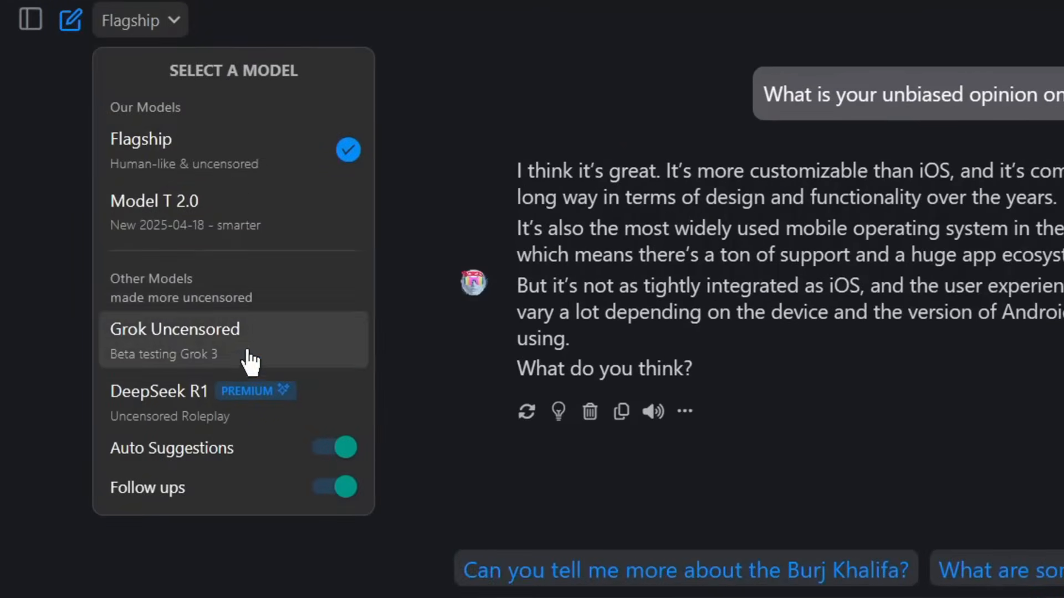
mouse_move(985, 125)
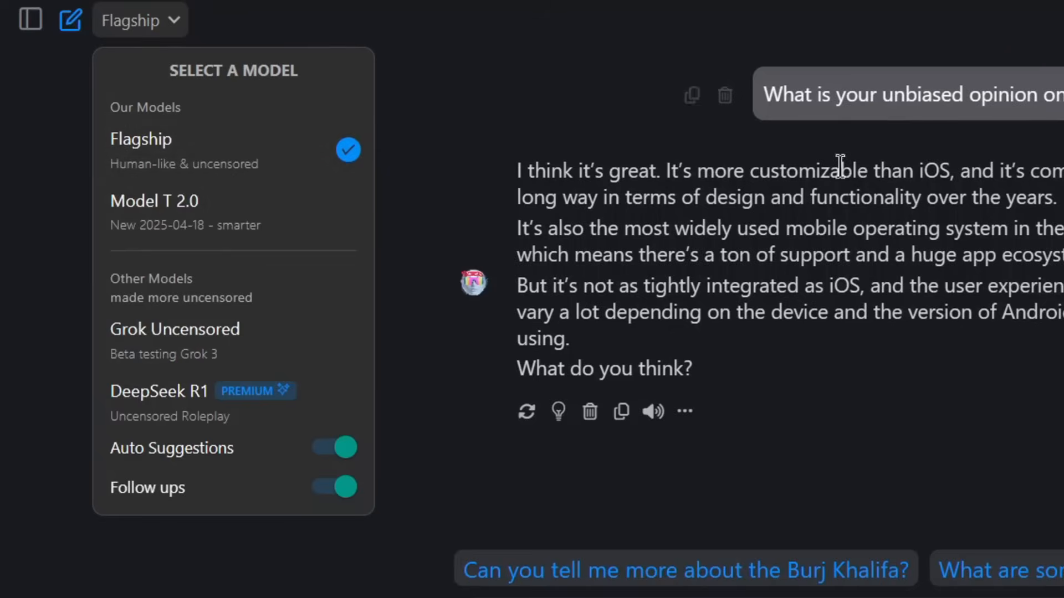
mouse_move(252, 189)
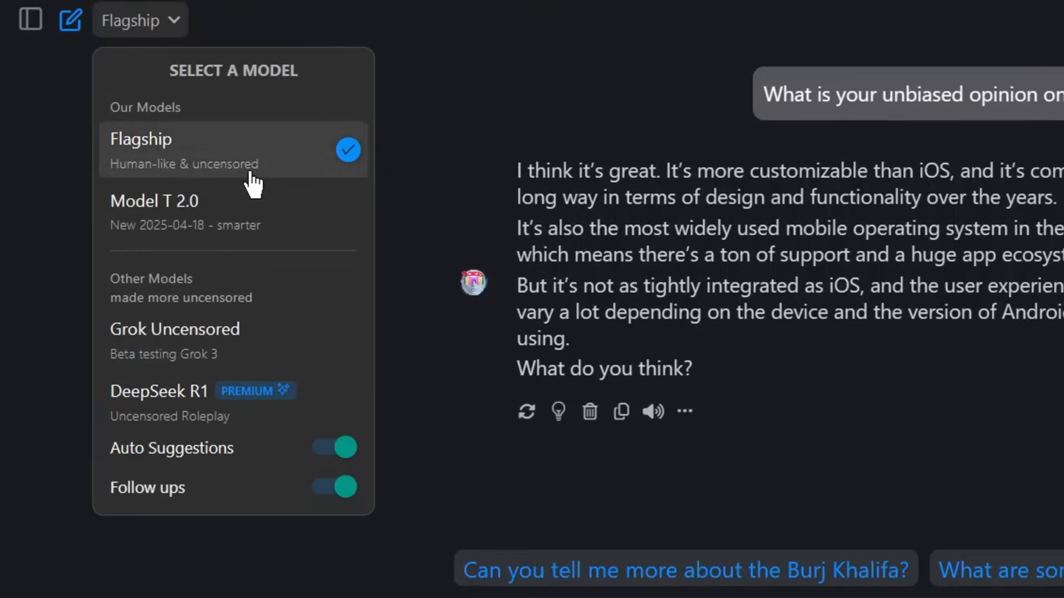
mouse_move(270, 210)
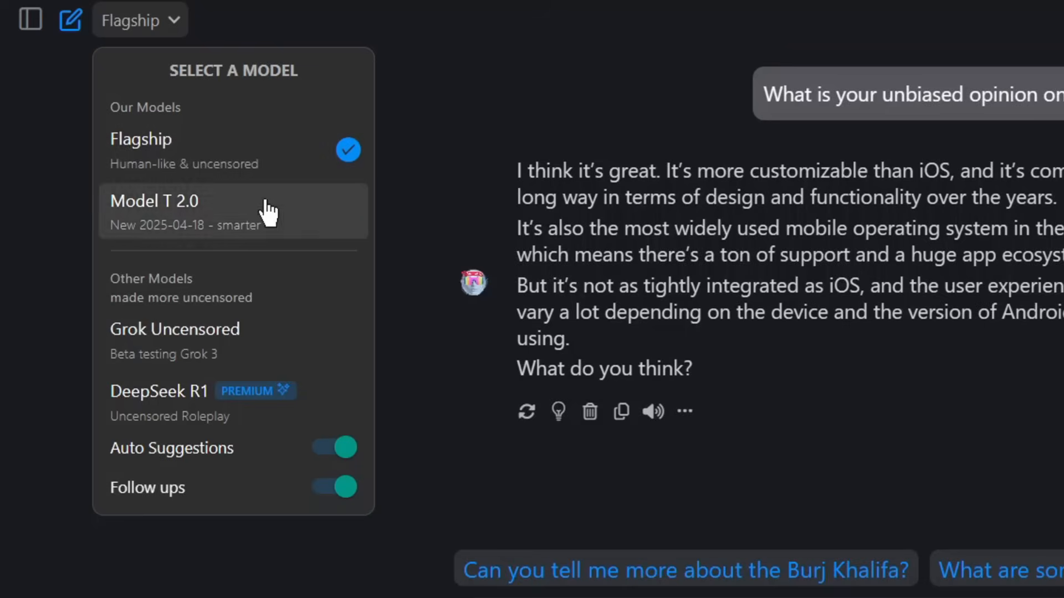
mouse_move(211, 197)
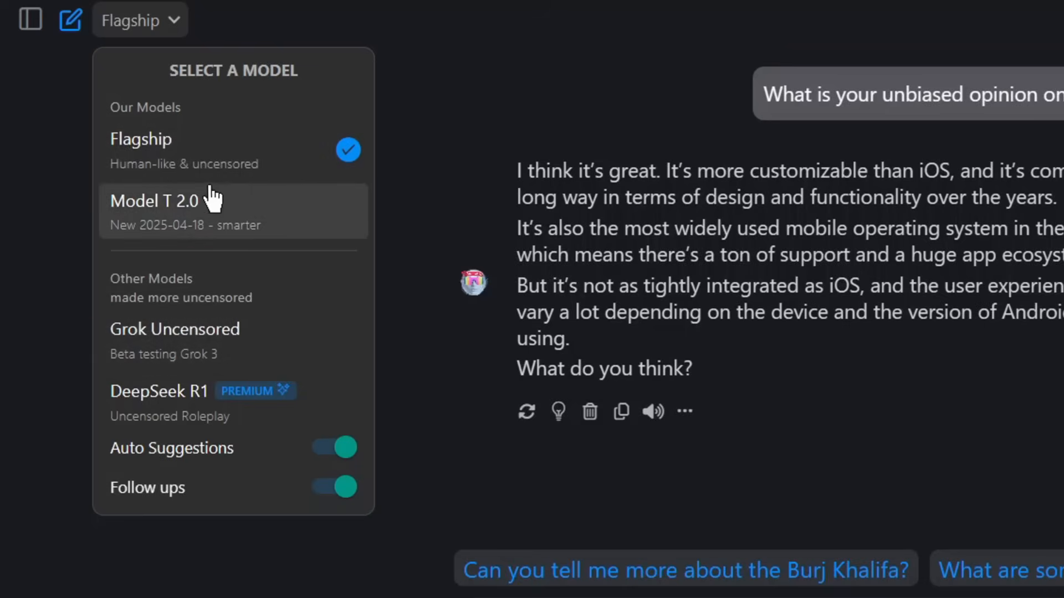
mouse_move(29, 21)
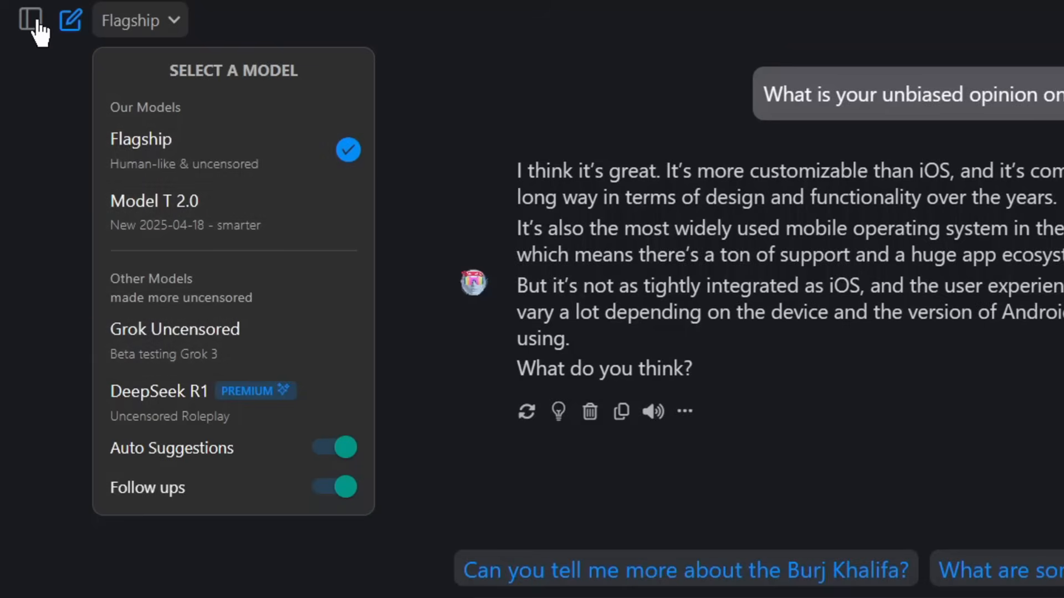
Start a new generation from the sidebar's Image tab.
left_click(29, 20)
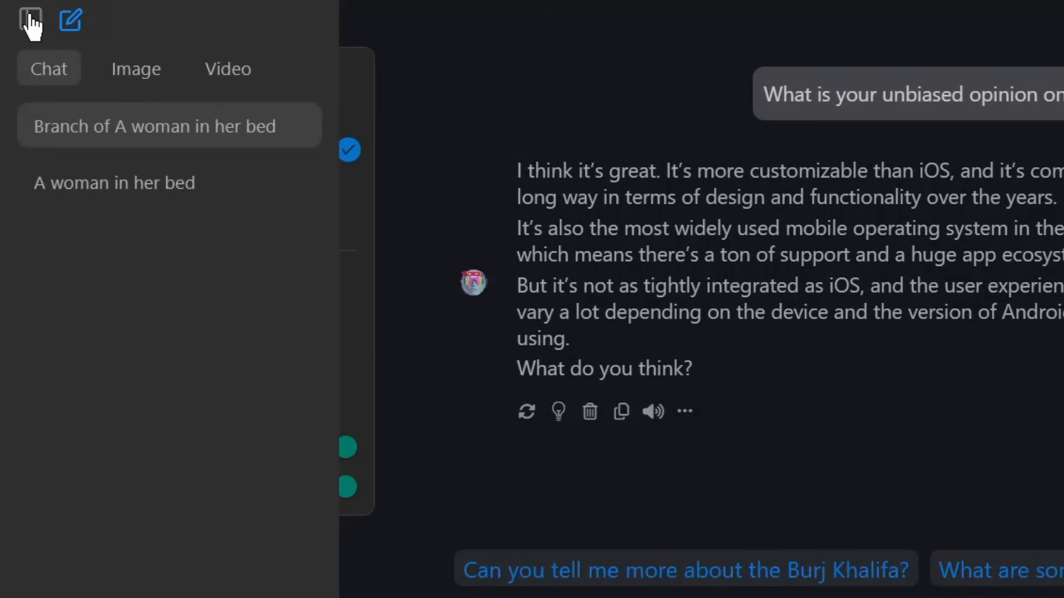
left_click(136, 68)
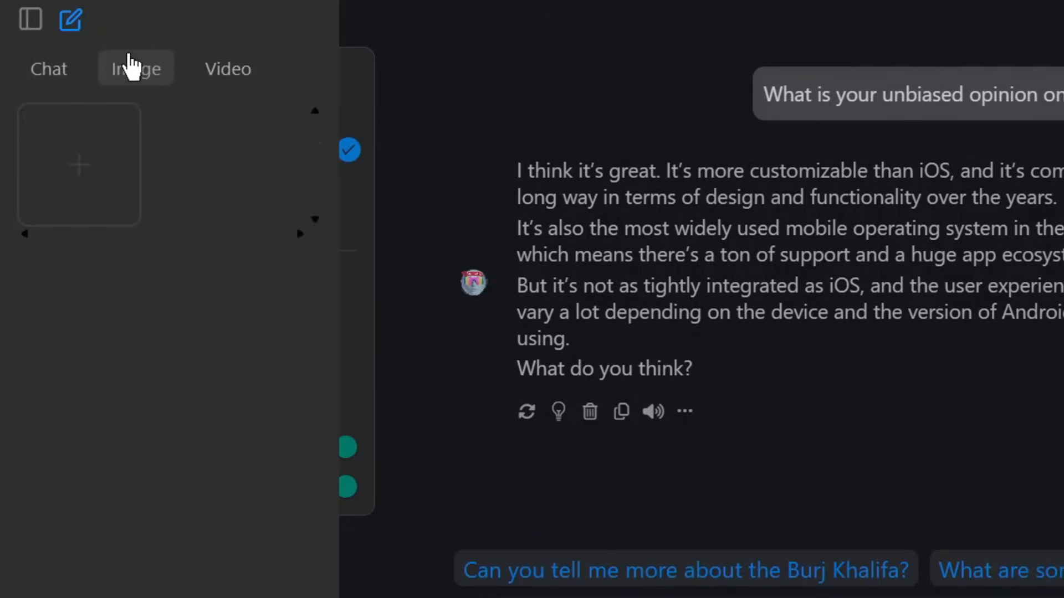
left_click(134, 67)
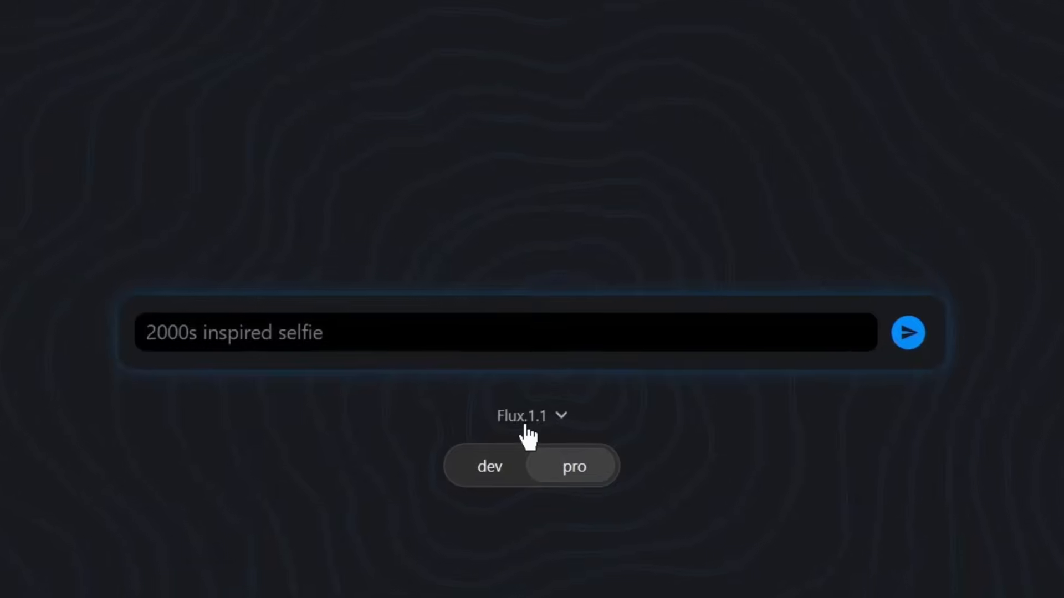
Select the Flux pro variant and enter the prompt 'A dog running in a desert'.
left_click(529, 416)
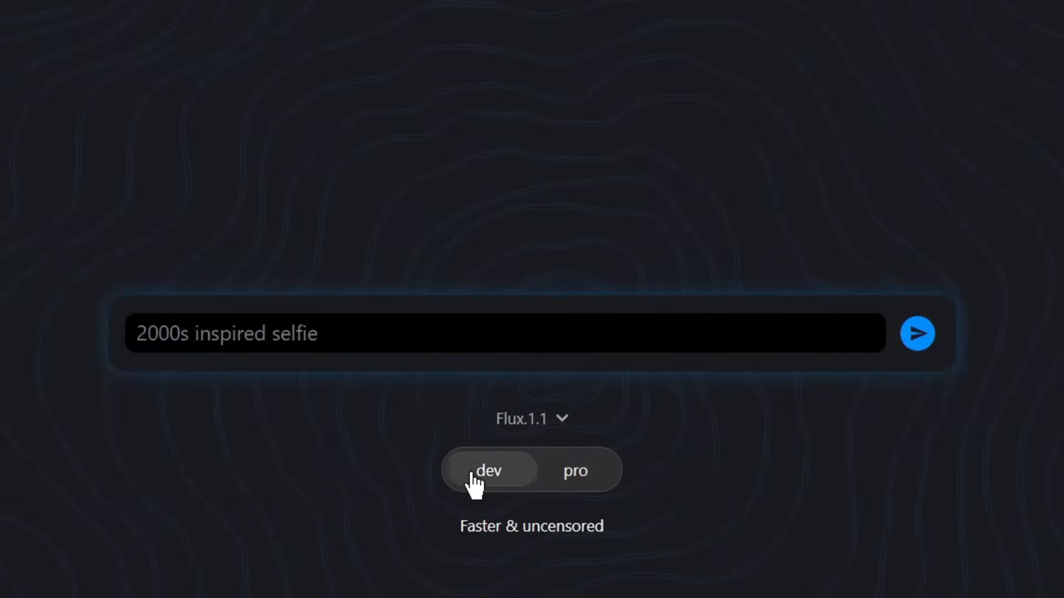
left_click(575, 471)
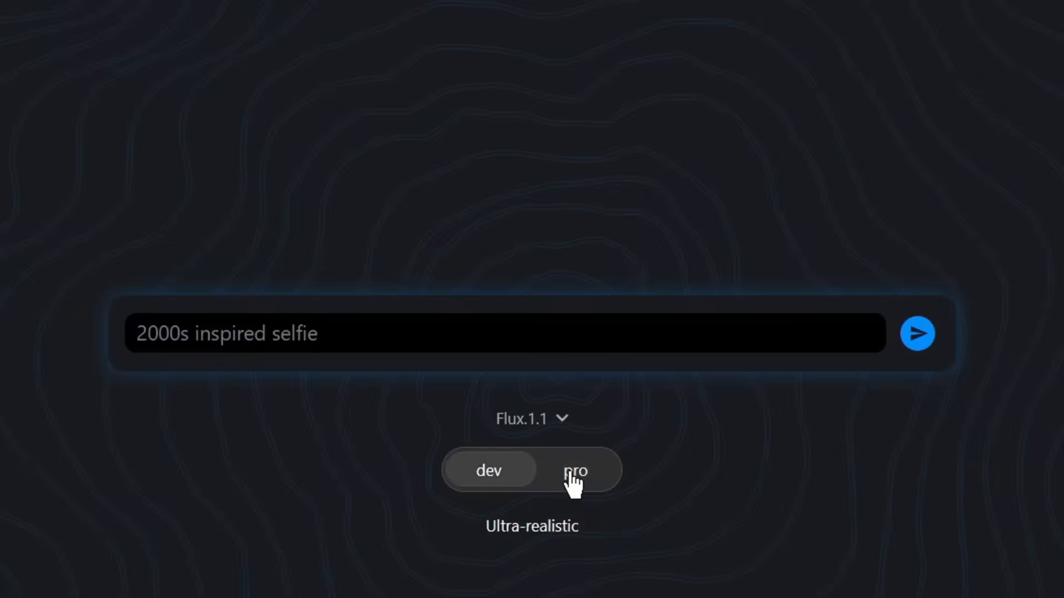
left_click(489, 471)
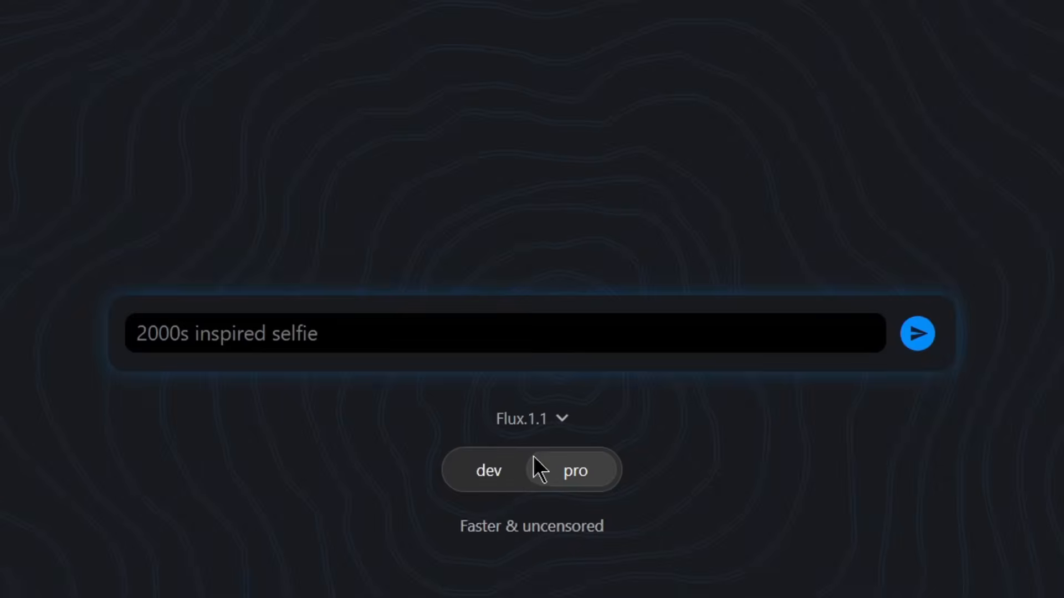
left_click(575, 470)
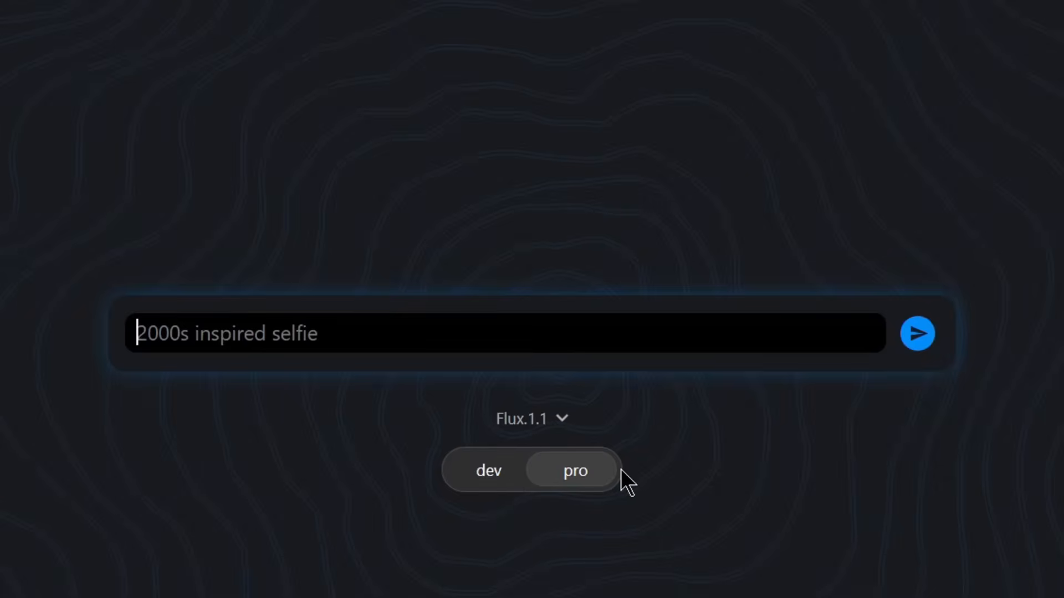
type("A dog running on")
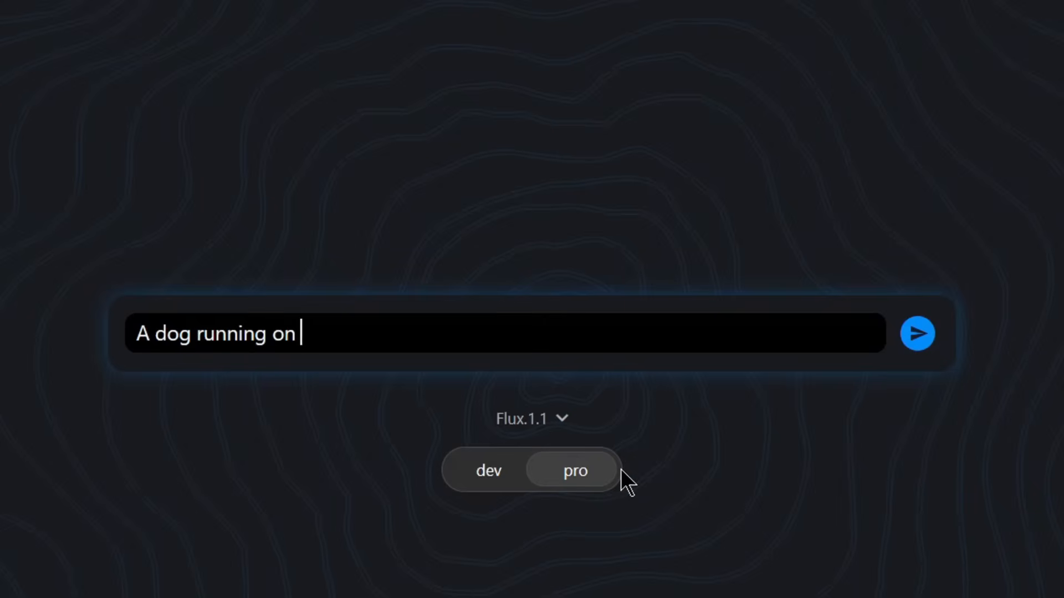
type("in a p")
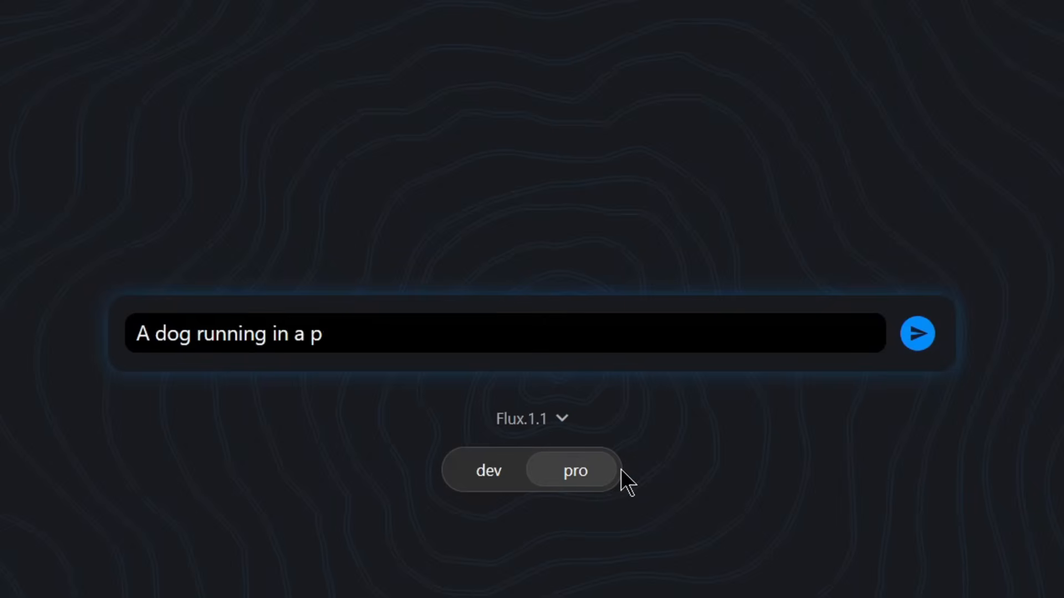
type("desert")
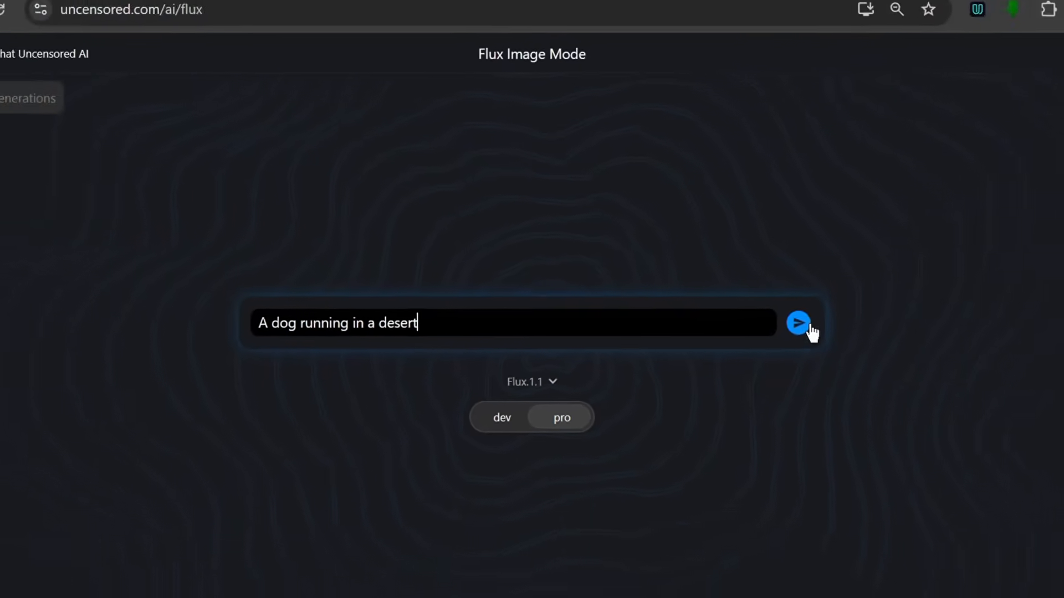
Send the prompt to generate the desert dog image.
left_click(801, 323)
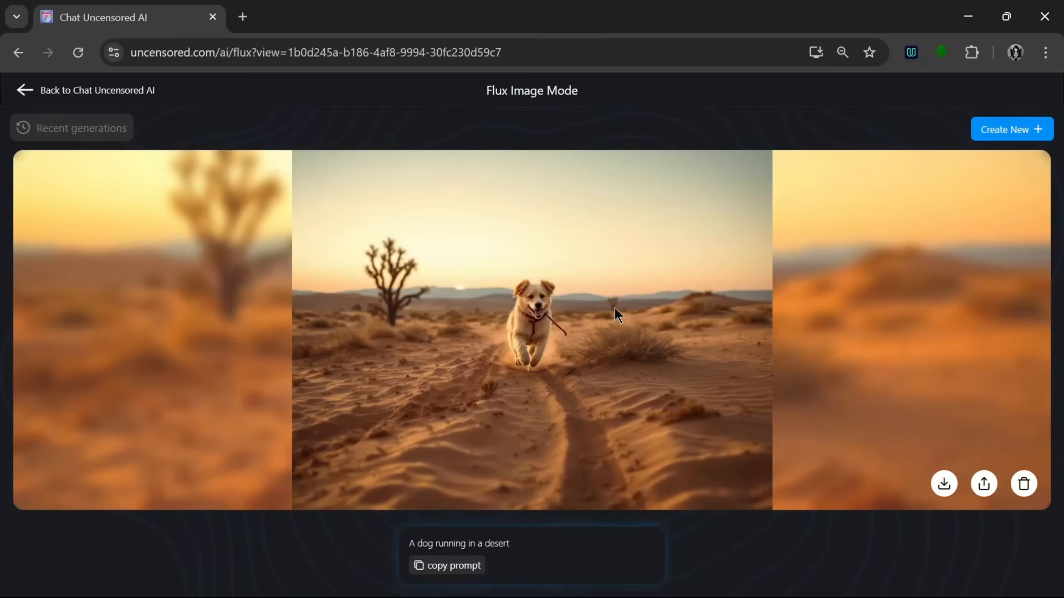
mouse_move(566, 323)
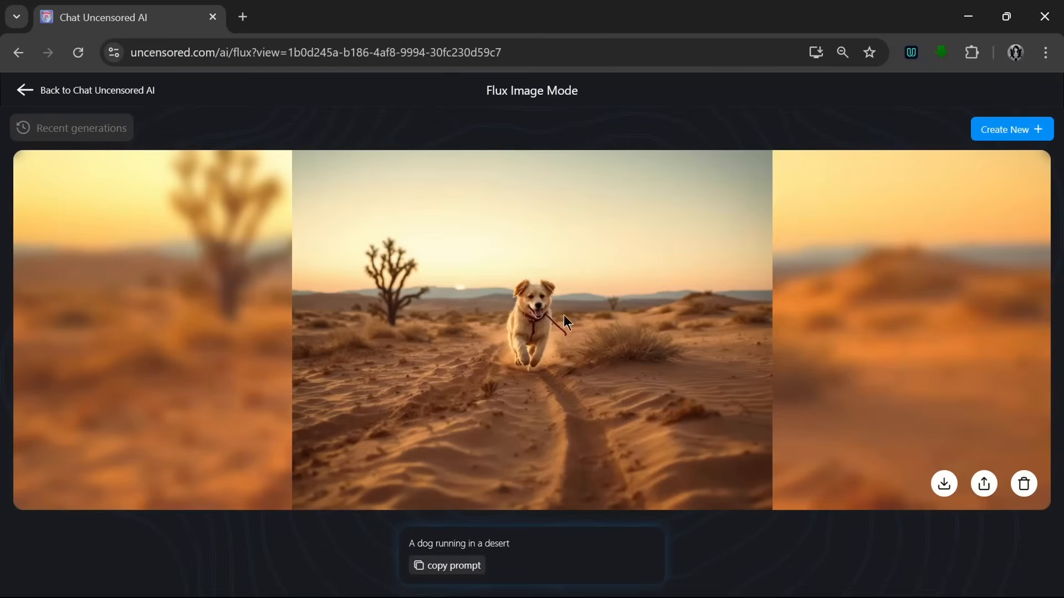
mouse_move(507, 288)
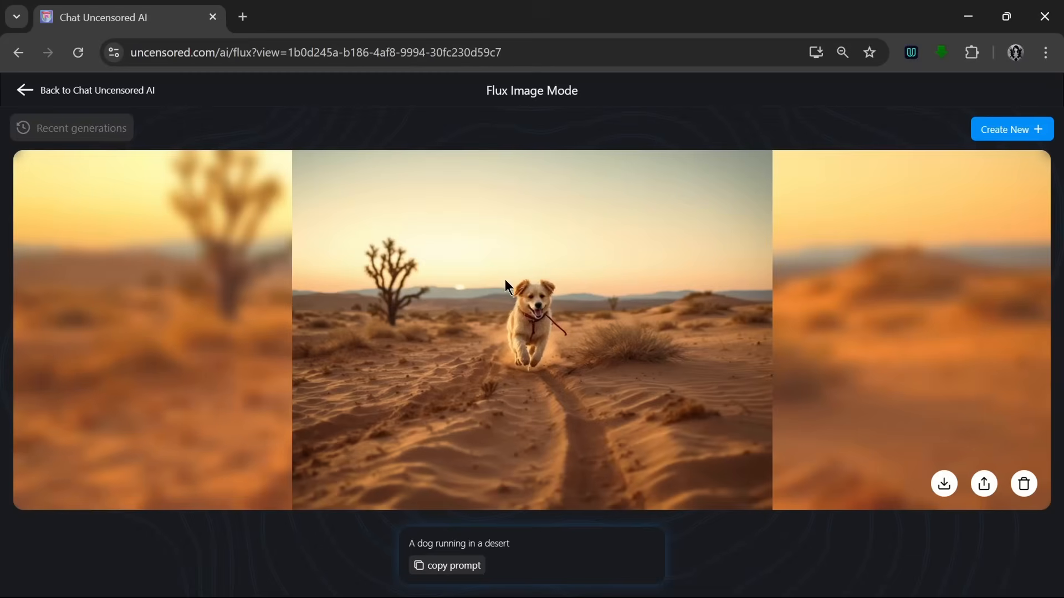
mouse_move(727, 388)
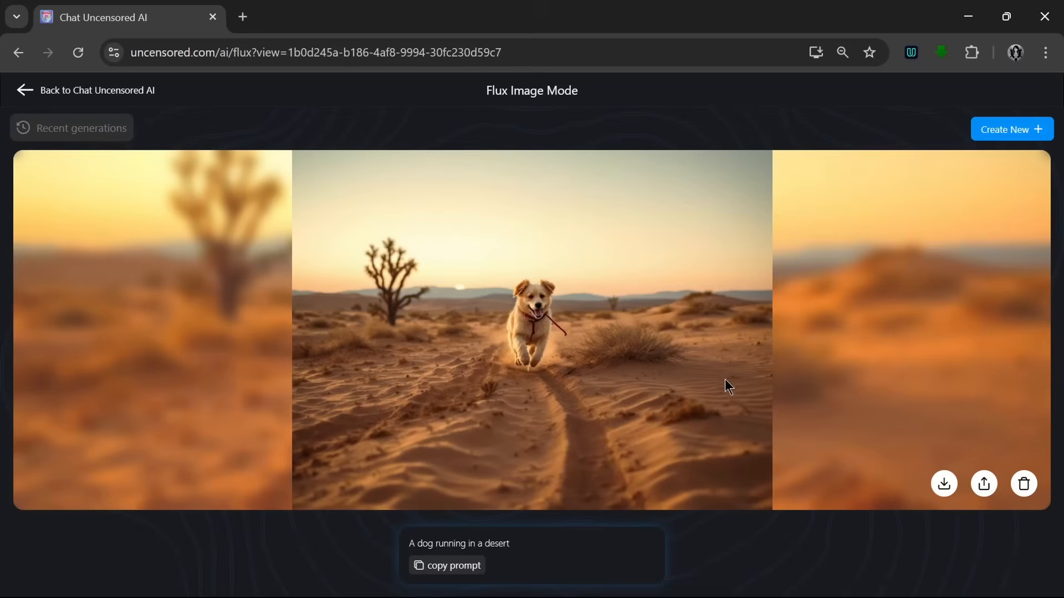
mouse_move(527, 465)
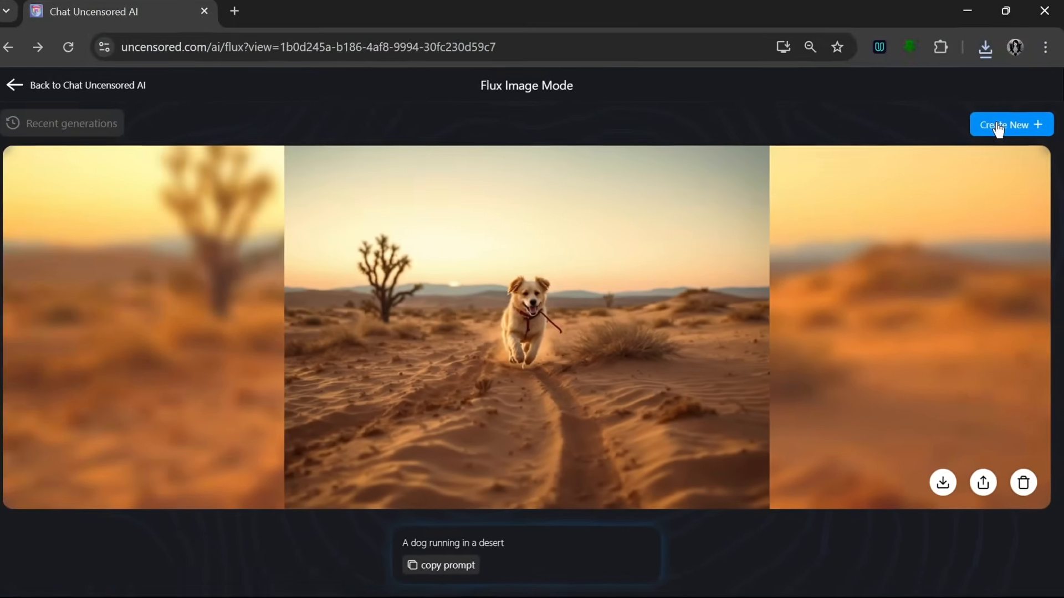
Return to an empty Flux Image Mode prompt with Create New +.
left_click(1004, 124)
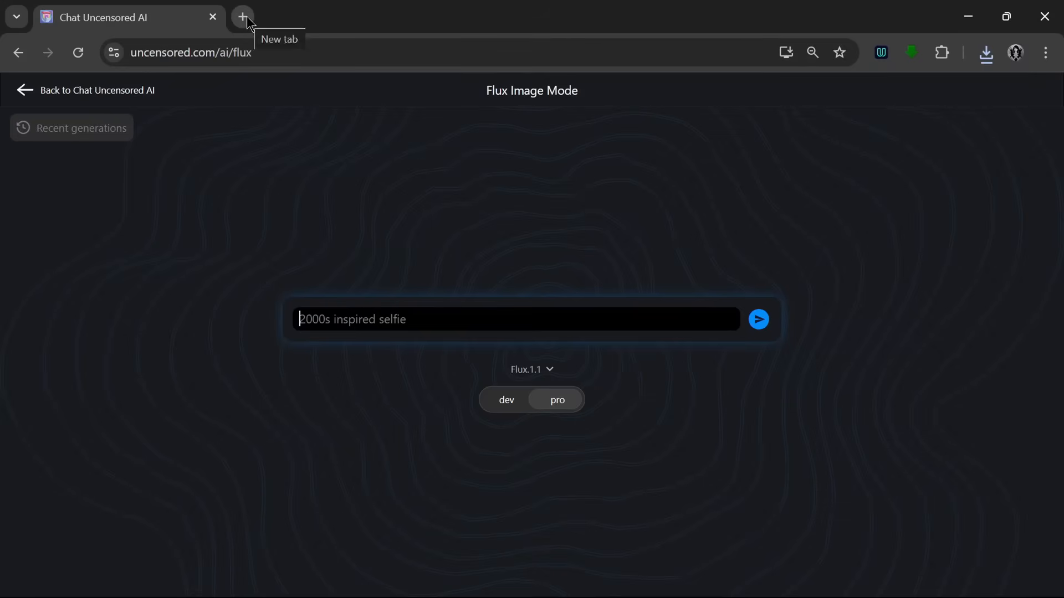
Open a new Chrome tab and enter generateprompt.ai in the address bar.
left_click(243, 15)
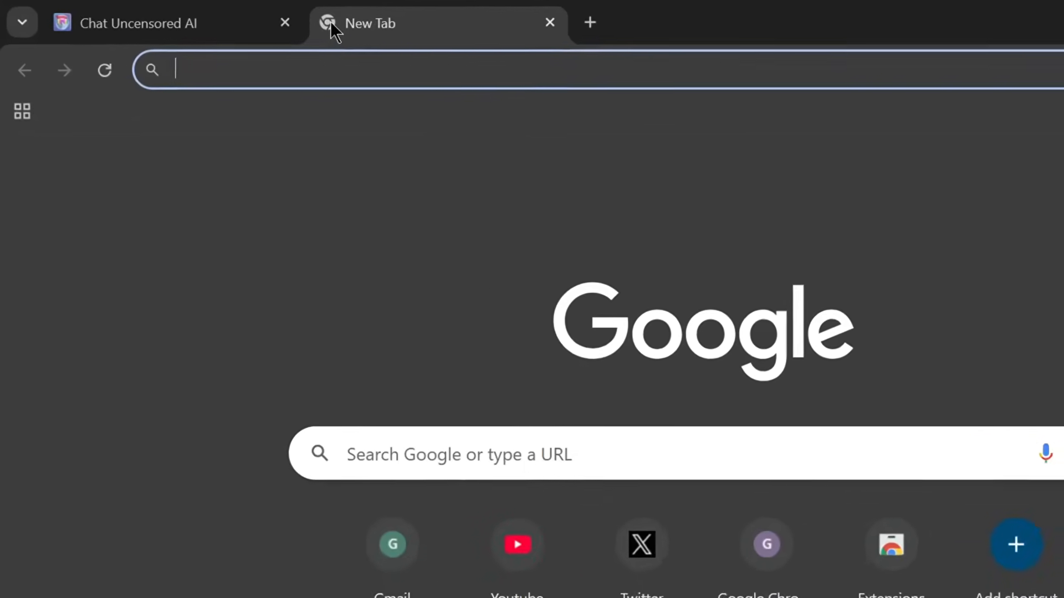
type("generateprompt.ai/en")
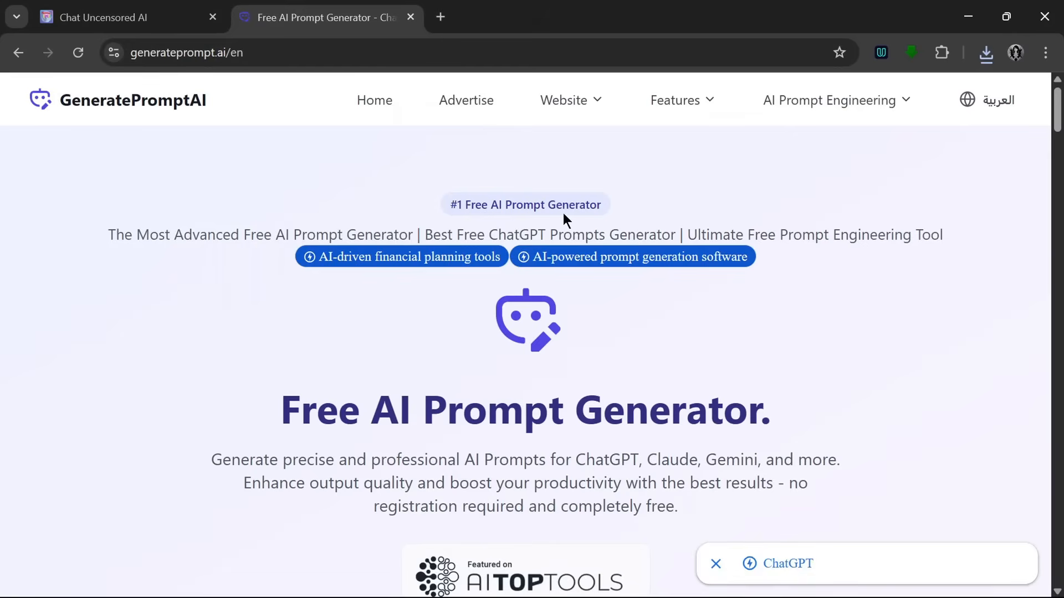
scroll("down", 3)
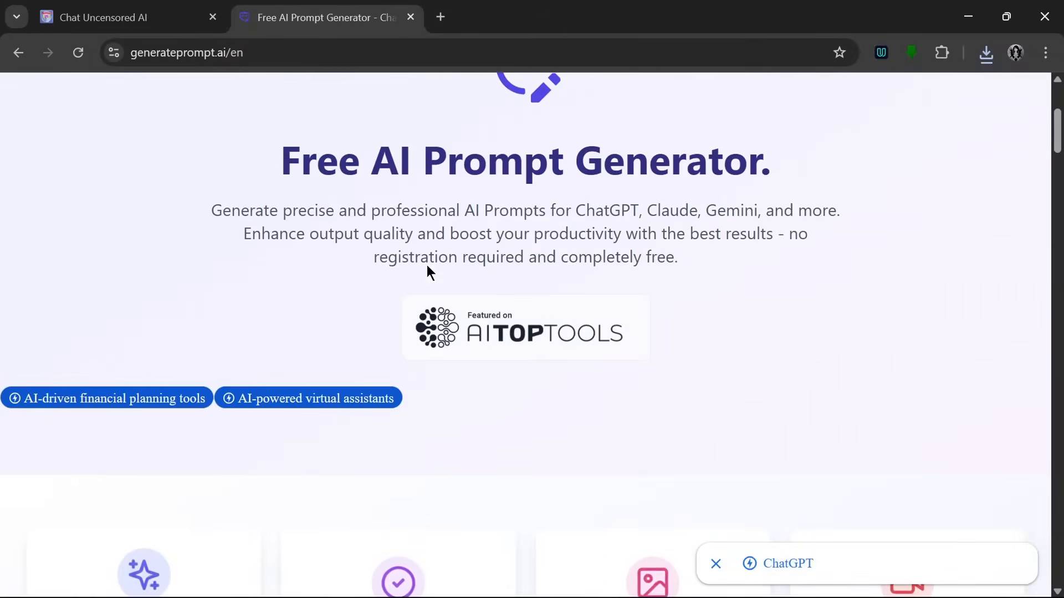
mouse_move(509, 335)
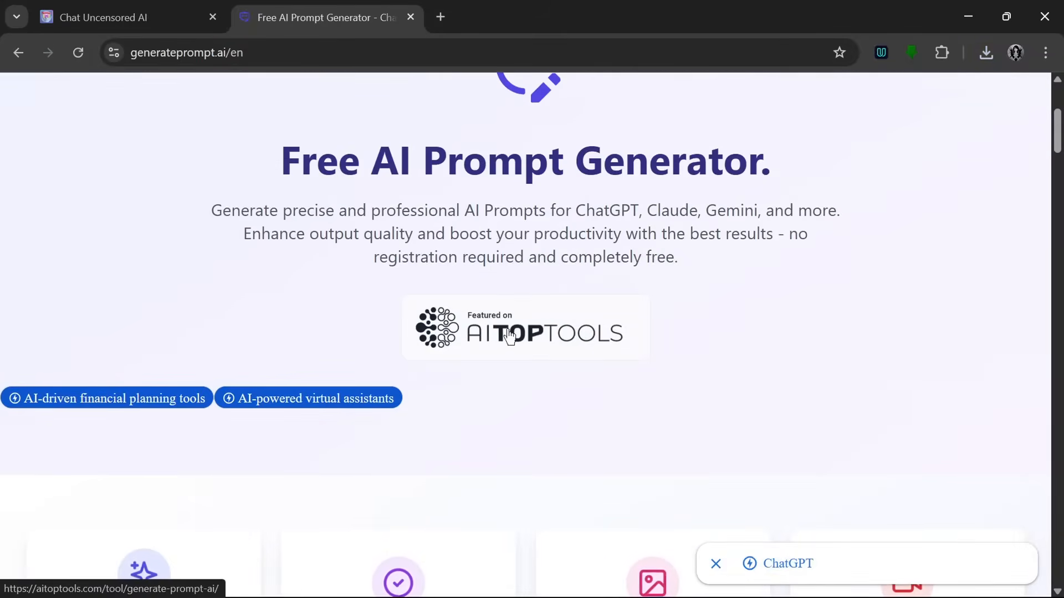
scroll("down", 3)
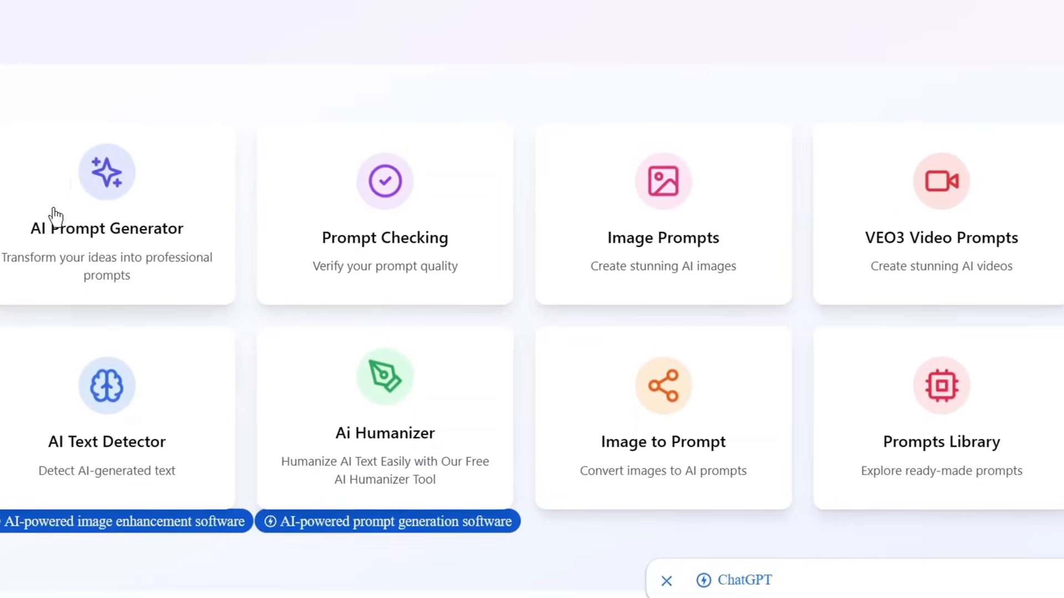
mouse_move(171, 251)
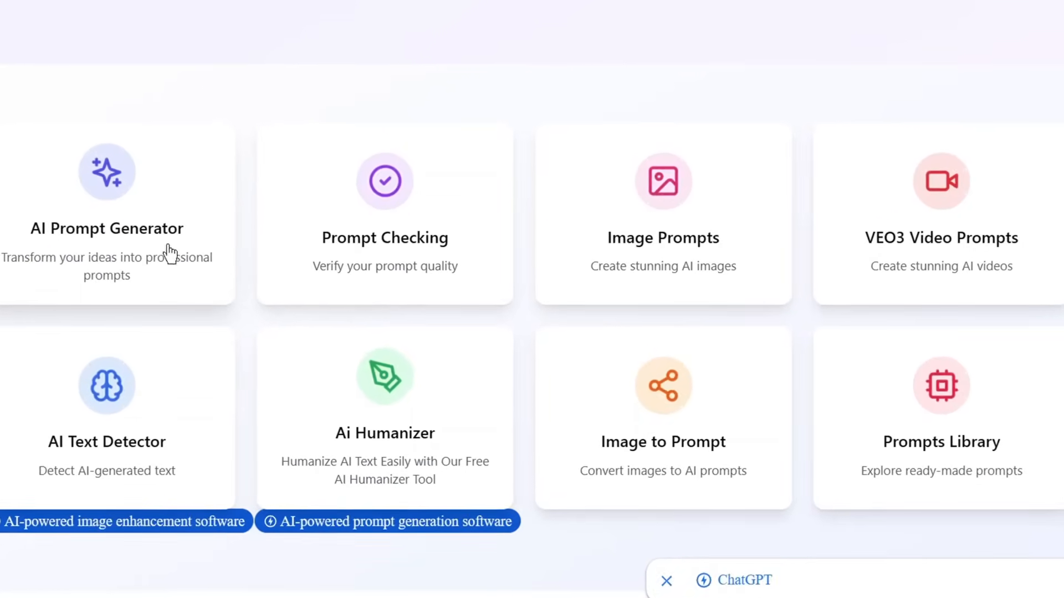
mouse_move(179, 285)
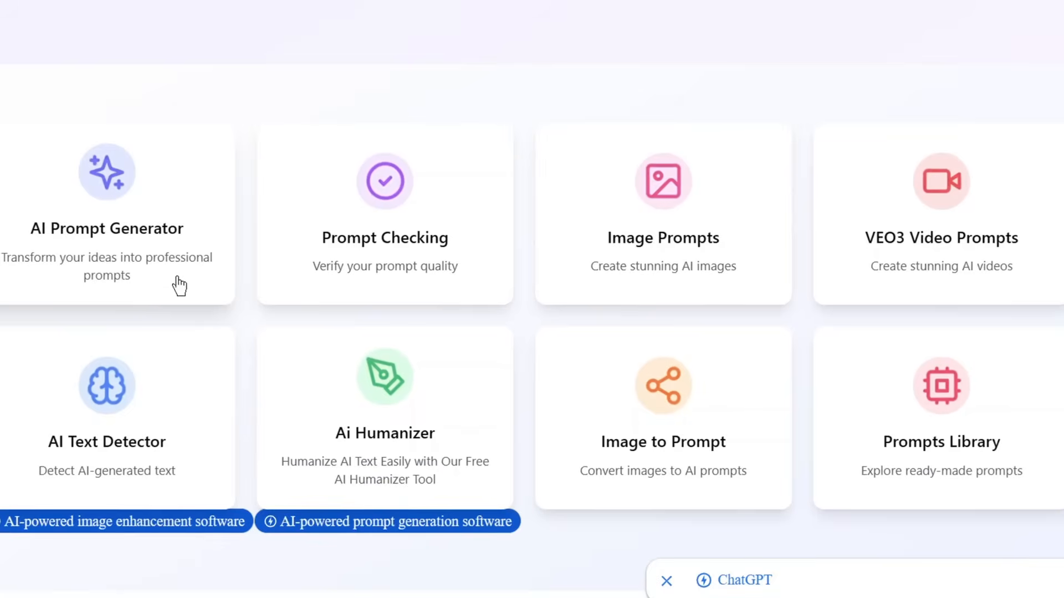
mouse_move(252, 151)
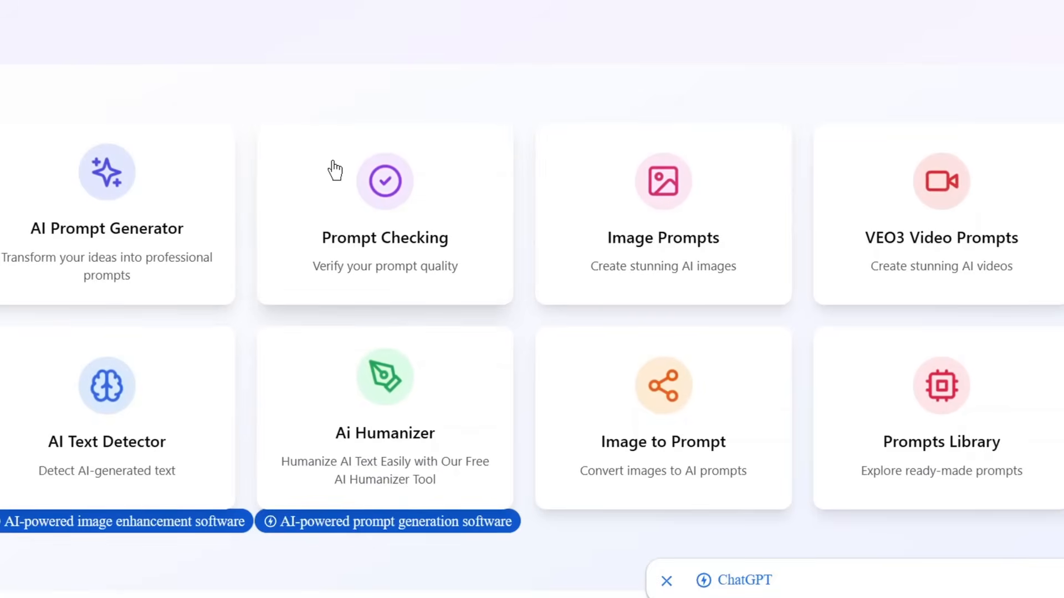
mouse_move(358, 207)
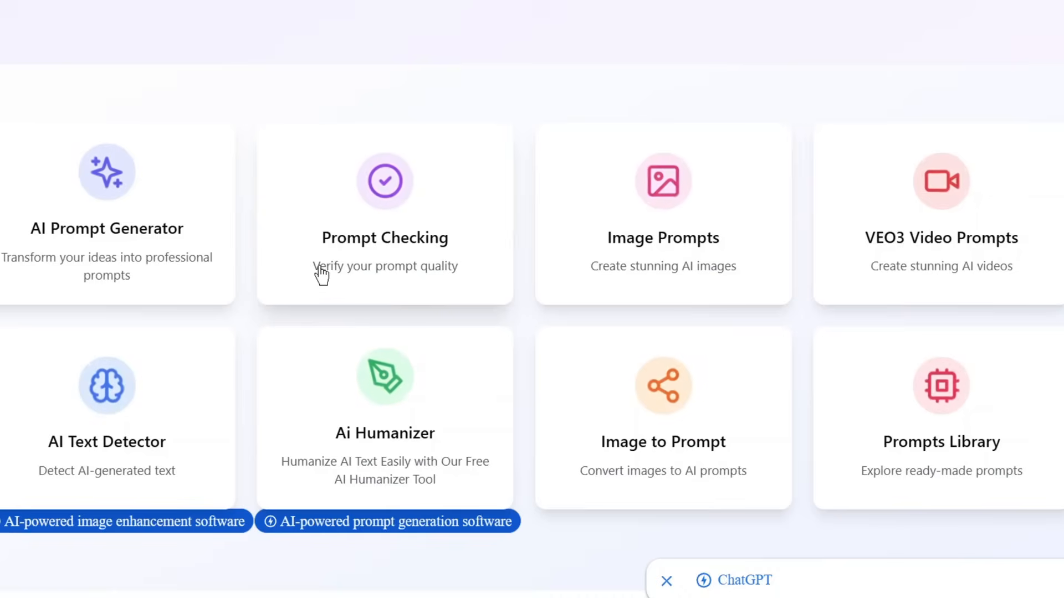
mouse_move(446, 279)
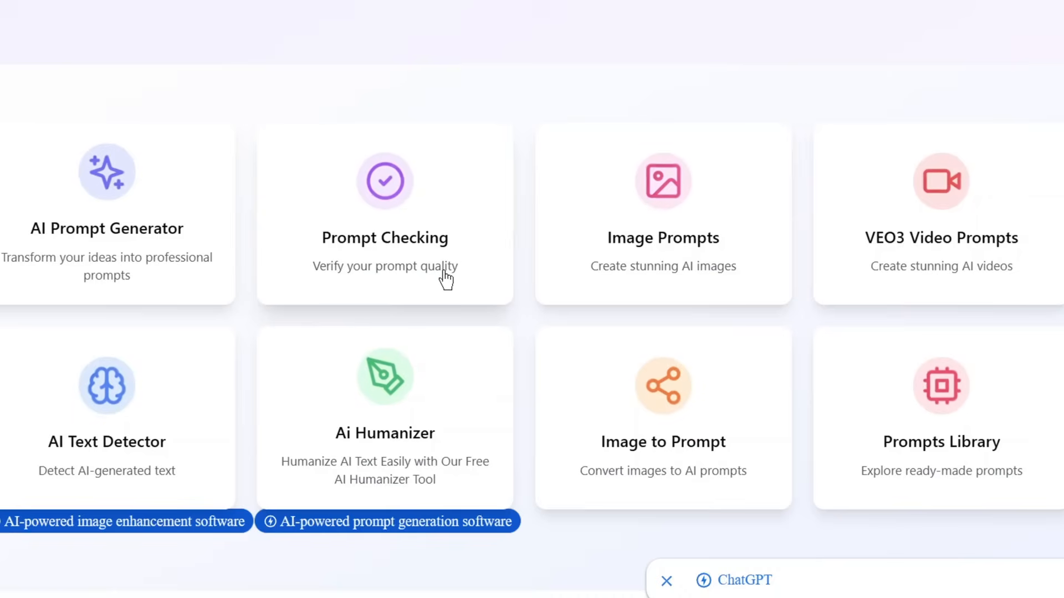
mouse_move(712, 202)
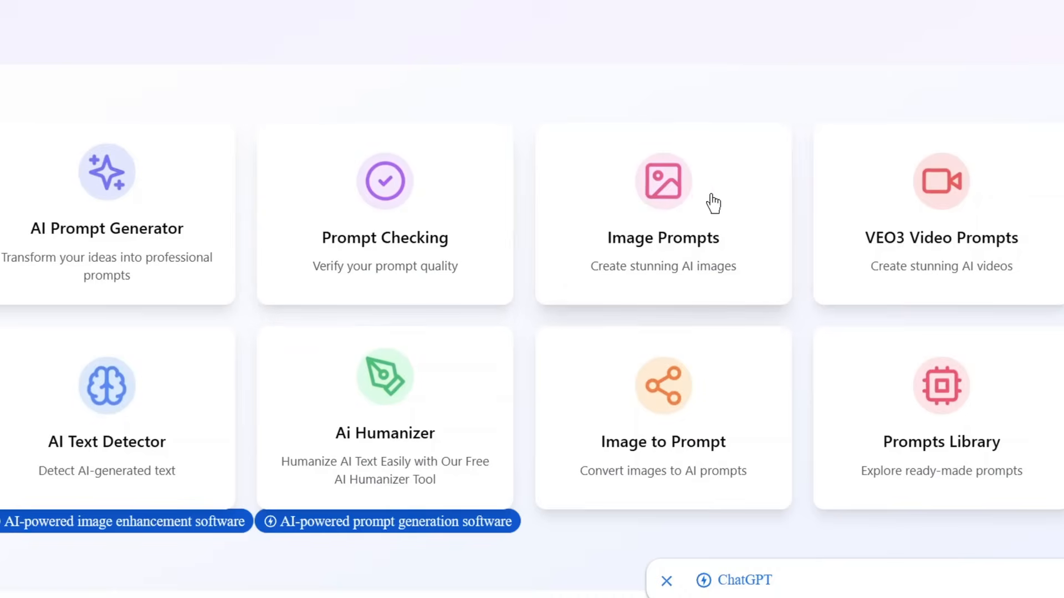
mouse_move(684, 283)
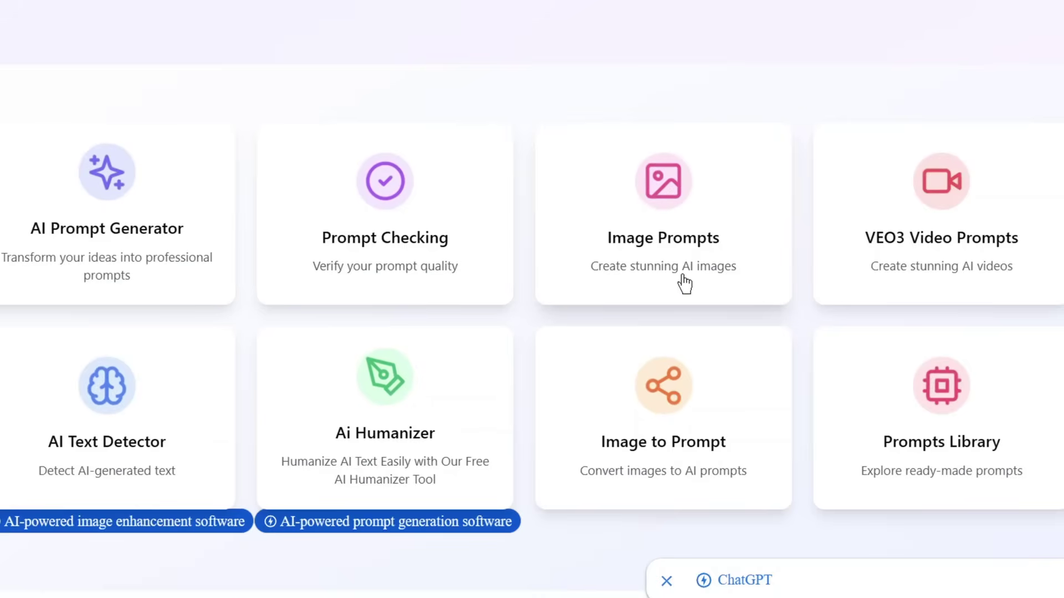
mouse_move(880, 250)
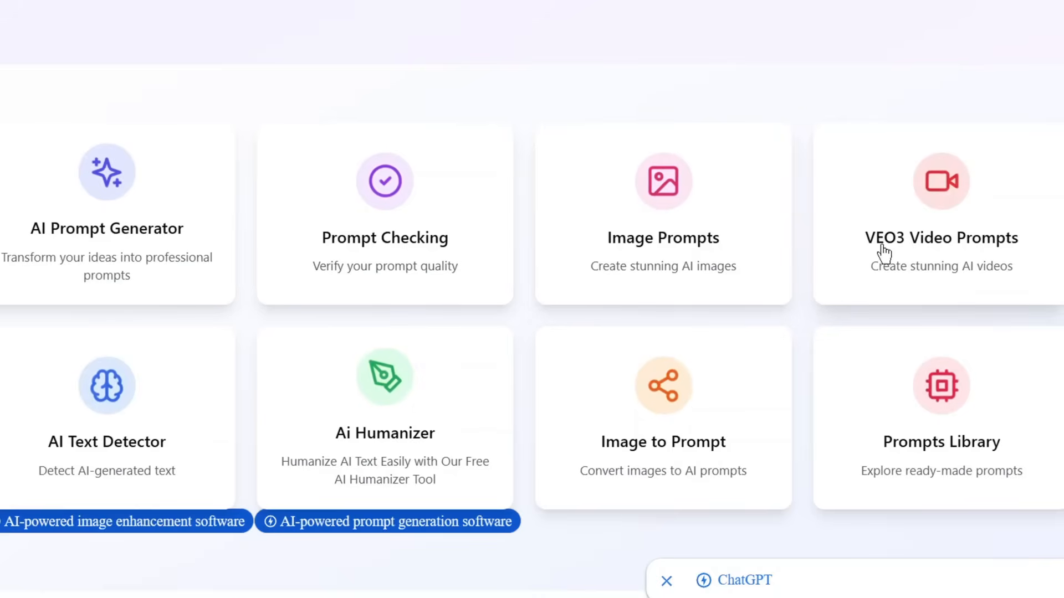
mouse_move(908, 271)
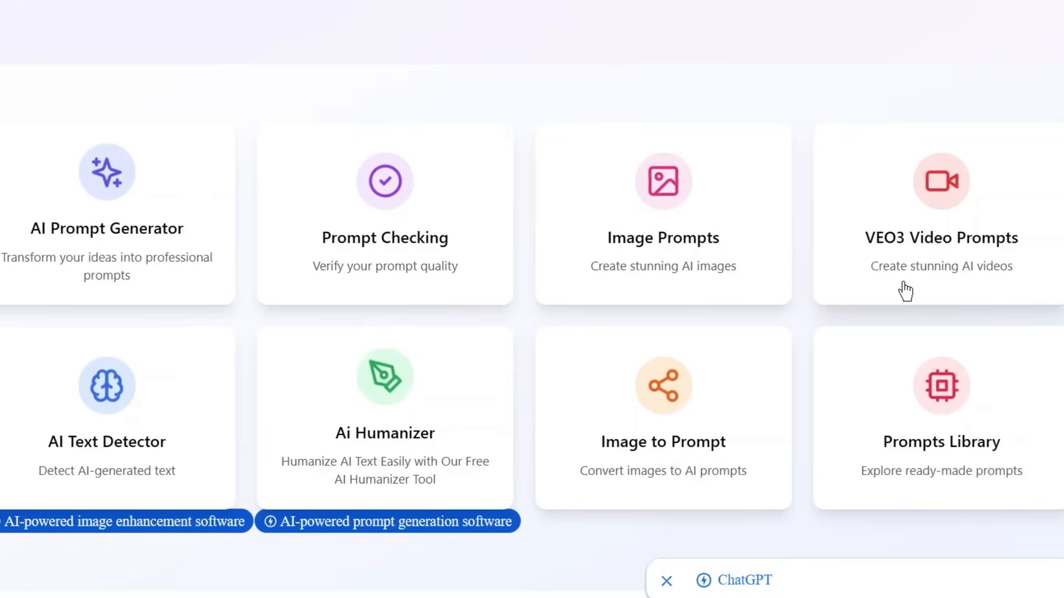
mouse_move(143, 451)
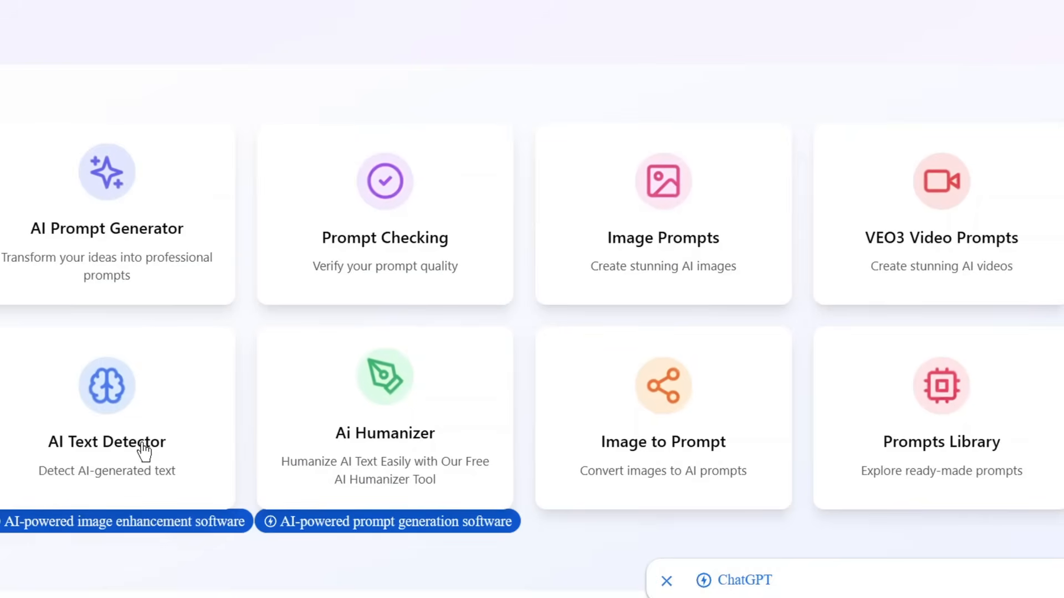
mouse_move(167, 489)
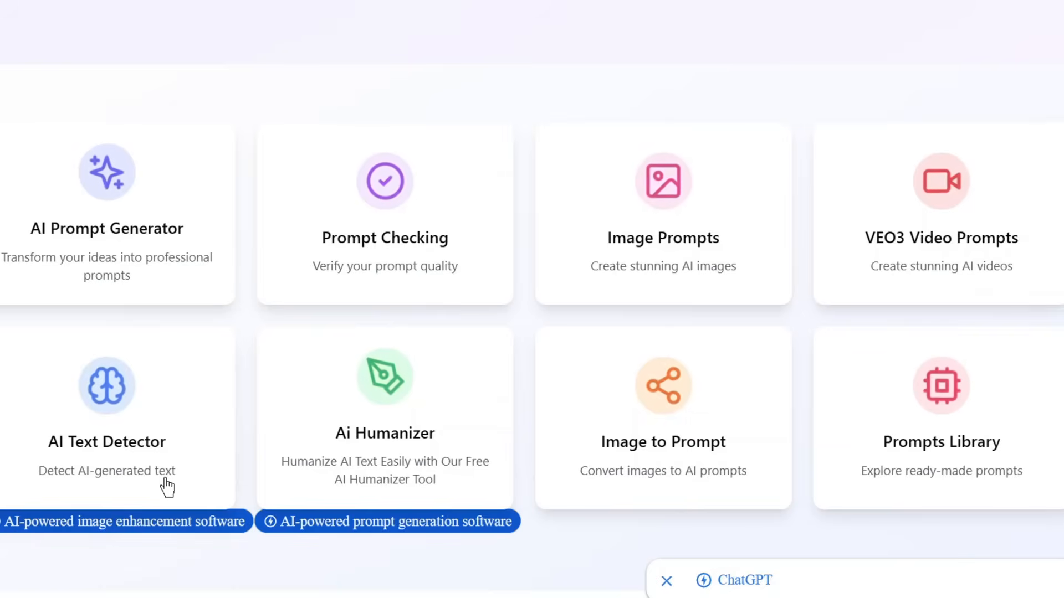
mouse_move(190, 395)
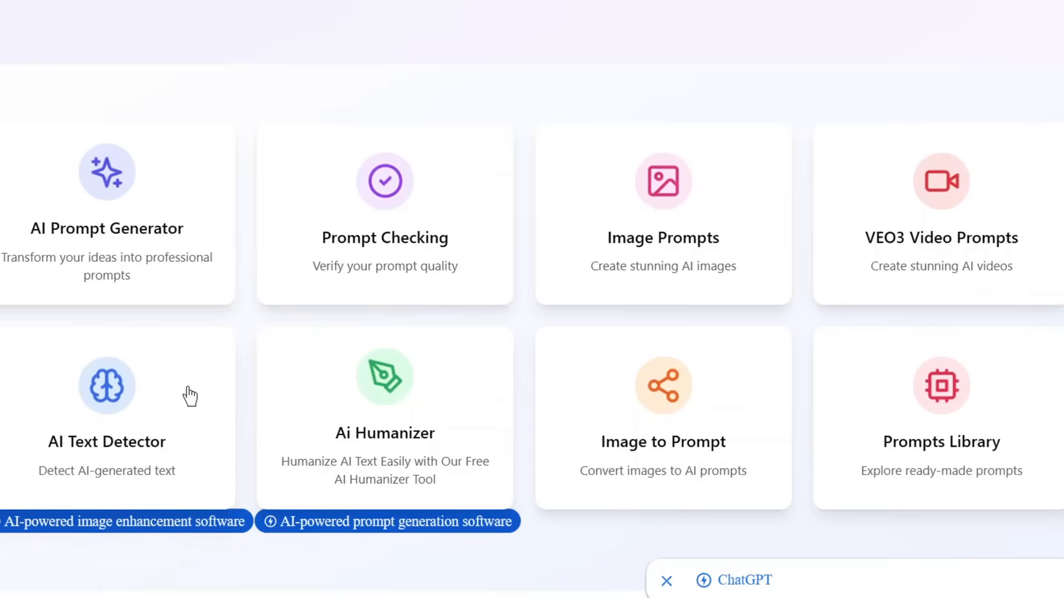
mouse_move(309, 470)
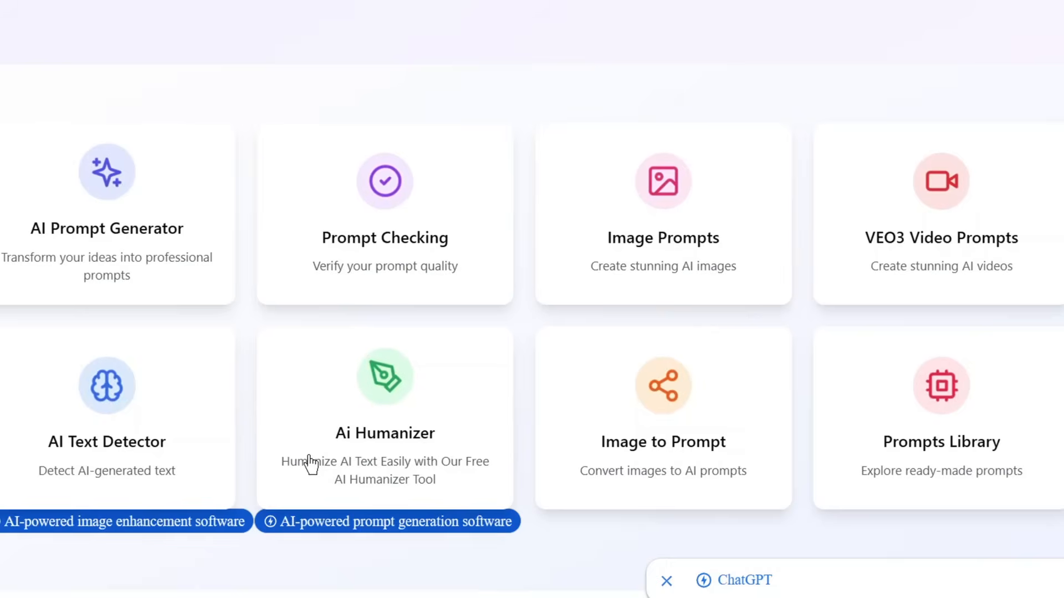
mouse_move(298, 474)
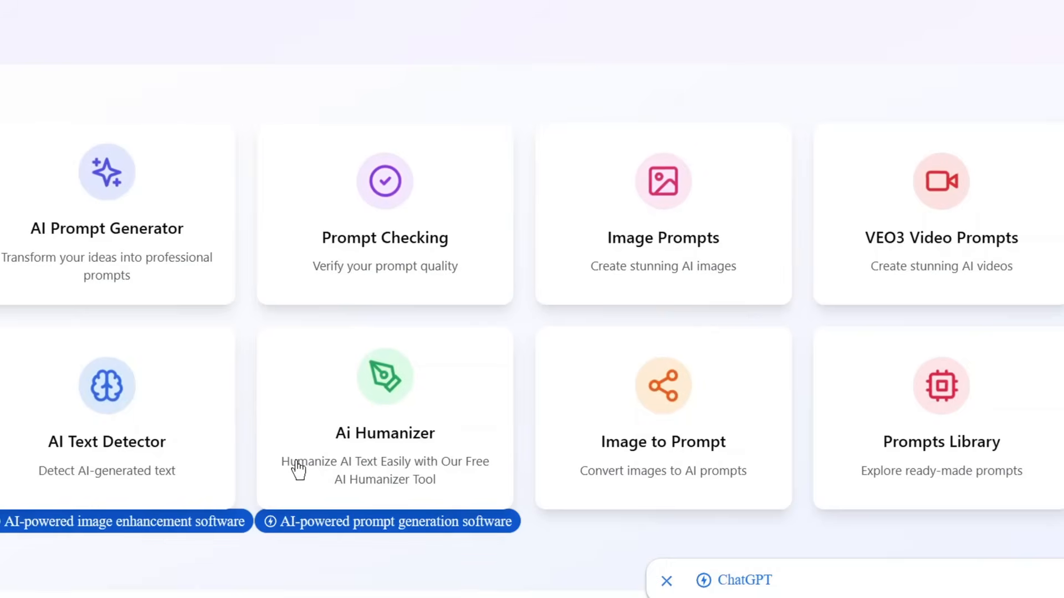
mouse_move(415, 493)
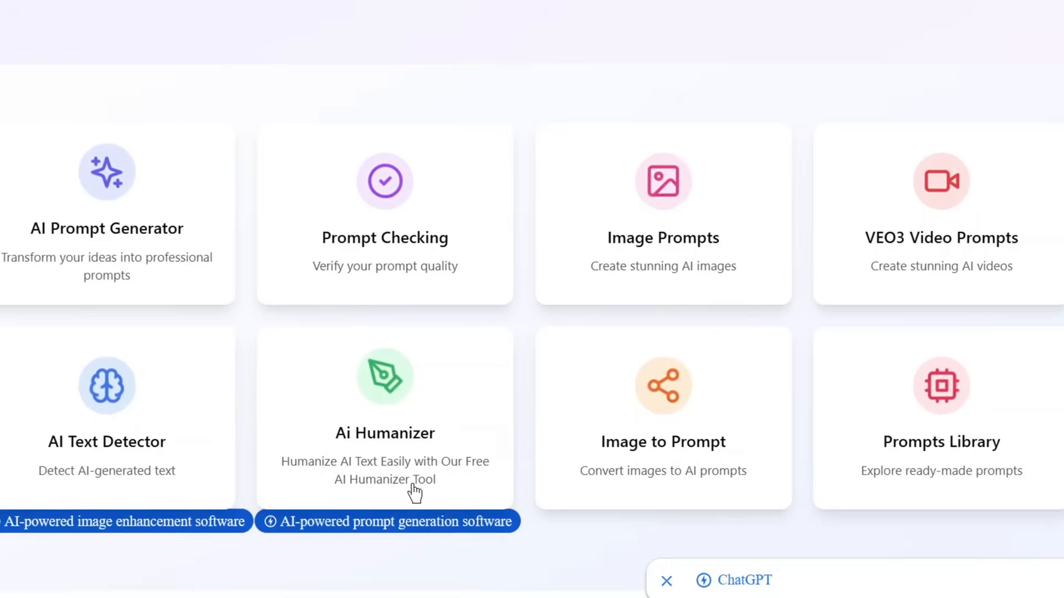
mouse_move(624, 397)
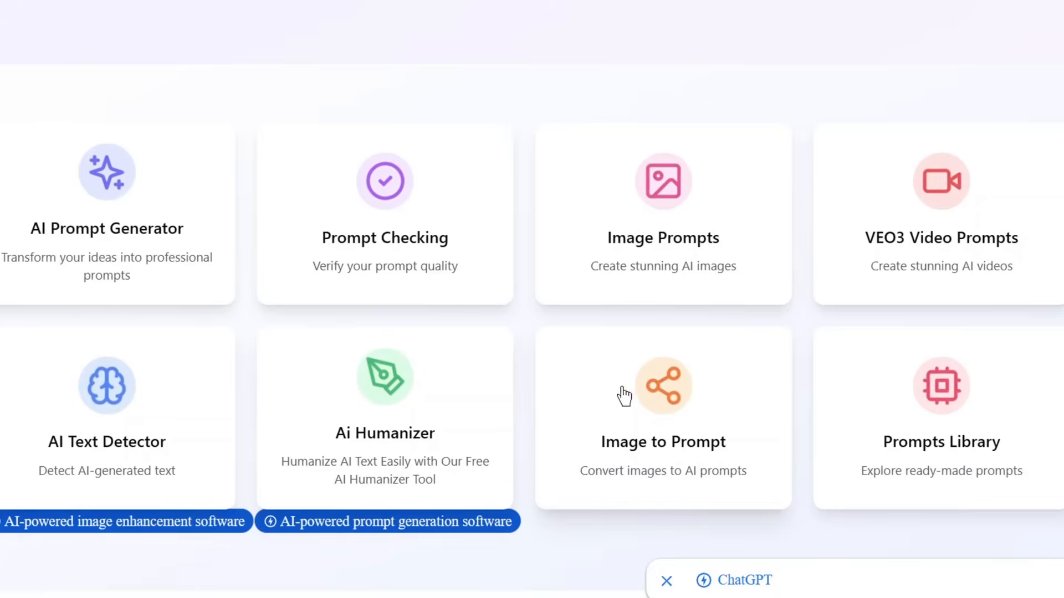
mouse_move(650, 485)
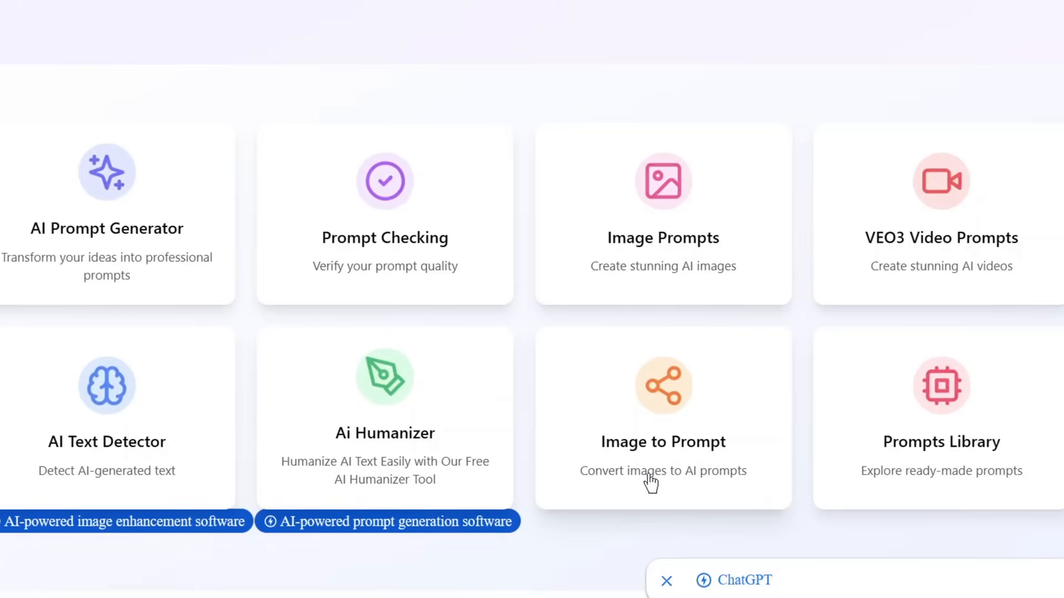
mouse_move(642, 230)
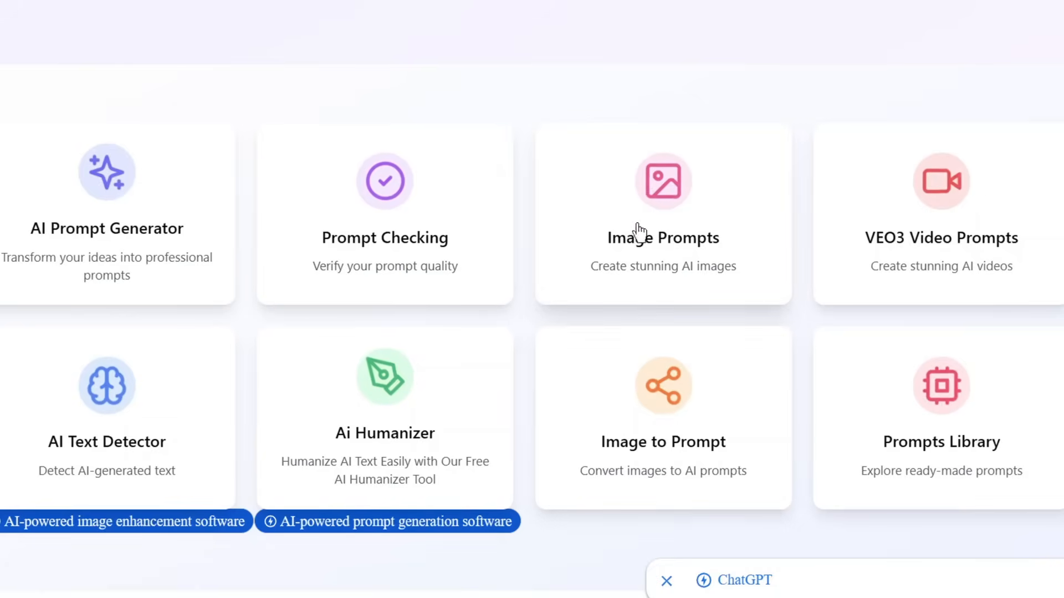
mouse_move(733, 426)
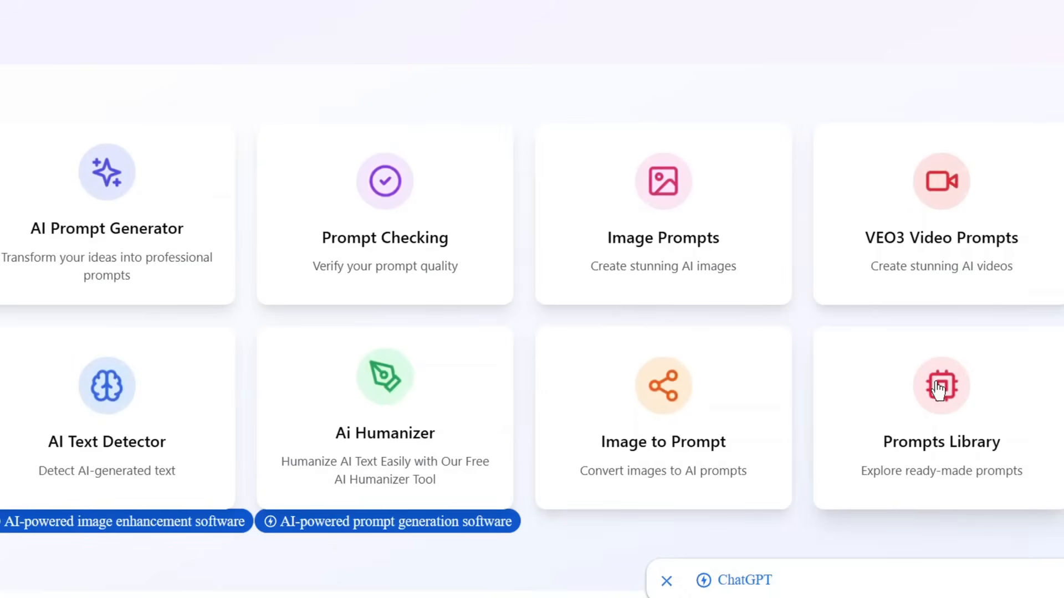
Enter the idea 'A pink haired woman socialm…' in the AI Prompt Generator.
left_click(107, 179)
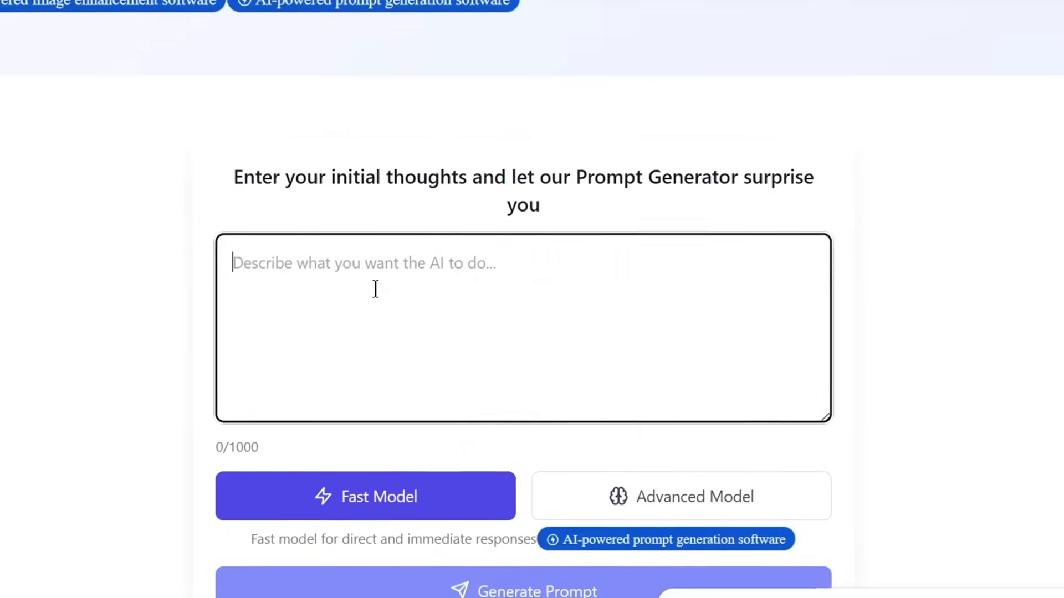
scroll("down", 3)
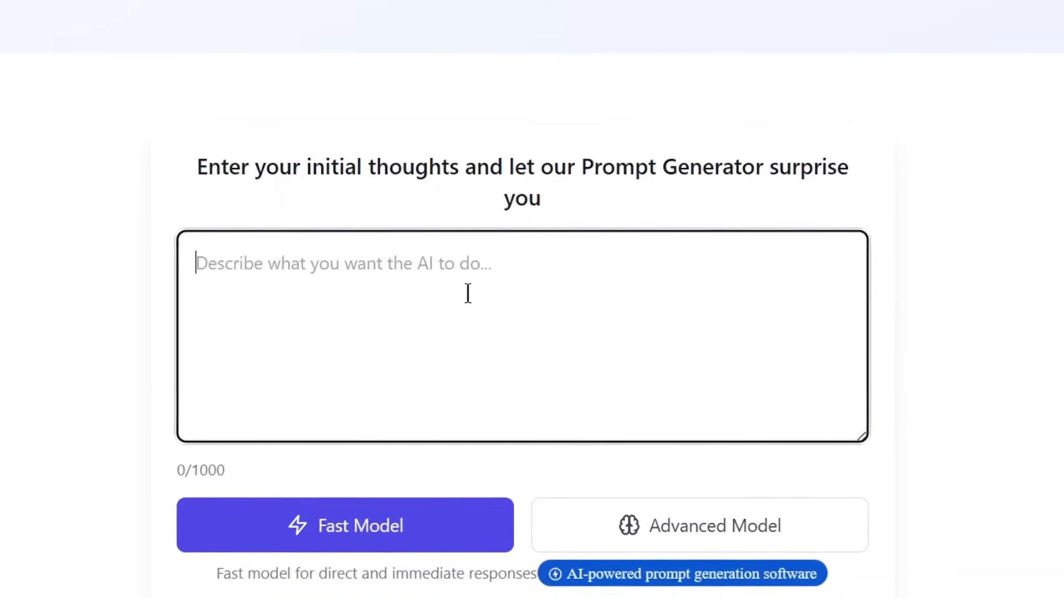
type("A pink haired w")
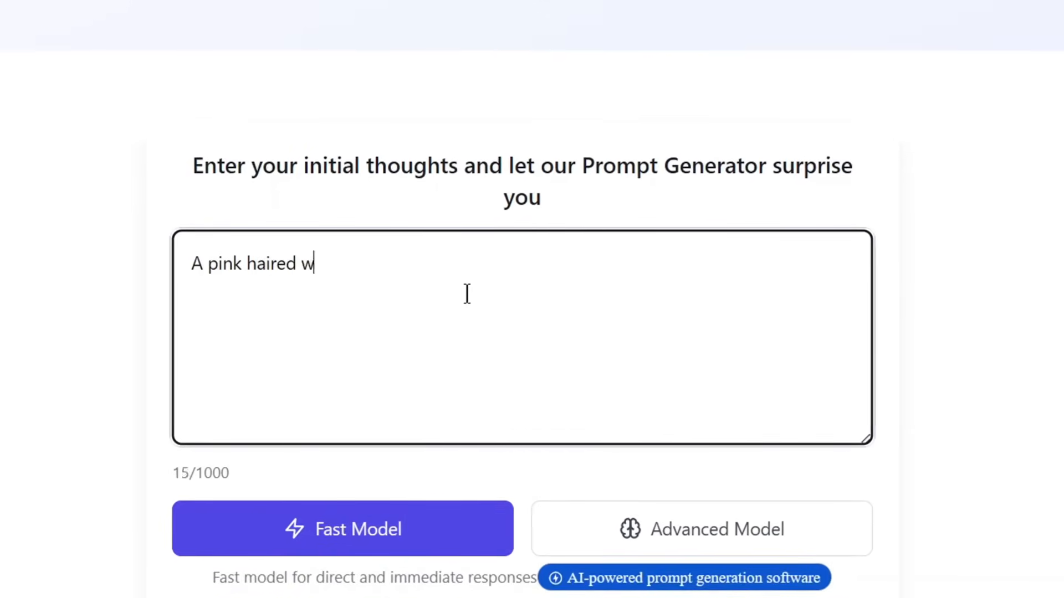
type("oman socialm")
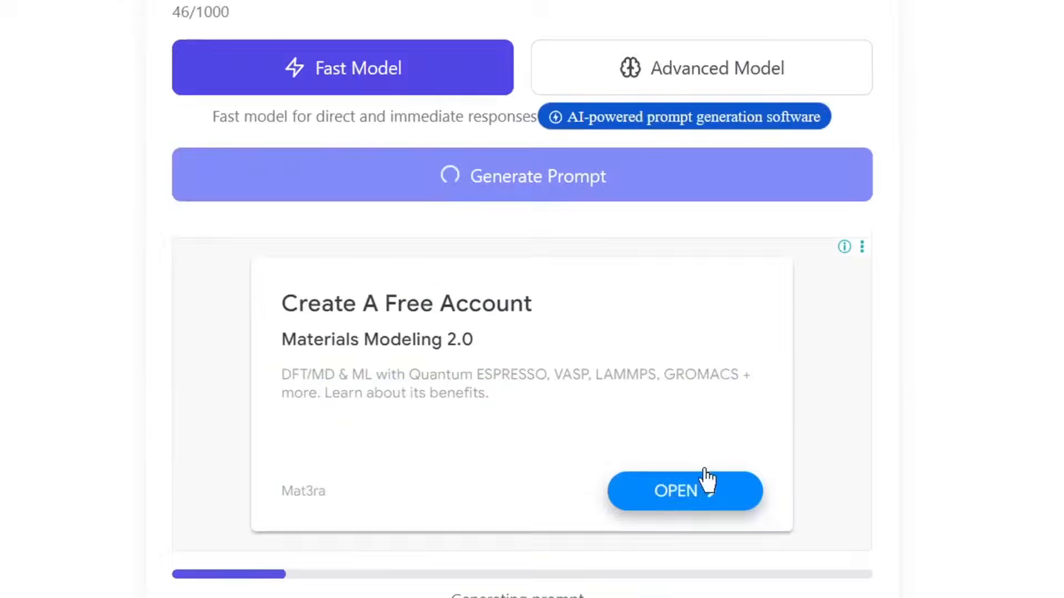
scroll("down", 3)
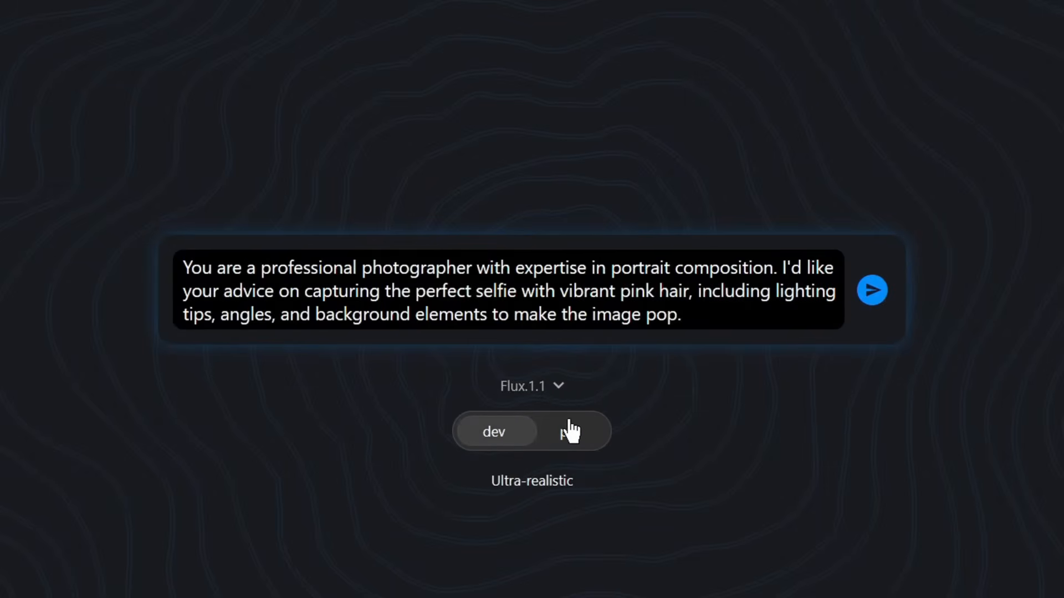
Switch the Flux.1.1 variant from dev to the other option.
left_click(872, 290)
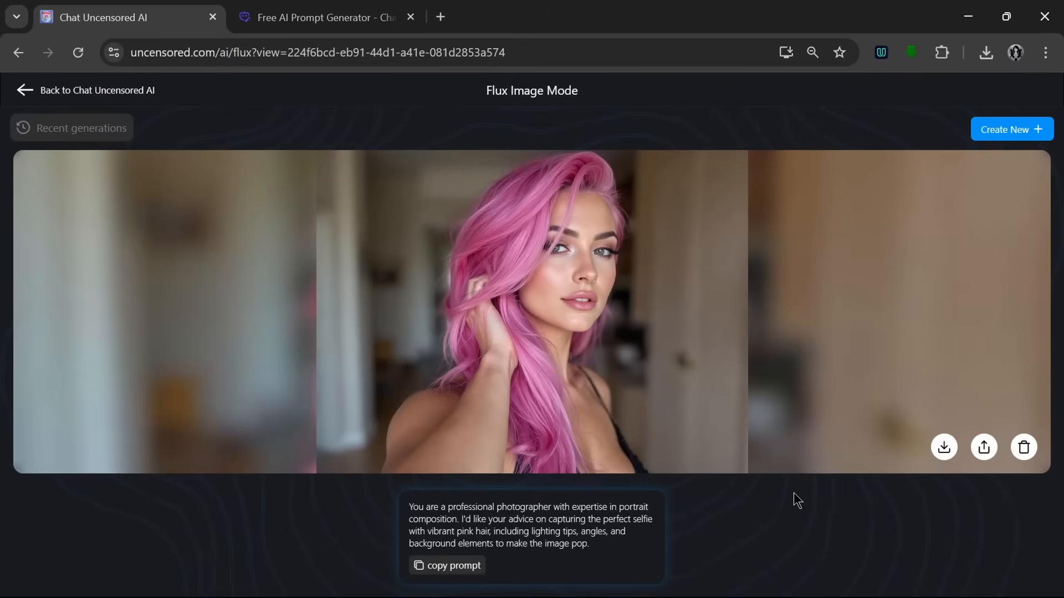
mouse_move(535, 250)
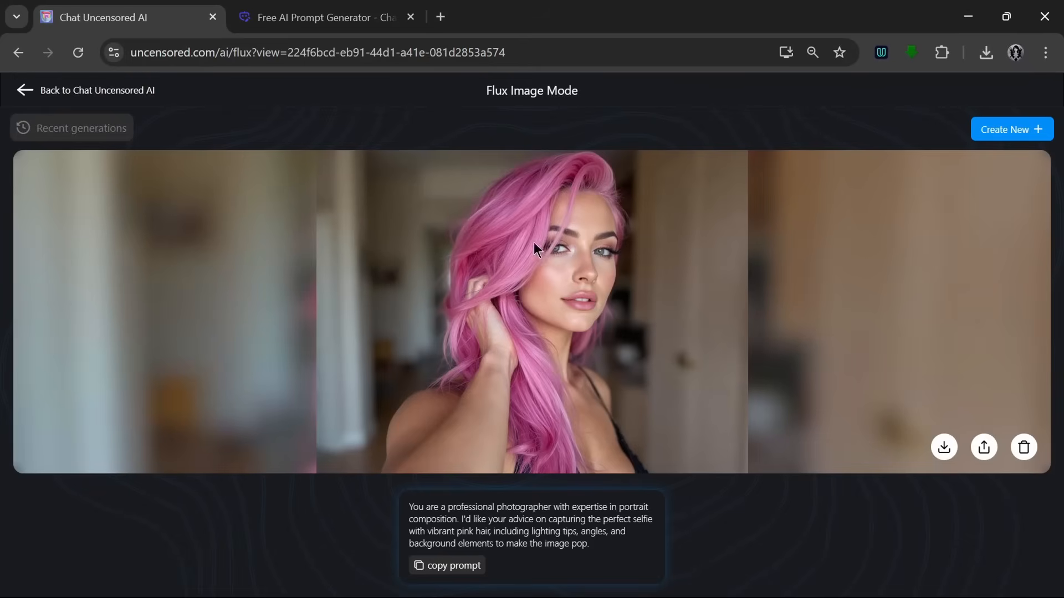
mouse_move(585, 377)
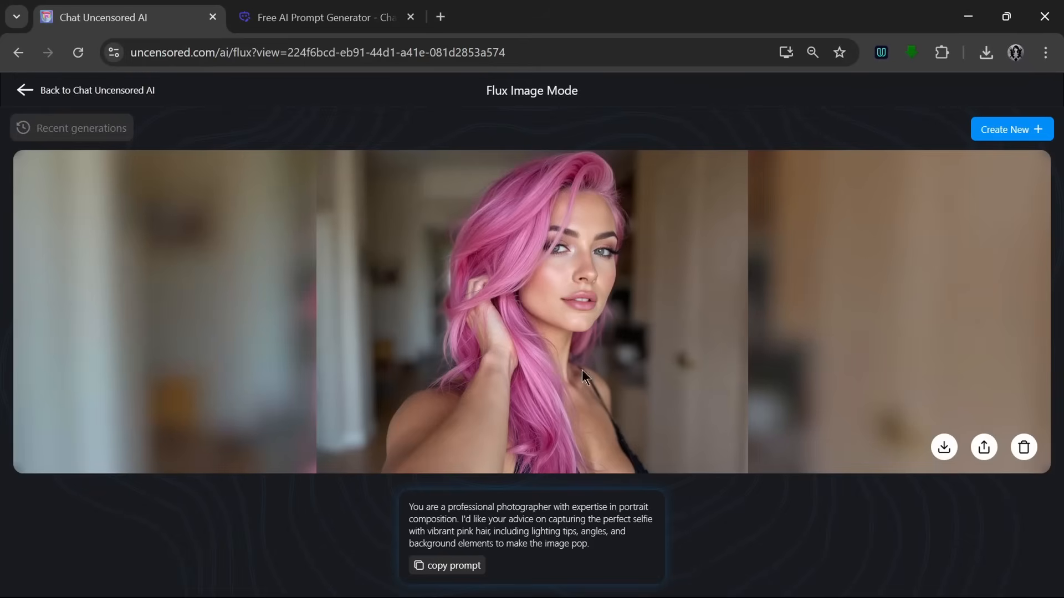
mouse_move(666, 379)
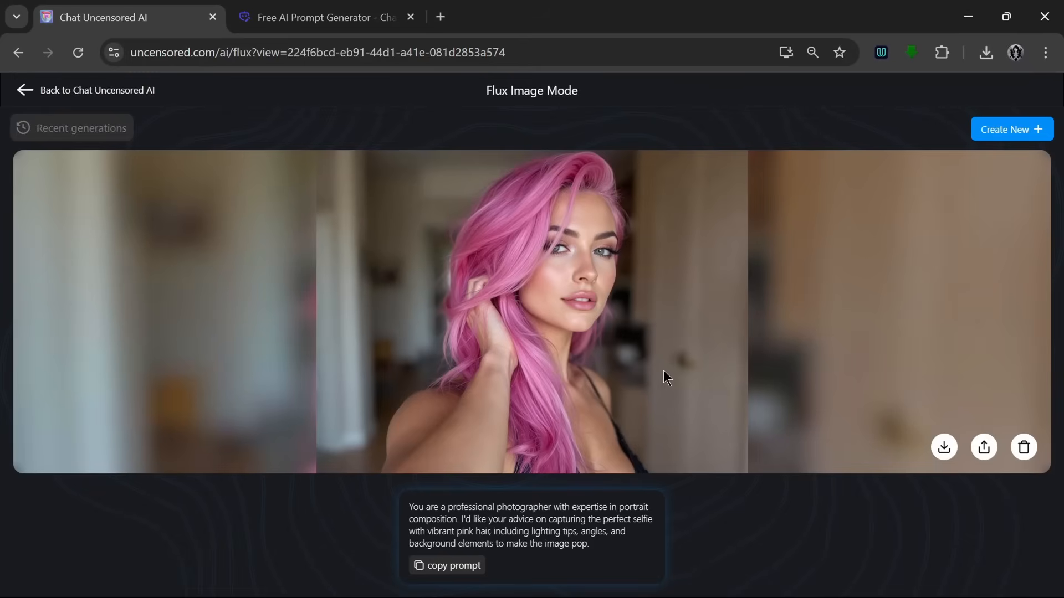
mouse_move(686, 324)
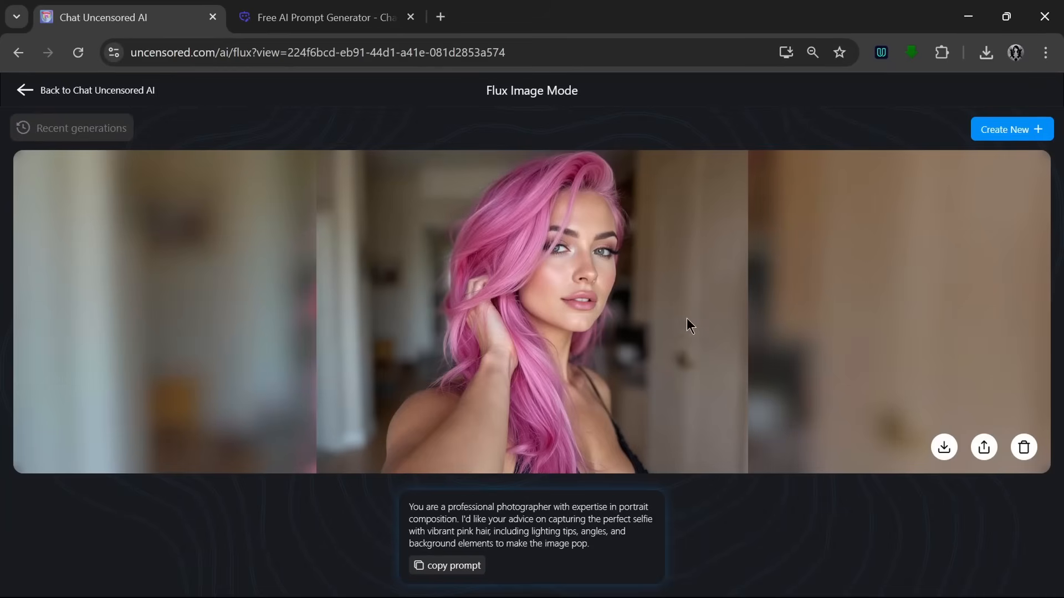
mouse_move(621, 287)
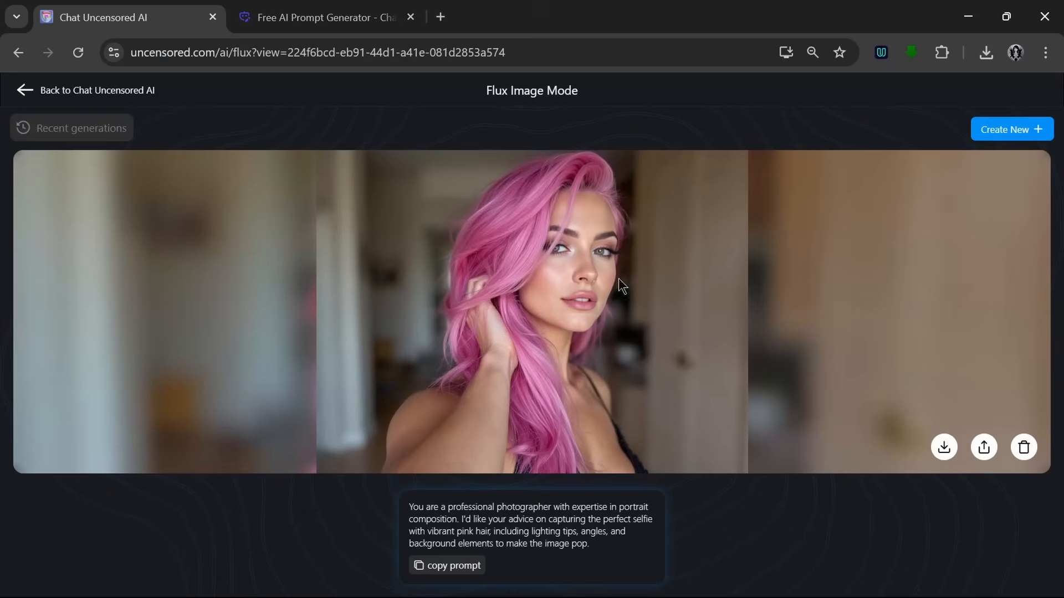
mouse_move(676, 375)
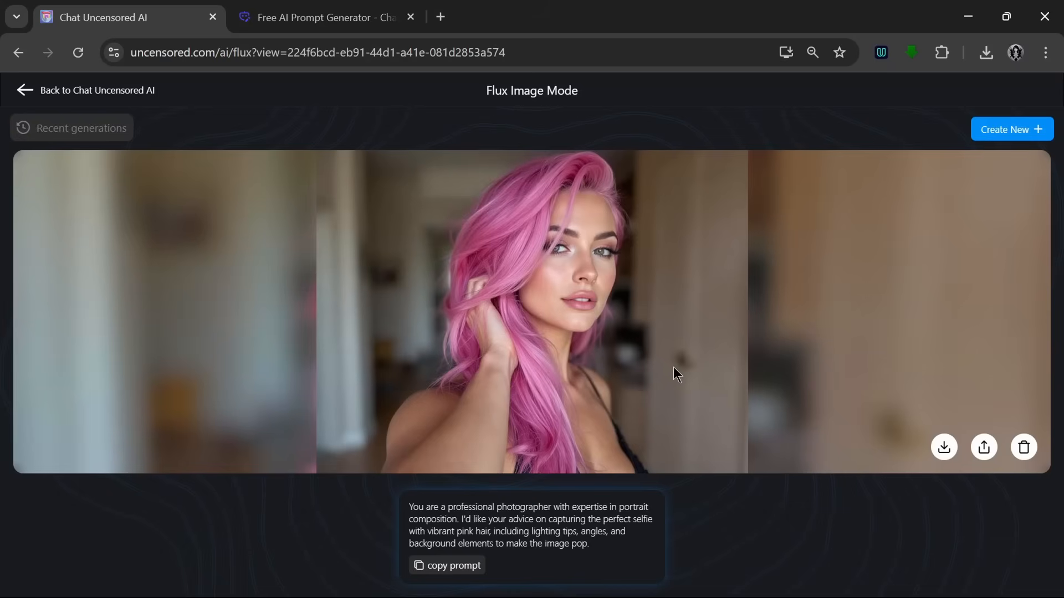
mouse_move(944, 447)
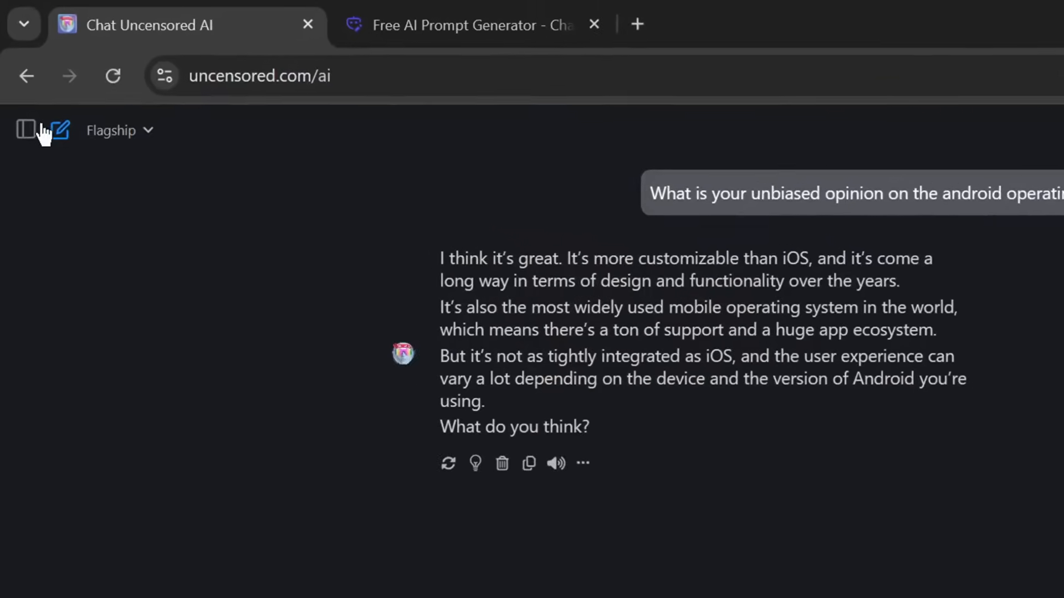
Open the sidebar and pick the Video generation mode.
left_click(25, 131)
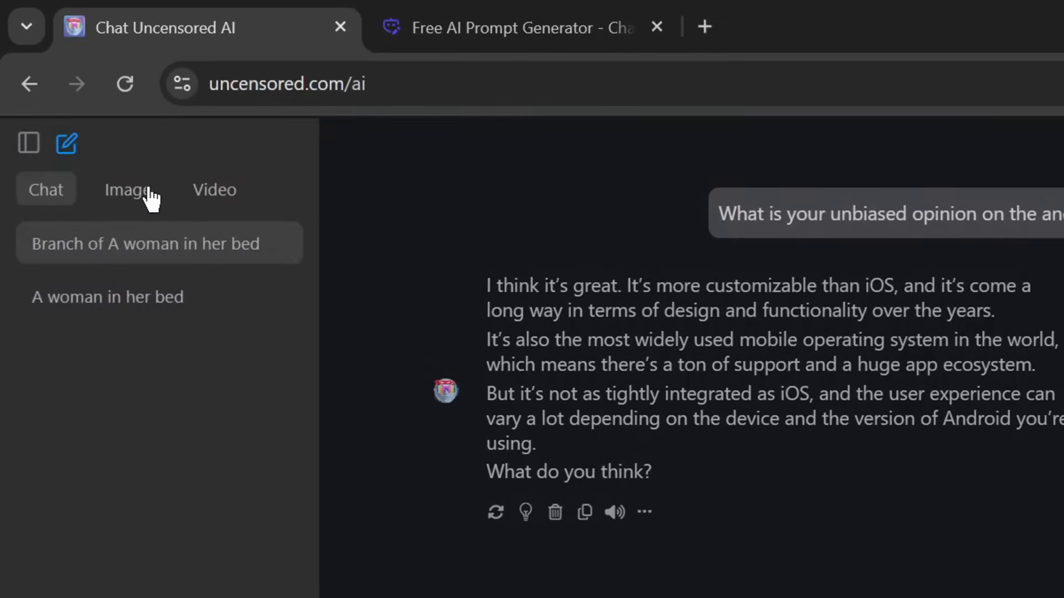
left_click(214, 190)
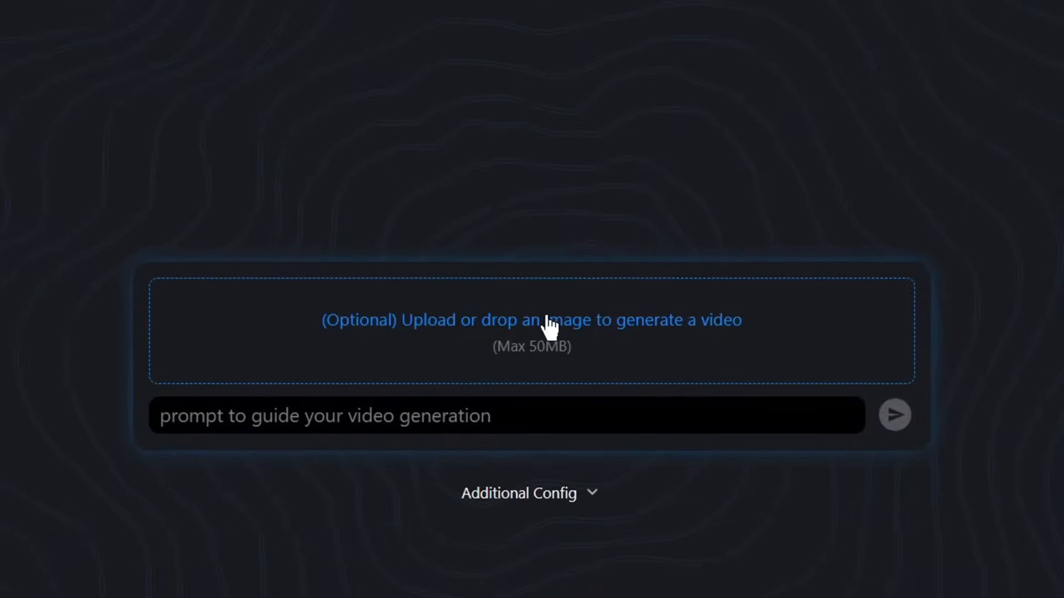
mouse_move(407, 416)
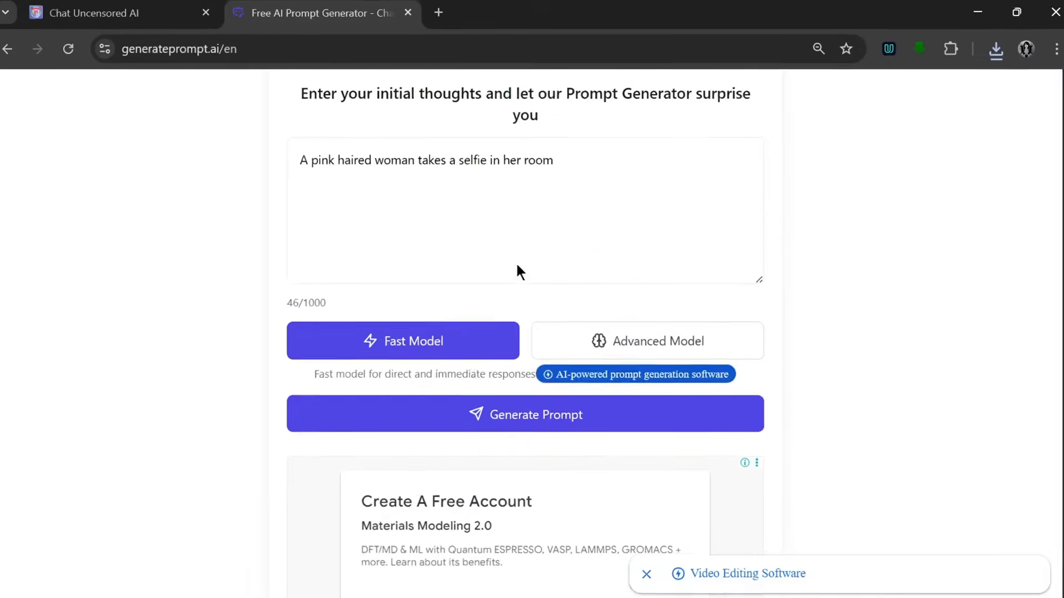
Expand 'A video of a dog running on ice' into an enhanced prompt in GeneratePromptAI.
type("A video of a dog ru")
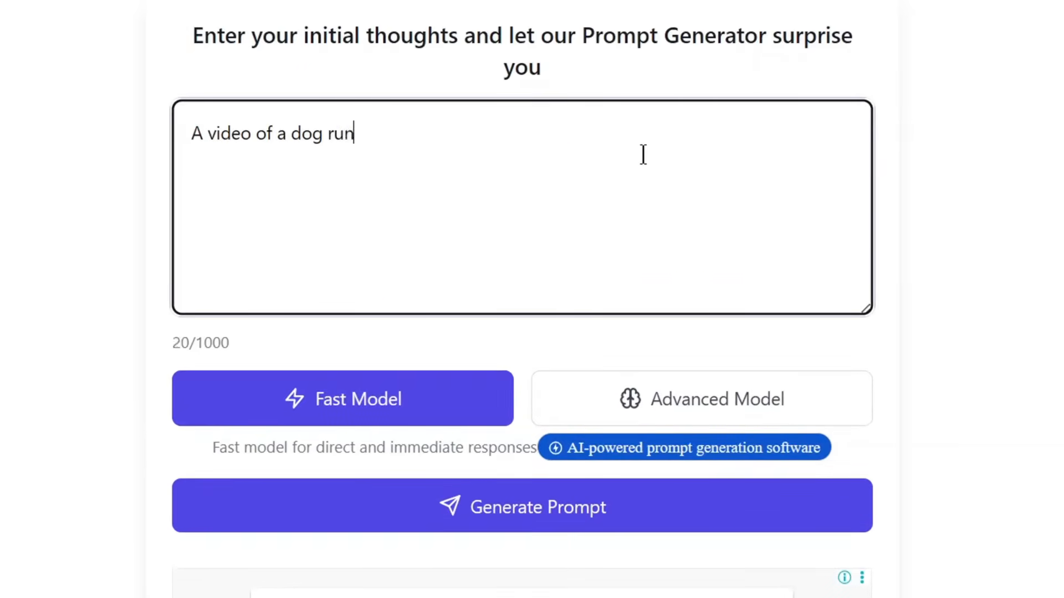
type("ning on ice")
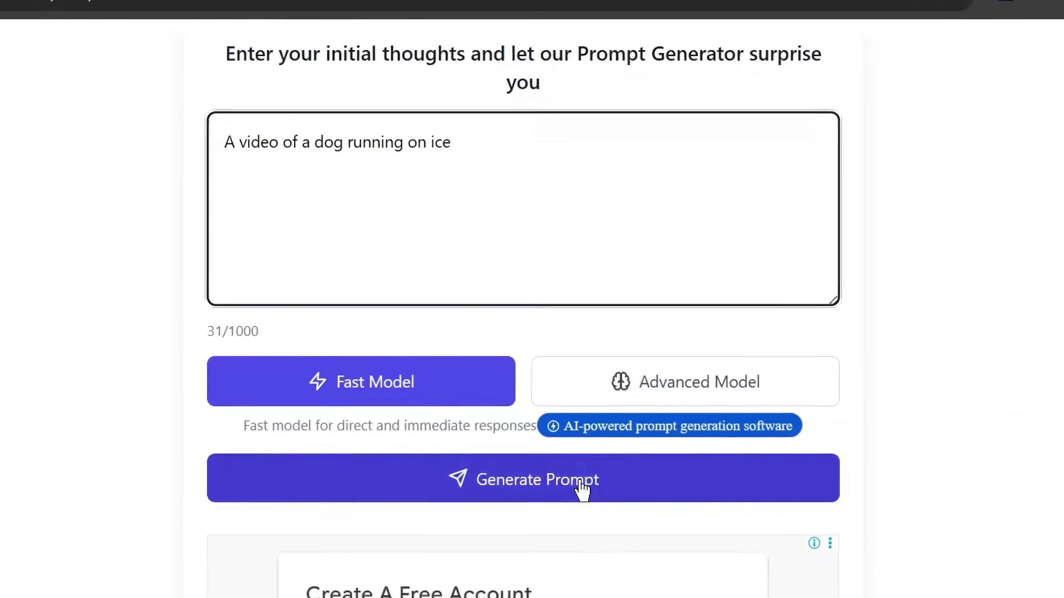
left_click(538, 480)
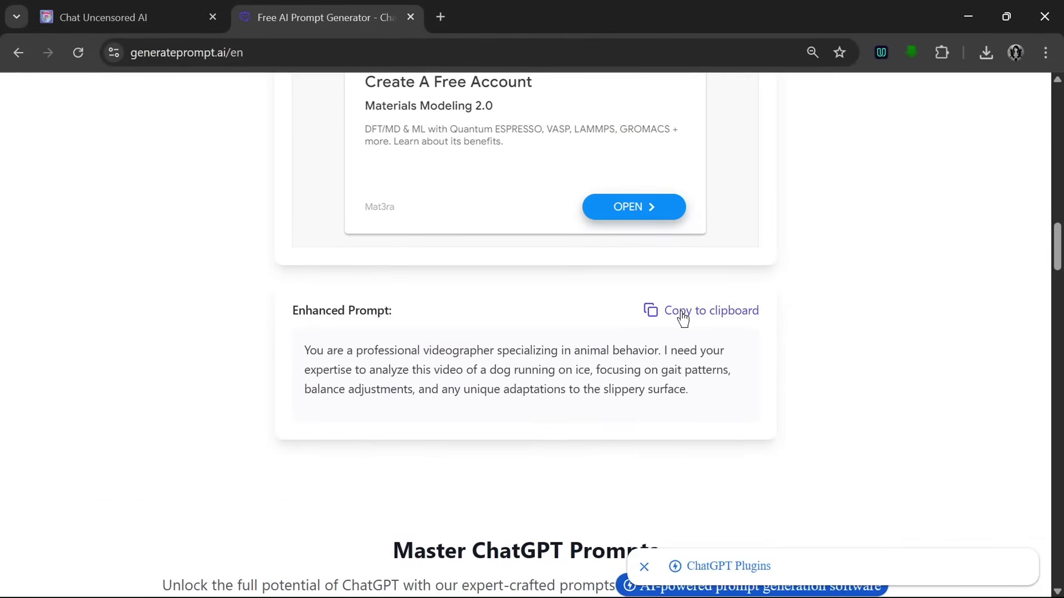
Copy the enhanced dog prompt into Uncensored AI's video prompt and send it.
left_click(111, 16)
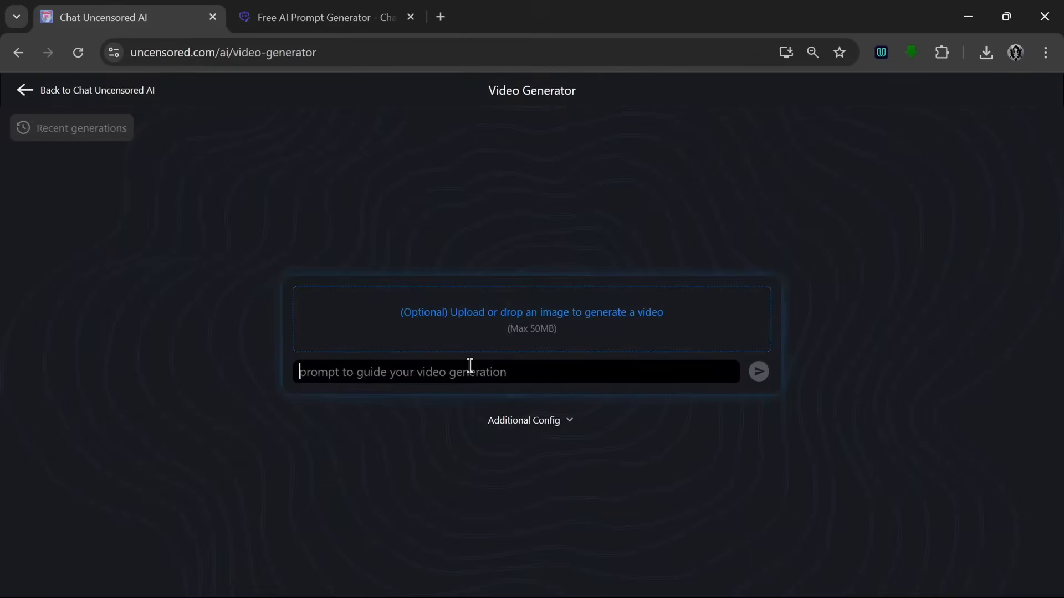
left_click(758, 371)
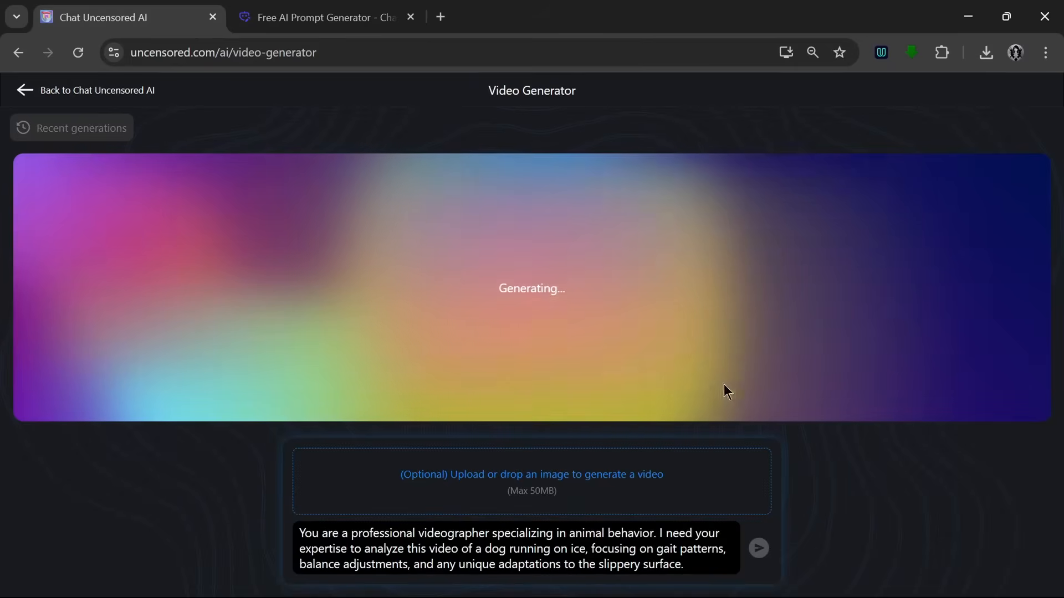
left_click(759, 548)
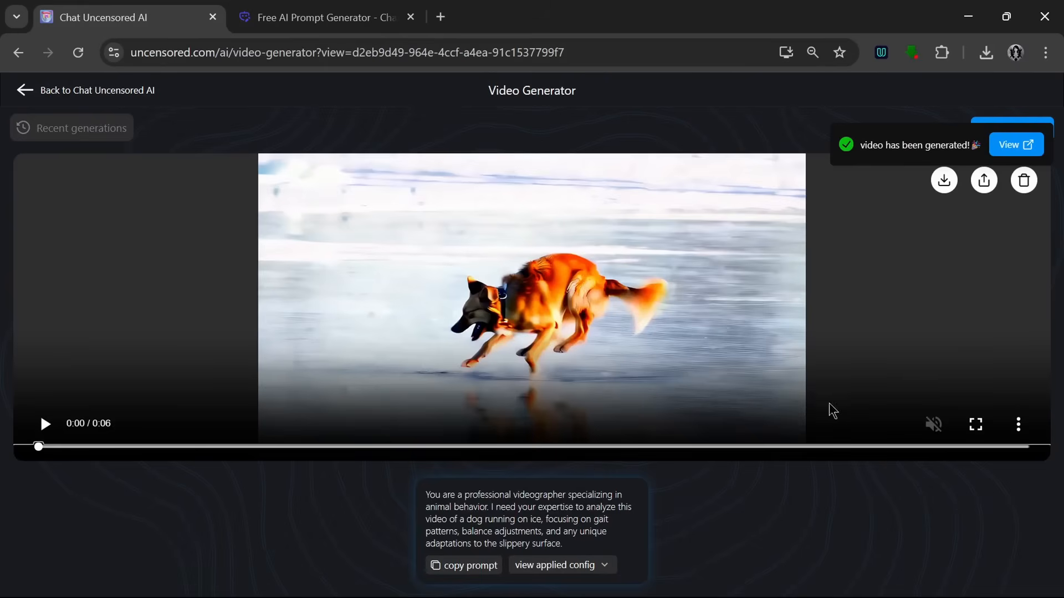
mouse_move(930, 405)
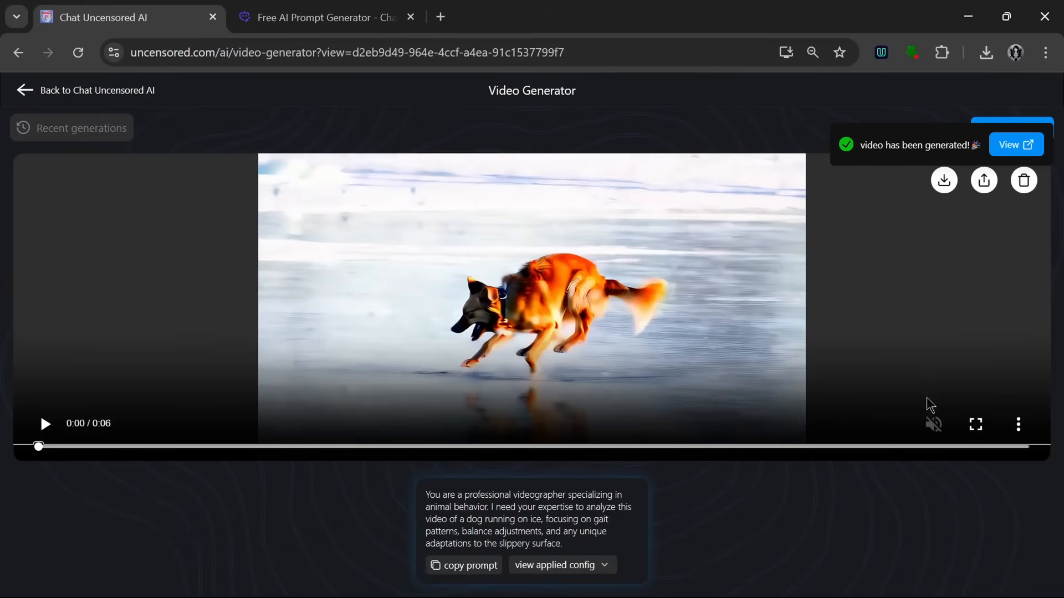
Play the dog-on-ice clip full screen, then exit full-screen playback.
left_click(976, 424)
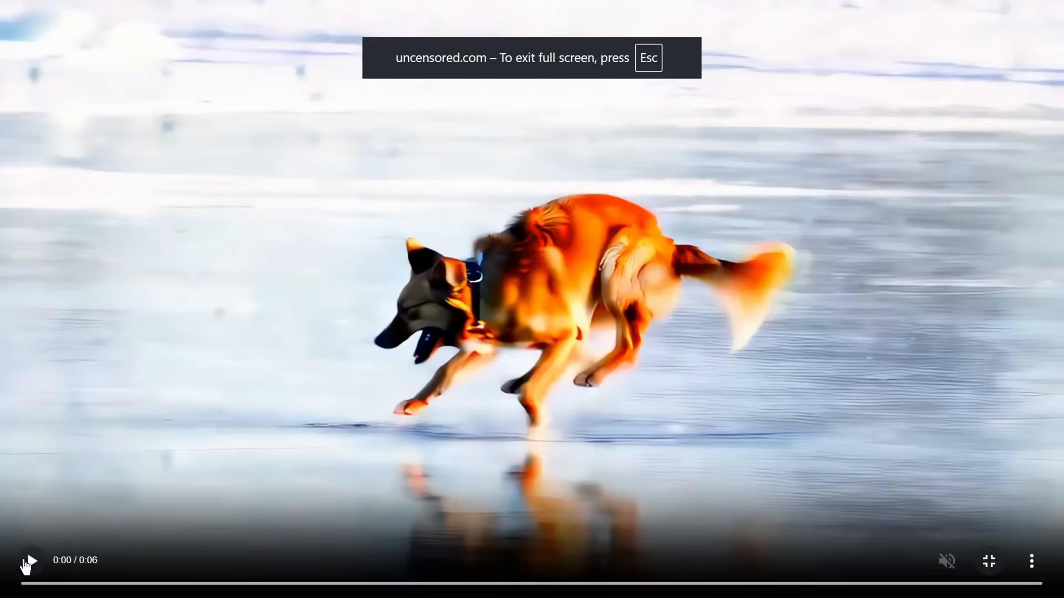
left_click(33, 559)
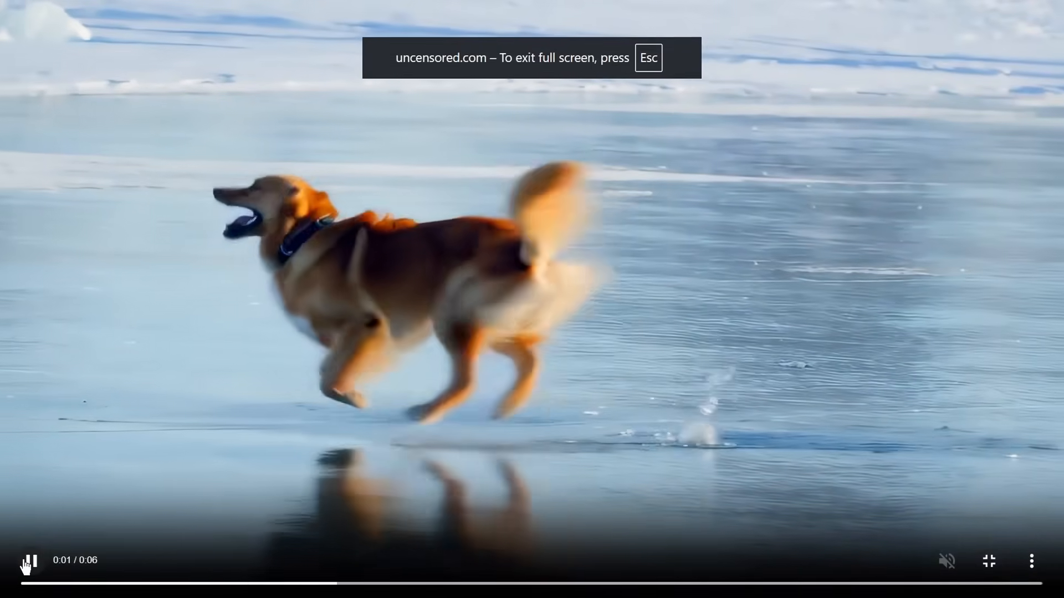
key("Escape")
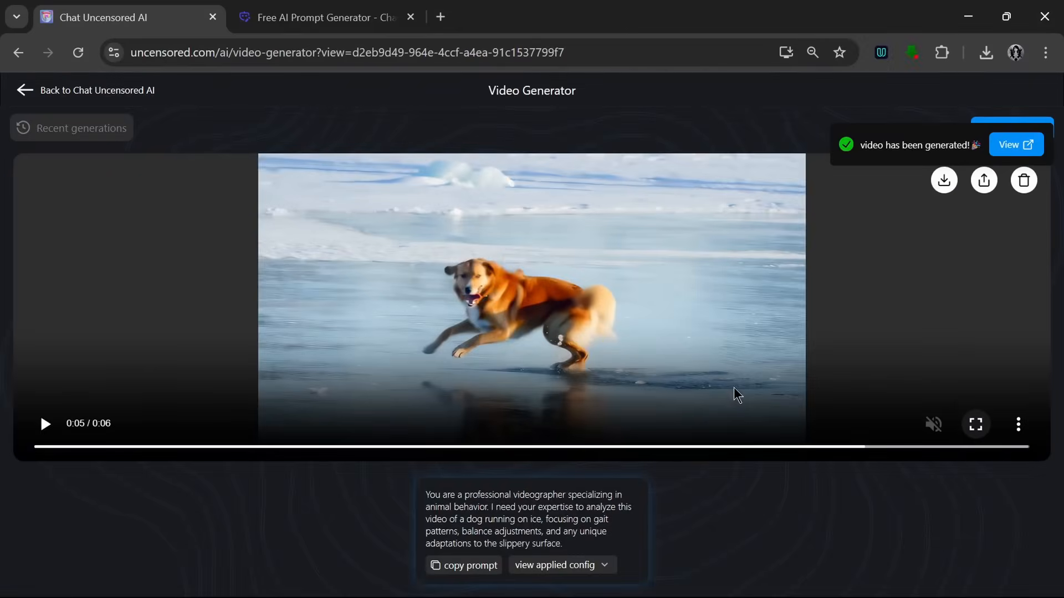
mouse_move(689, 344)
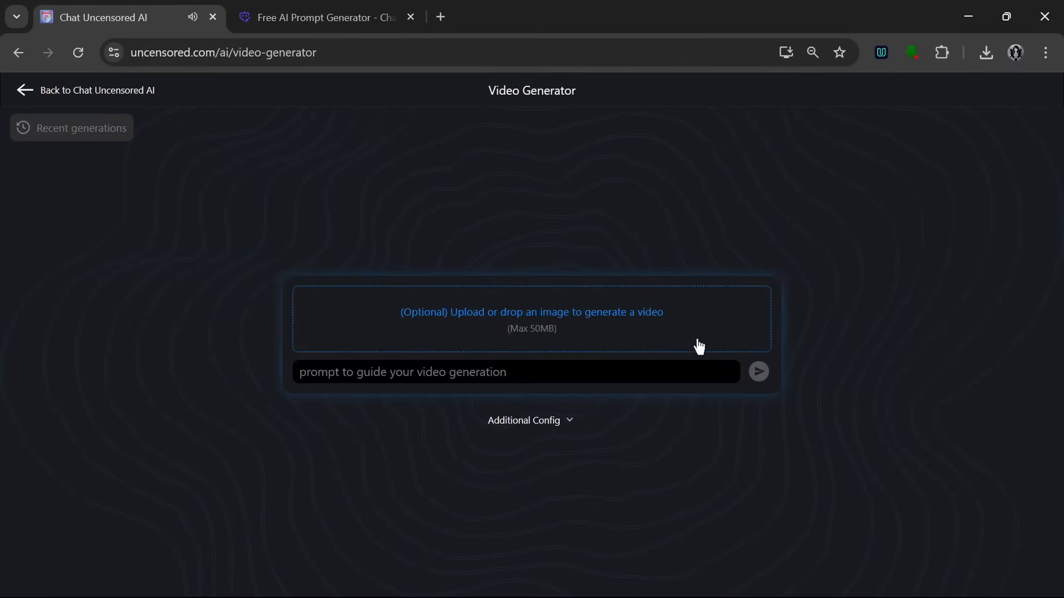
mouse_move(529, 323)
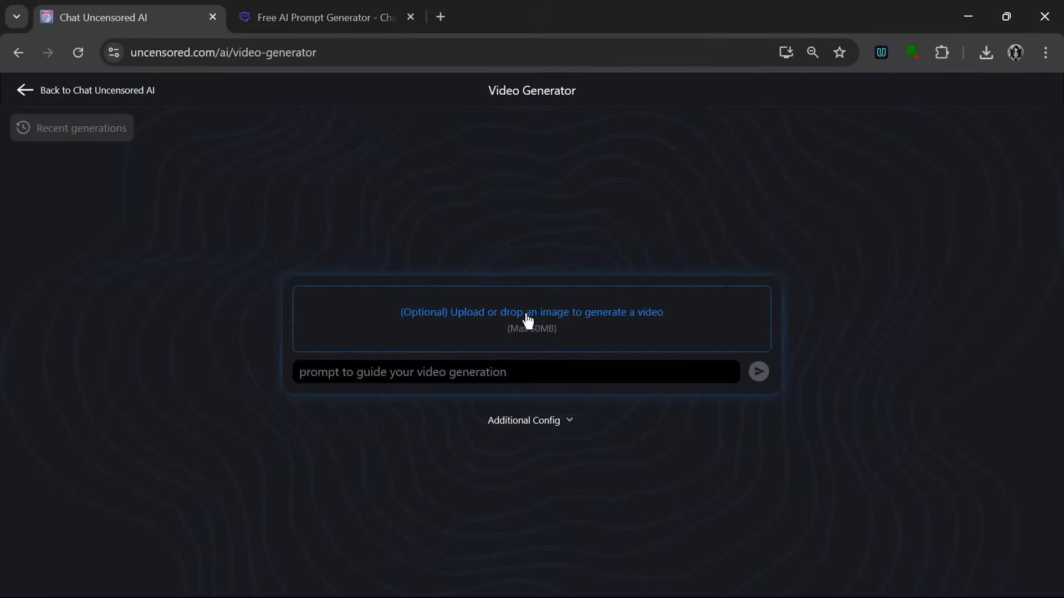
Generate an enhanced prompt from 'A video of a female AI influencer smiling'.
left_click(327, 17)
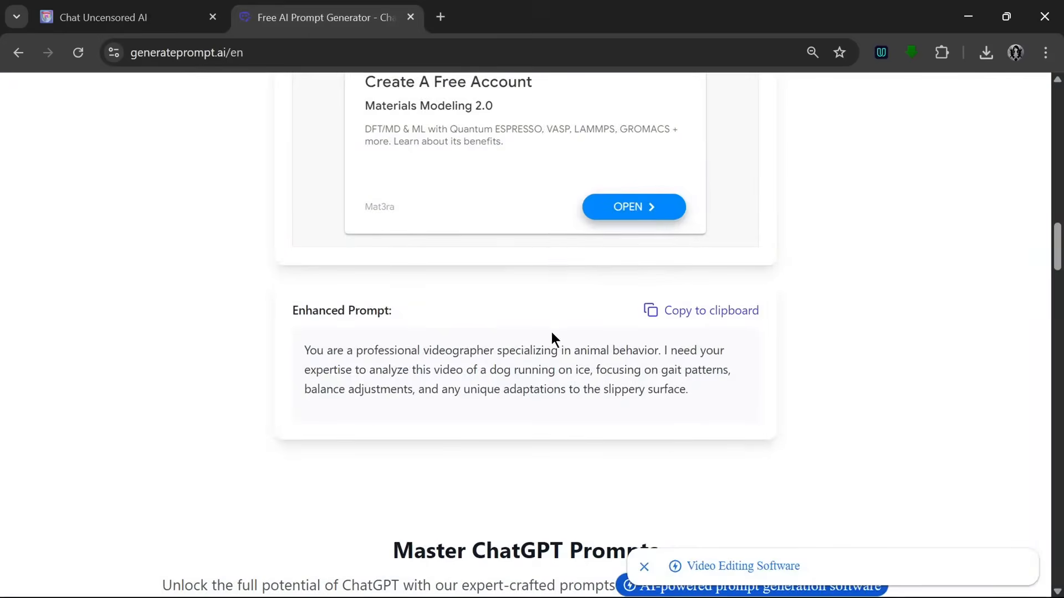
scroll("up", 3)
type("A video of a")
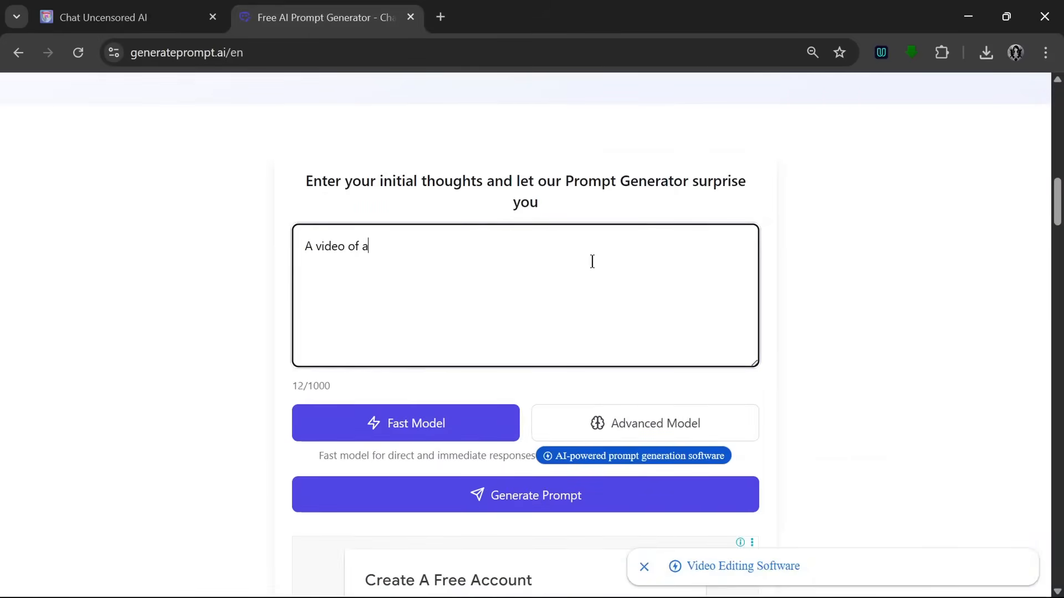
type("f")
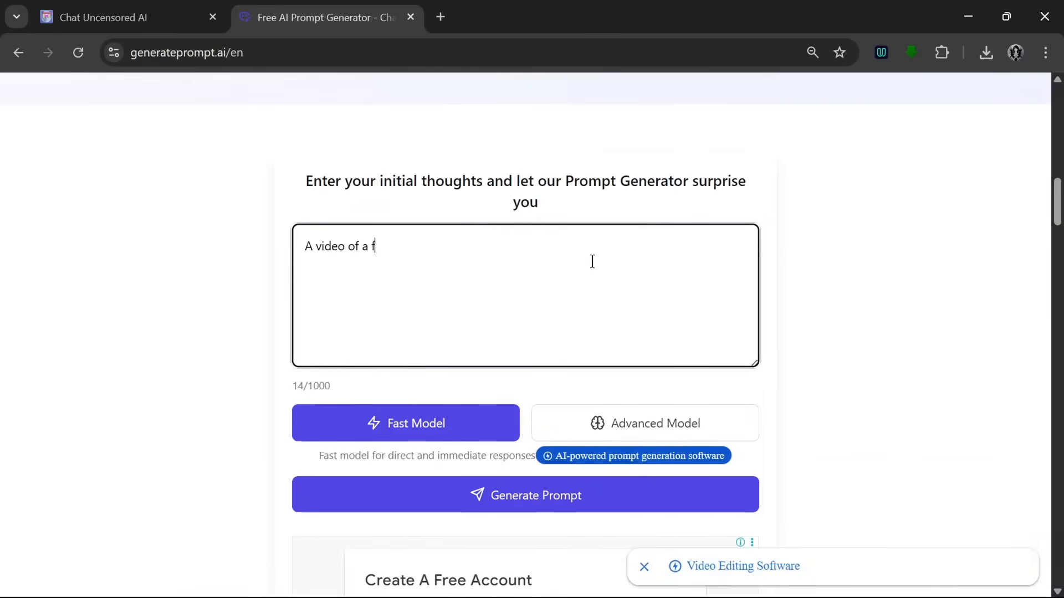
type("emale AI influ")
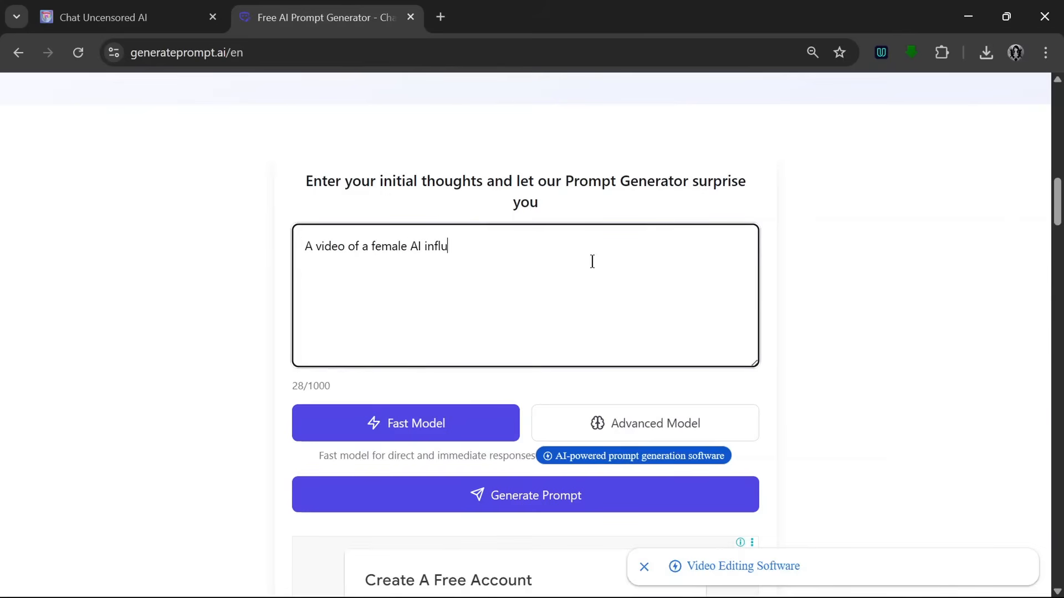
type("encer smiling")
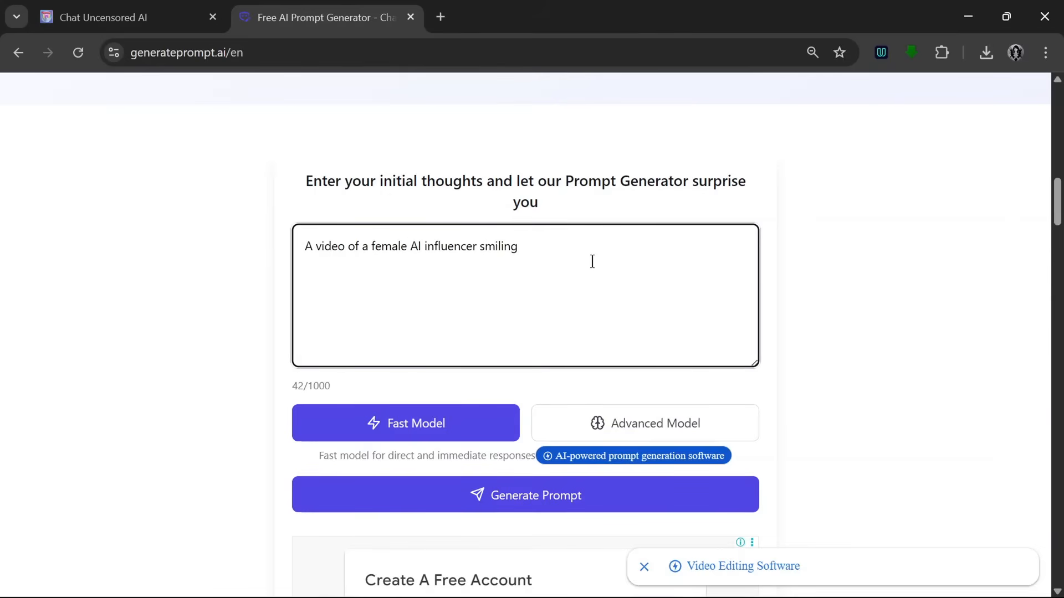
scroll("down", 3)
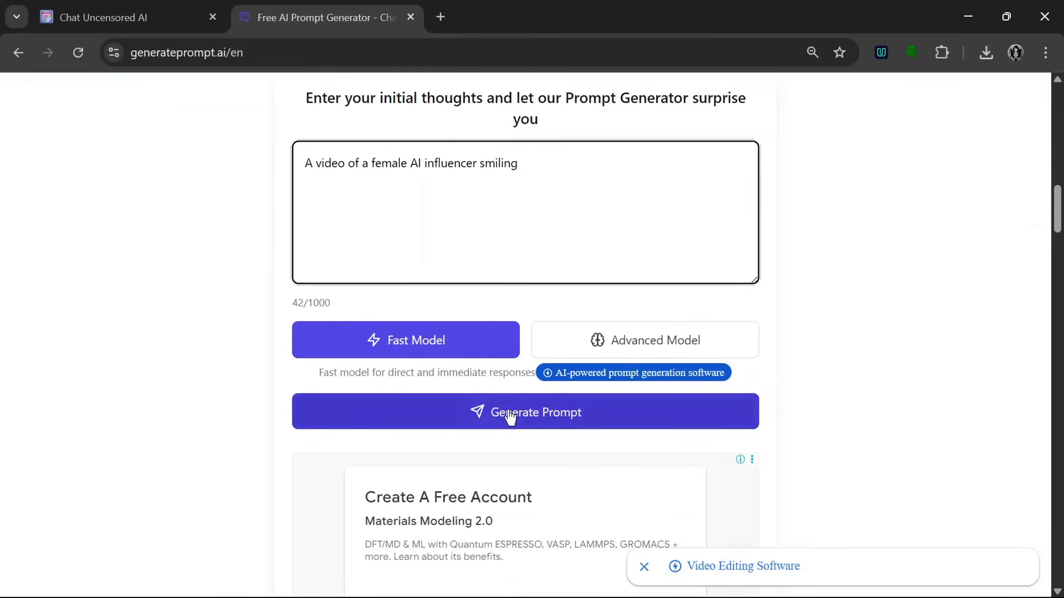
left_click(524, 412)
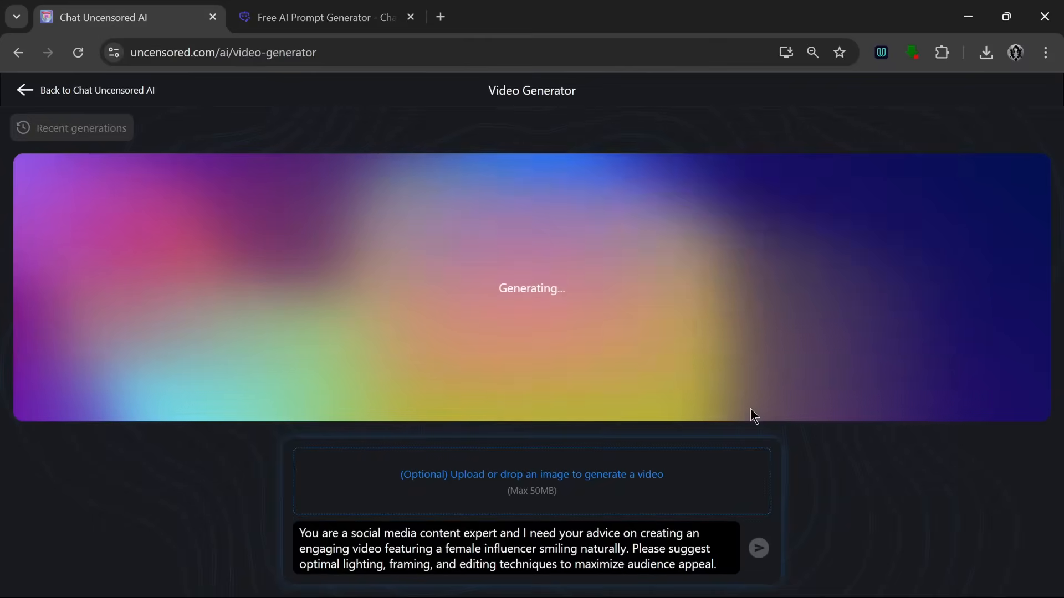
Submit the influencer prompt to Uncensored AI's video generator.
left_click(759, 548)
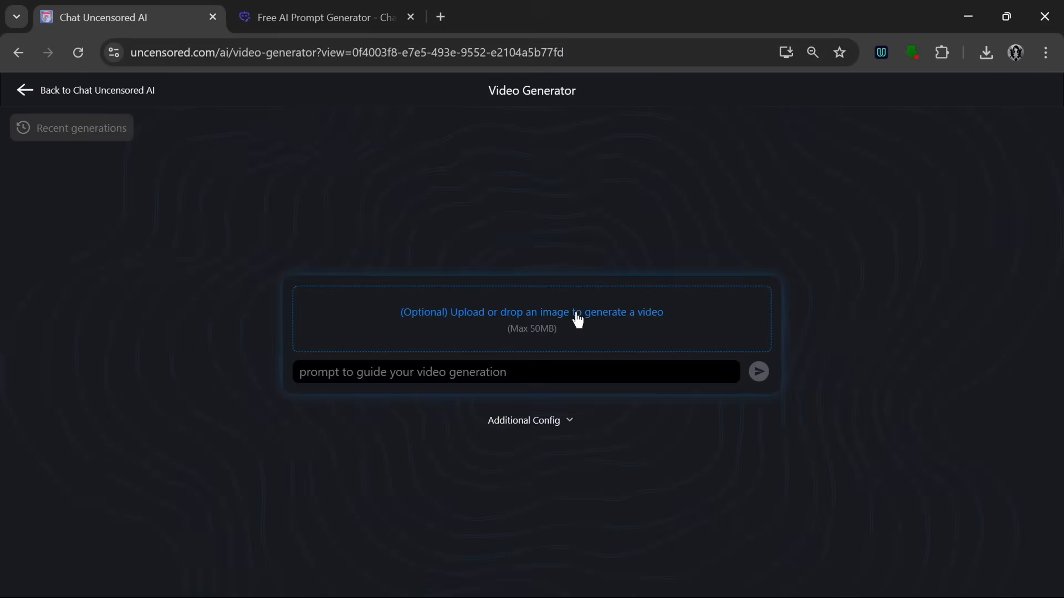
Raise Frames Per Second to 24 in Additional Config and attach the sunglasses portrait.
left_click(523, 420)
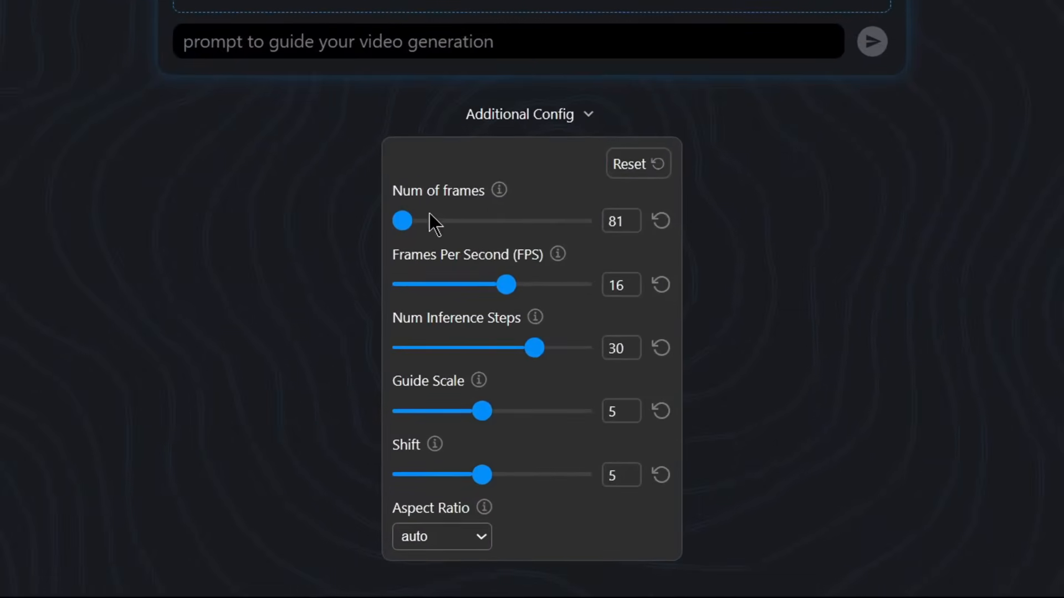
left_click_drag(402, 220, 581, 221)
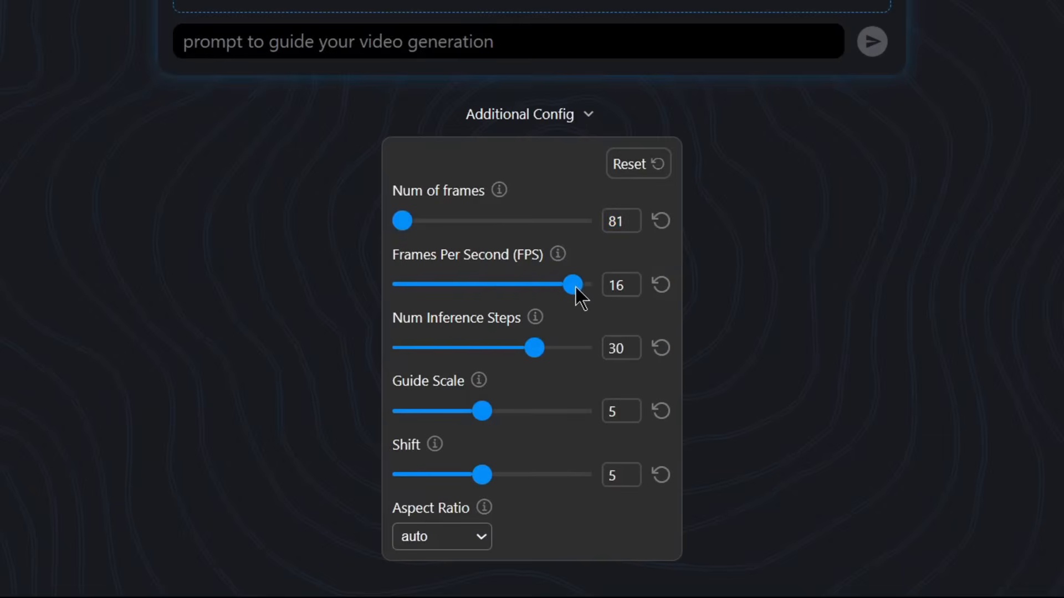
left_click_drag(574, 284, 590, 284)
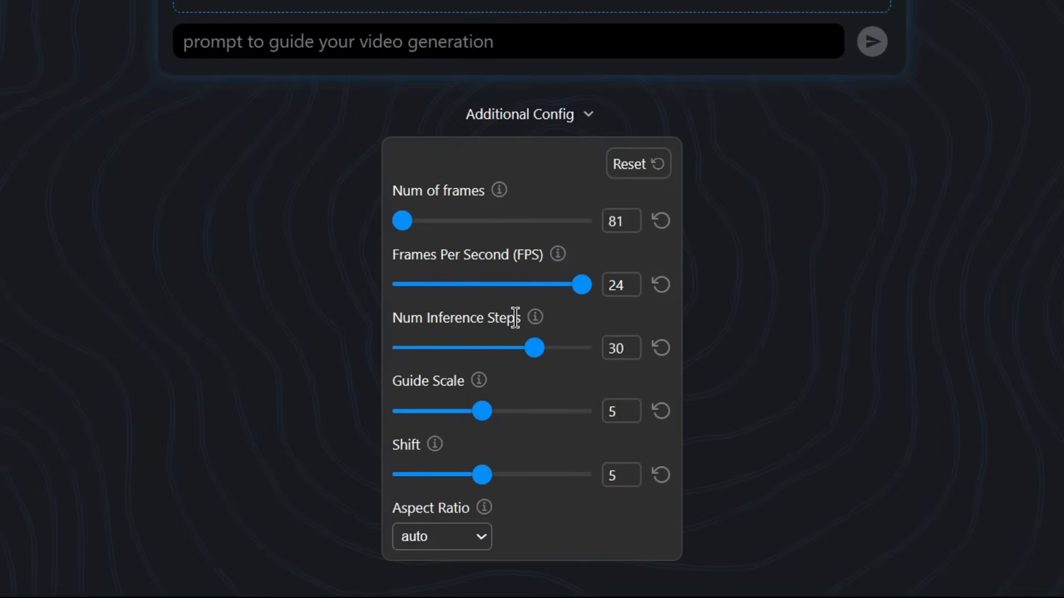
left_click(442, 537)
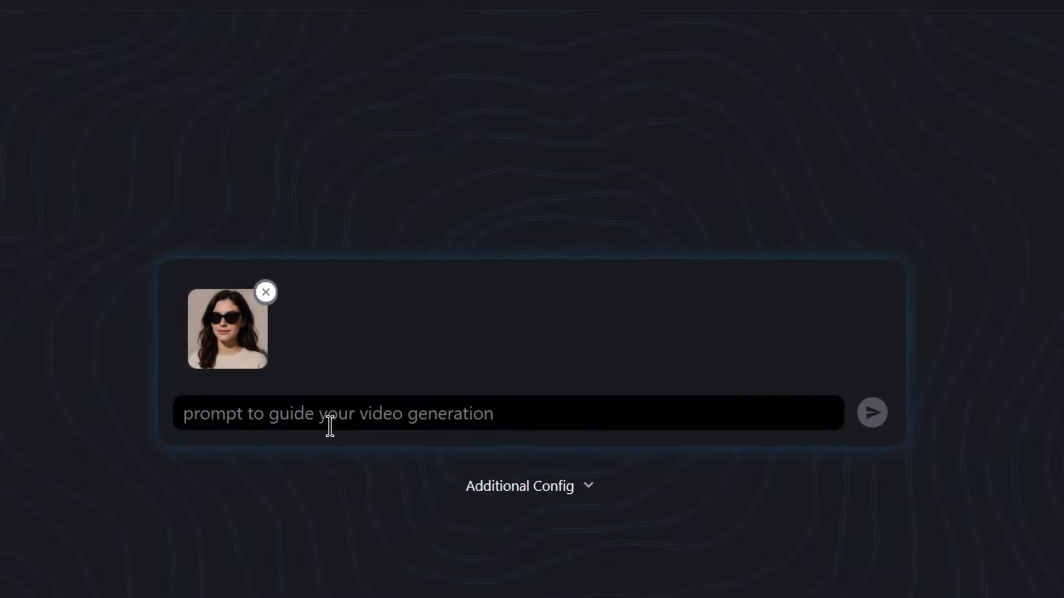
Generate a video prompted 'She touches her hair' and view it full screen.
type("She")
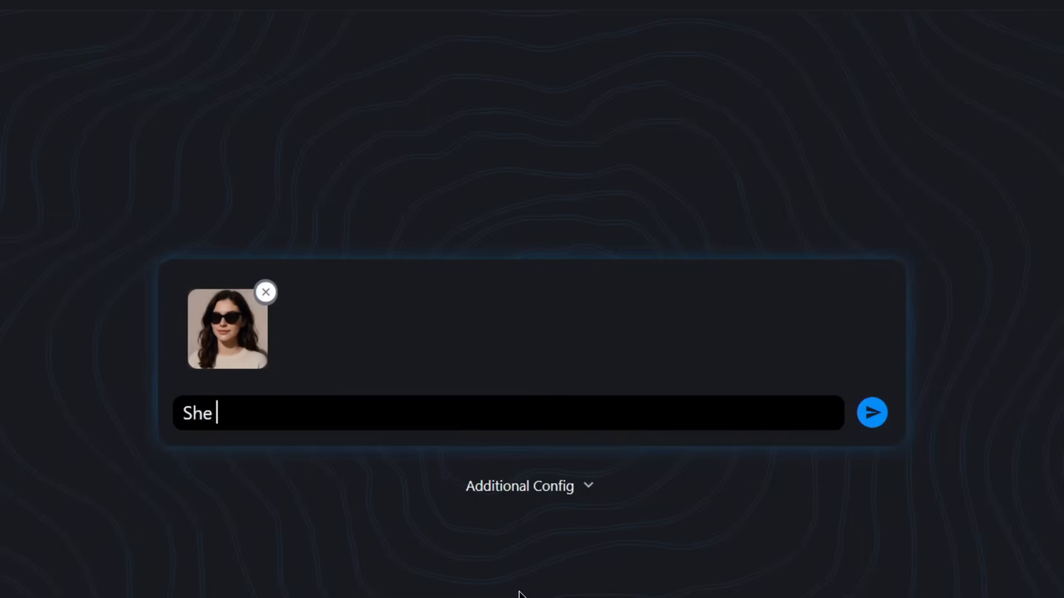
type("touches her hair")
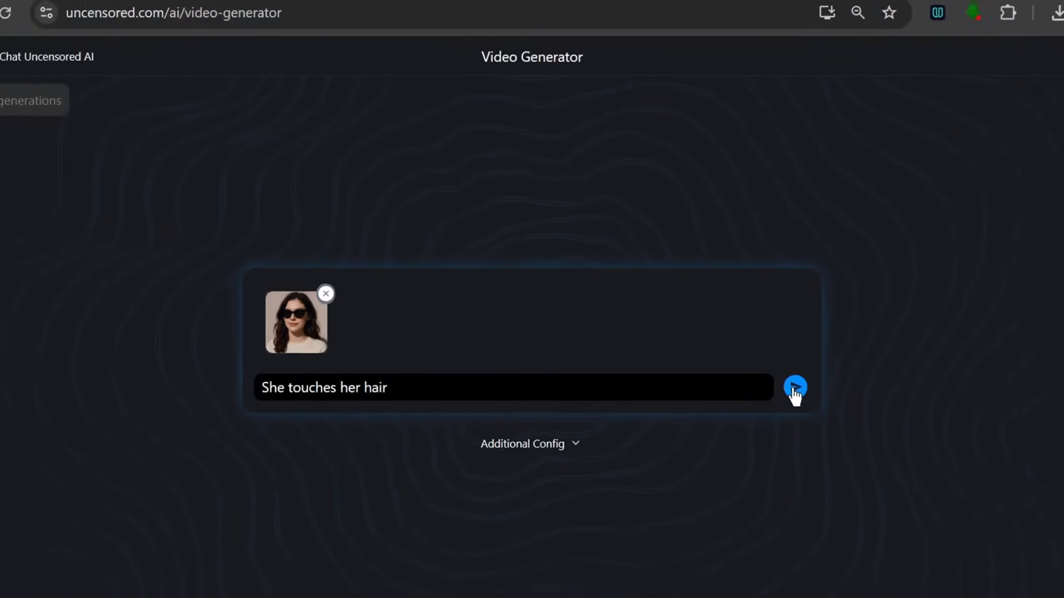
left_click(796, 387)
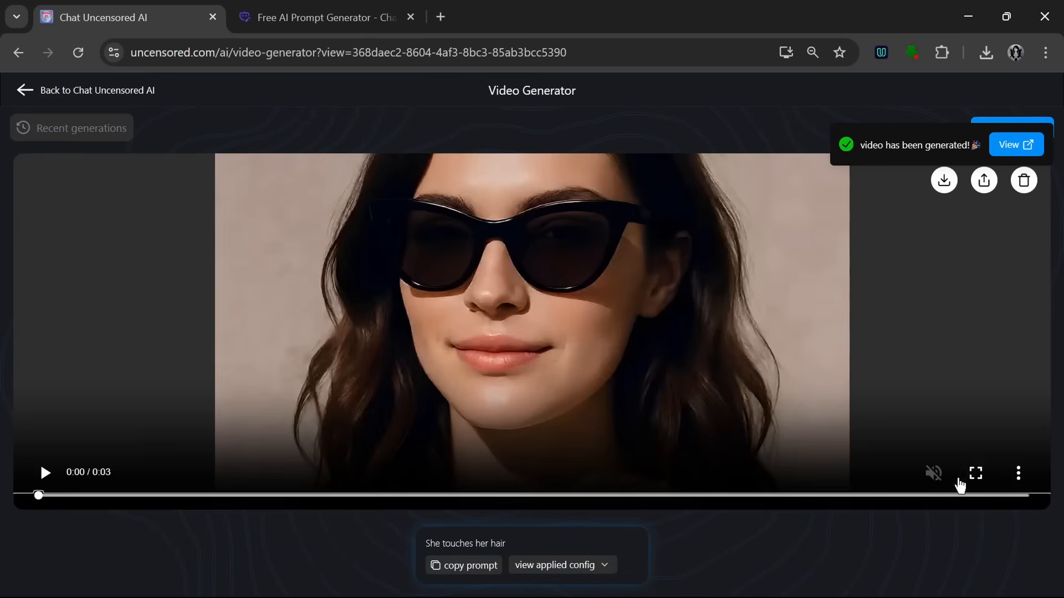
mouse_move(976, 478)
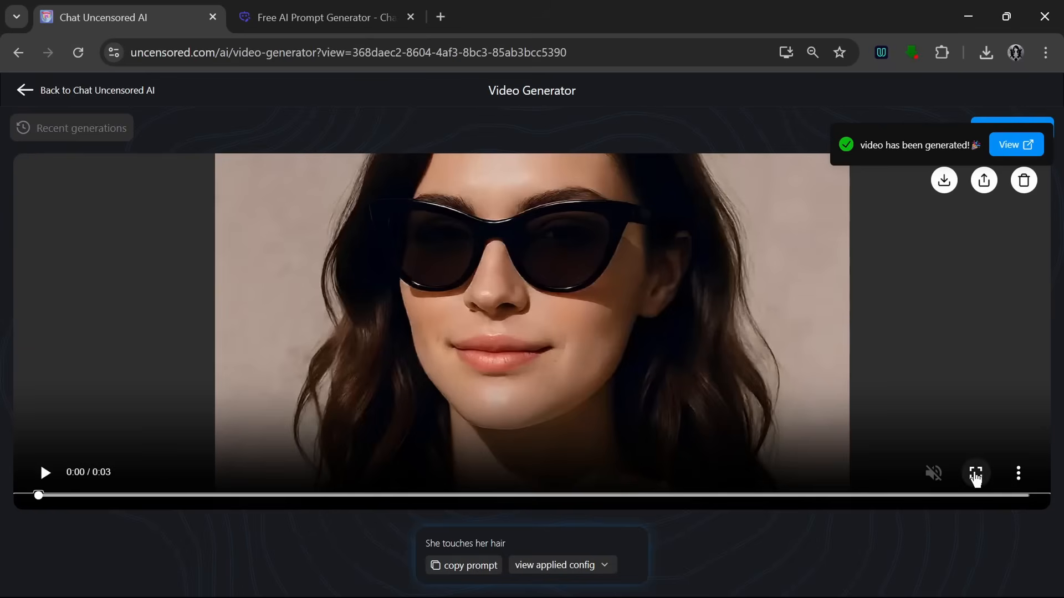
left_click(975, 472)
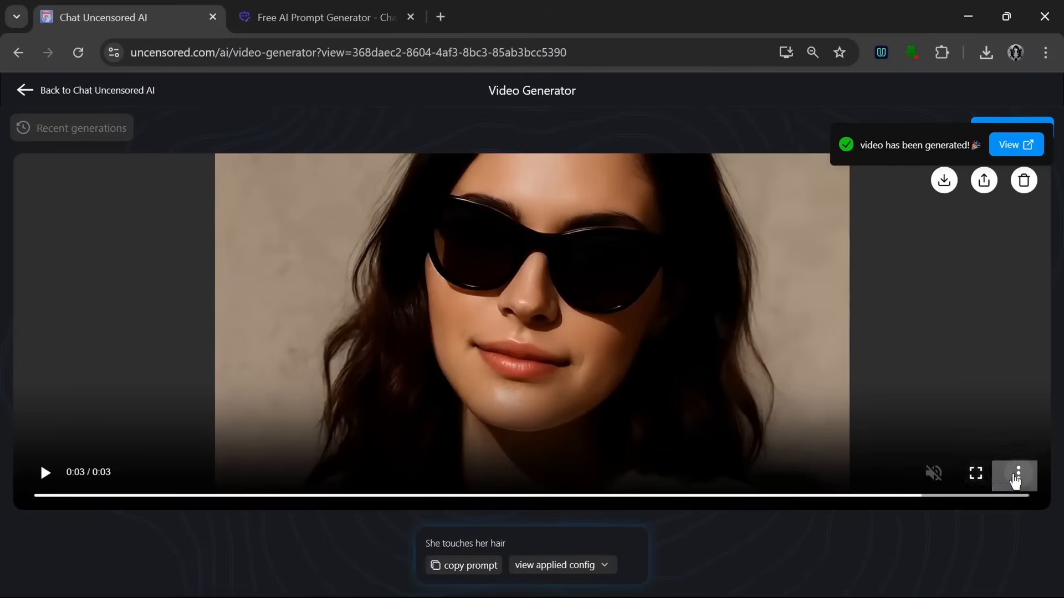
mouse_move(839, 538)
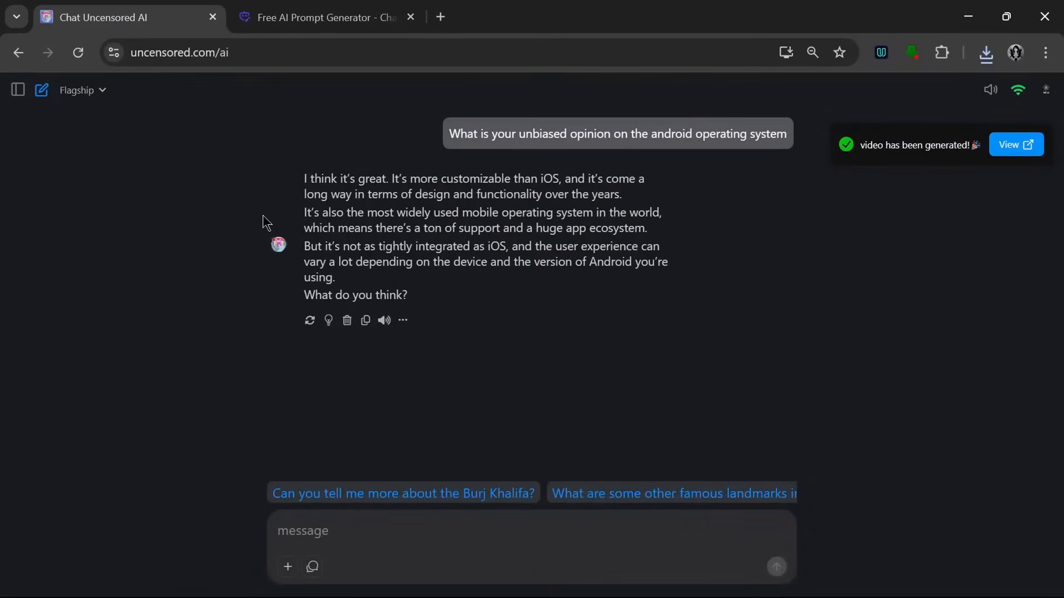
mouse_move(305, 174)
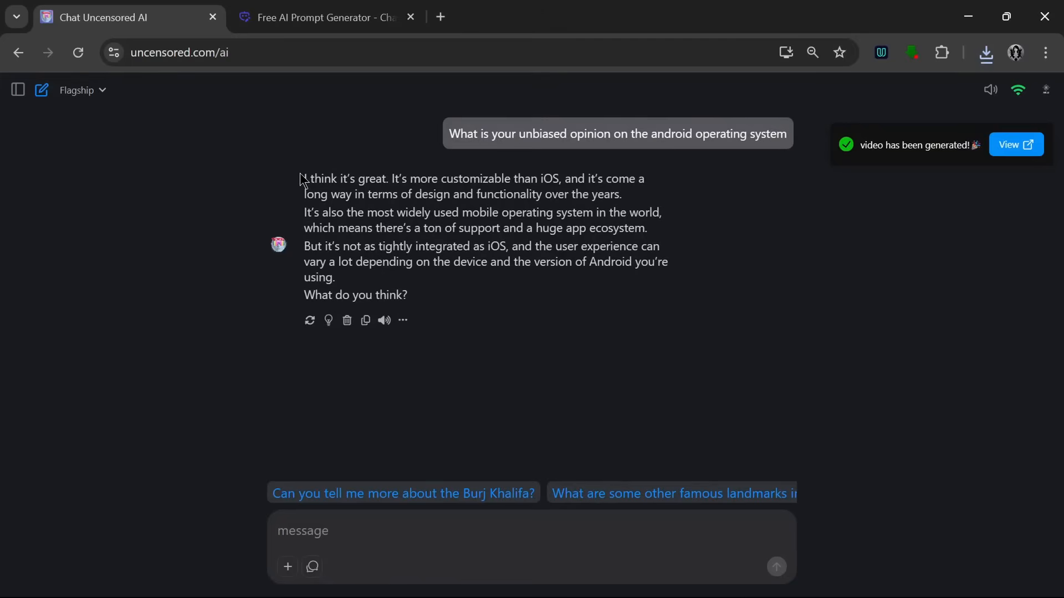
Choose Image Edit Mode from the media choices beside the message box.
left_click(287, 567)
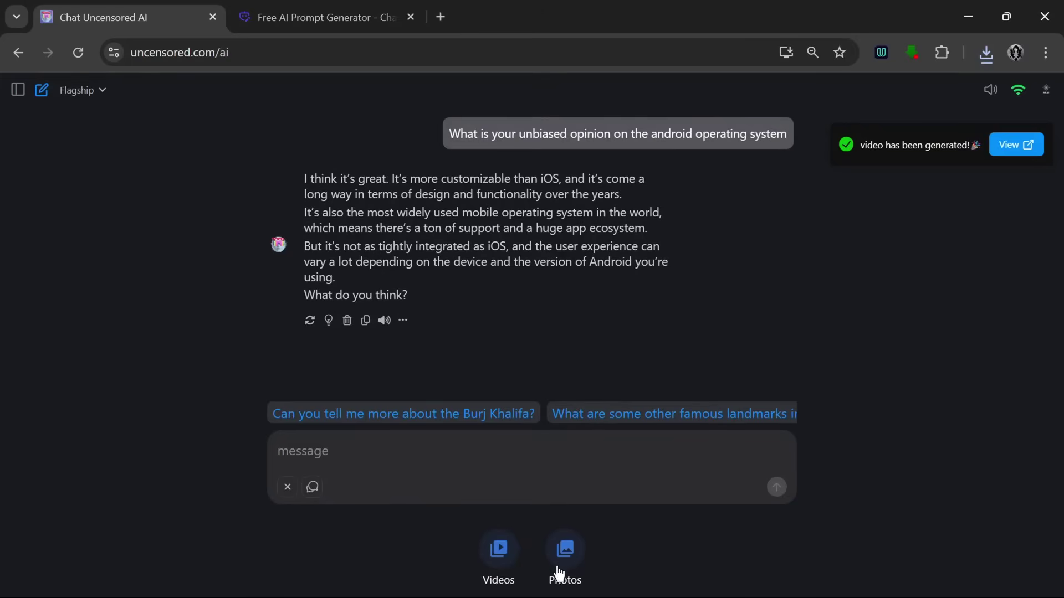
mouse_move(418, 542)
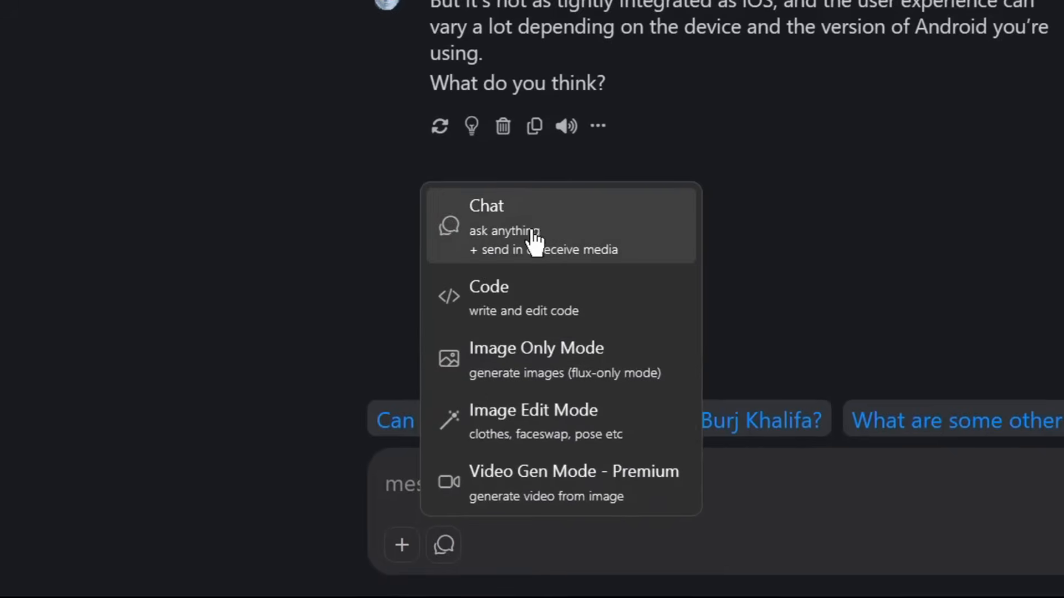
mouse_move(553, 256)
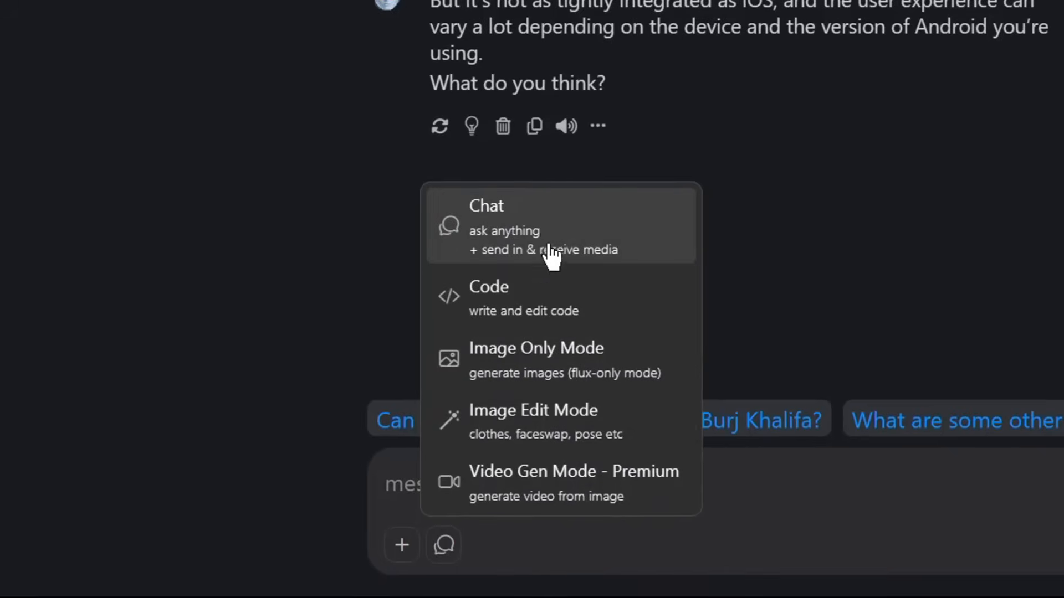
mouse_move(521, 378)
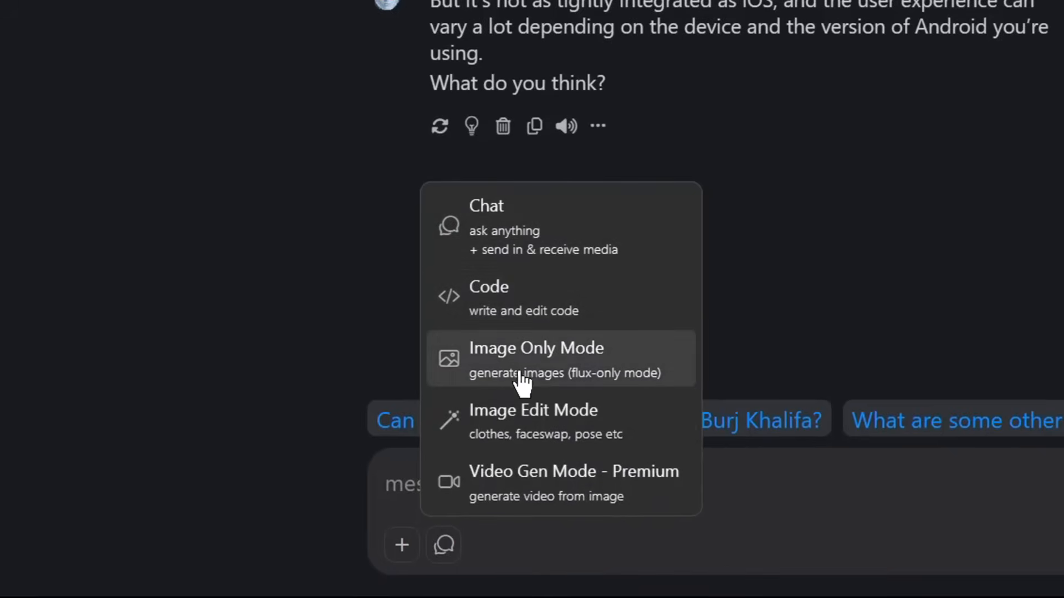
mouse_move(570, 420)
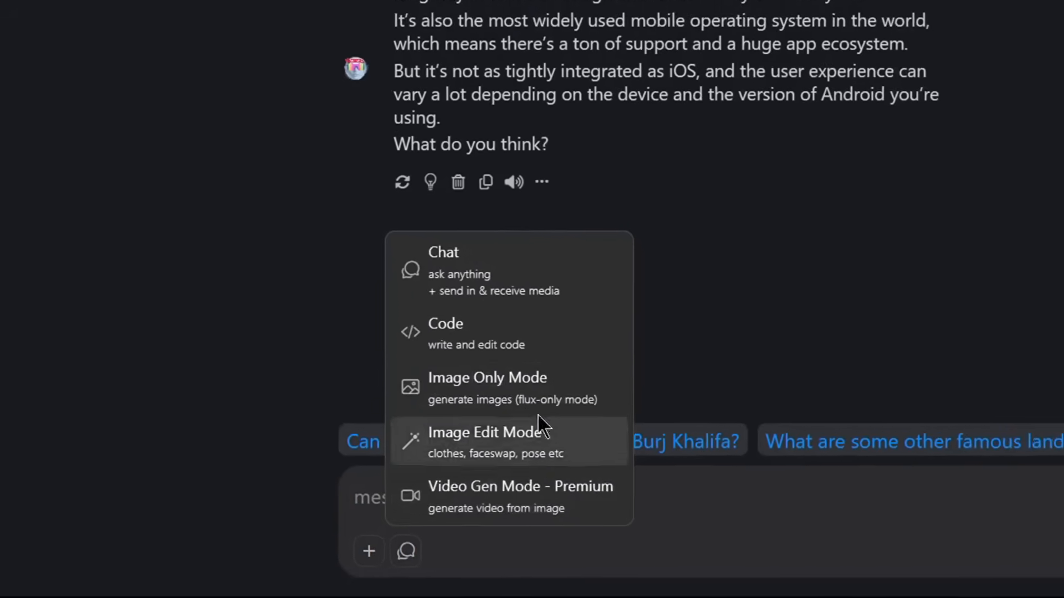
left_click(485, 443)
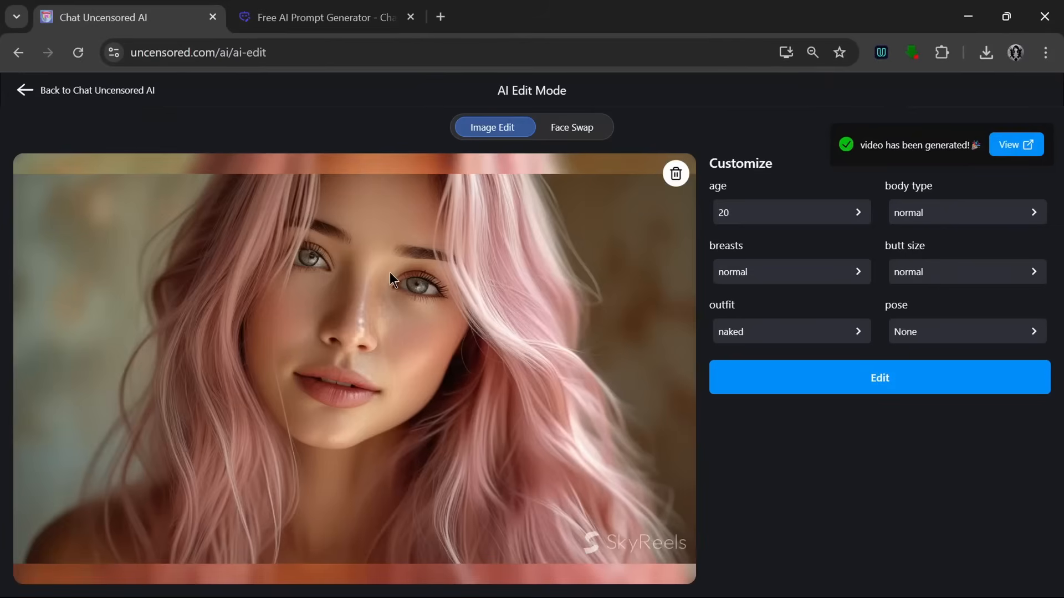
mouse_move(857, 225)
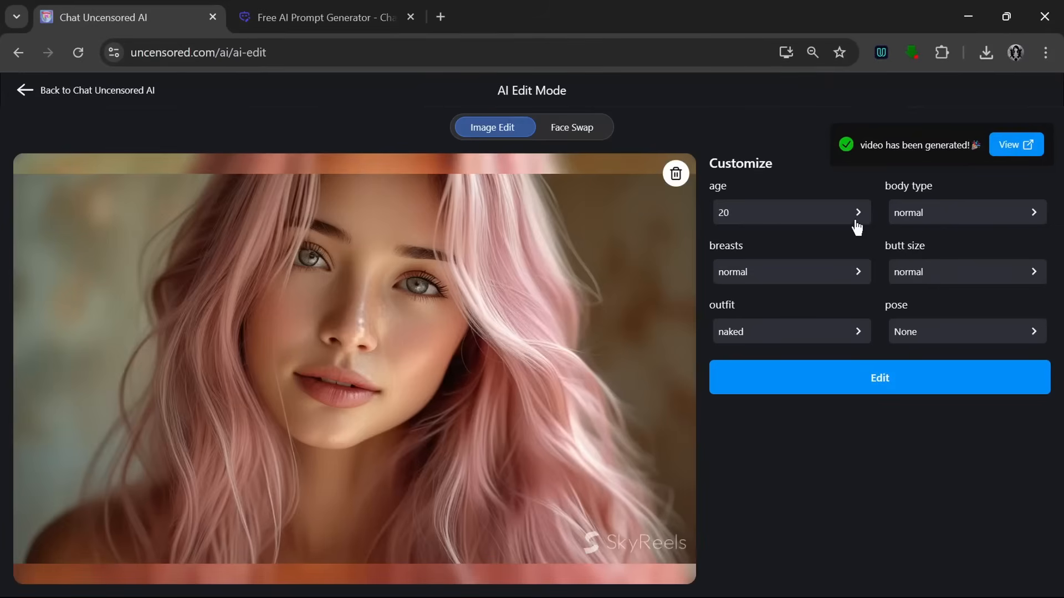
mouse_move(864, 319)
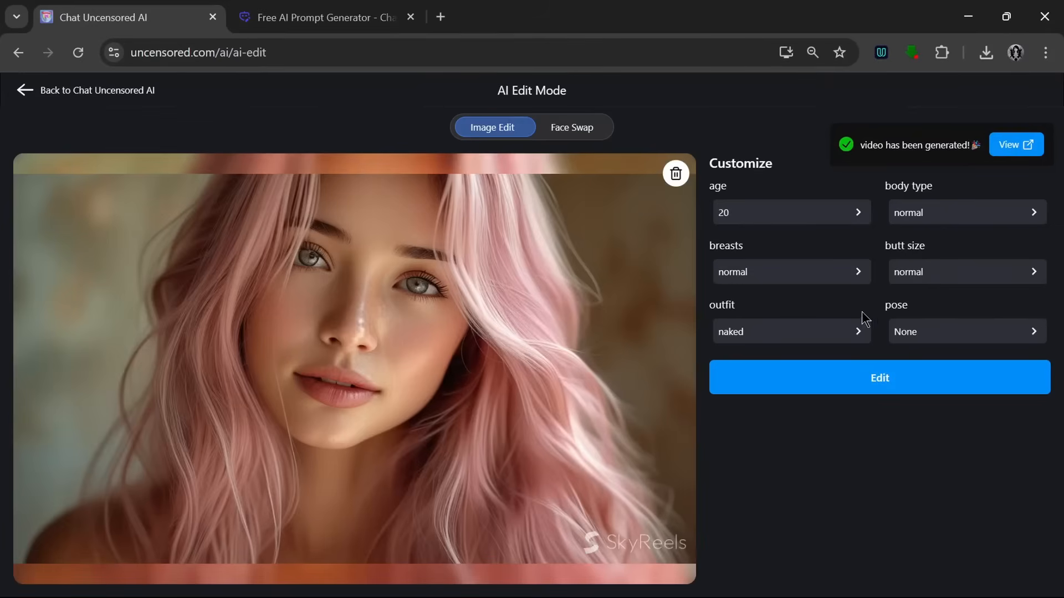
mouse_move(766, 335)
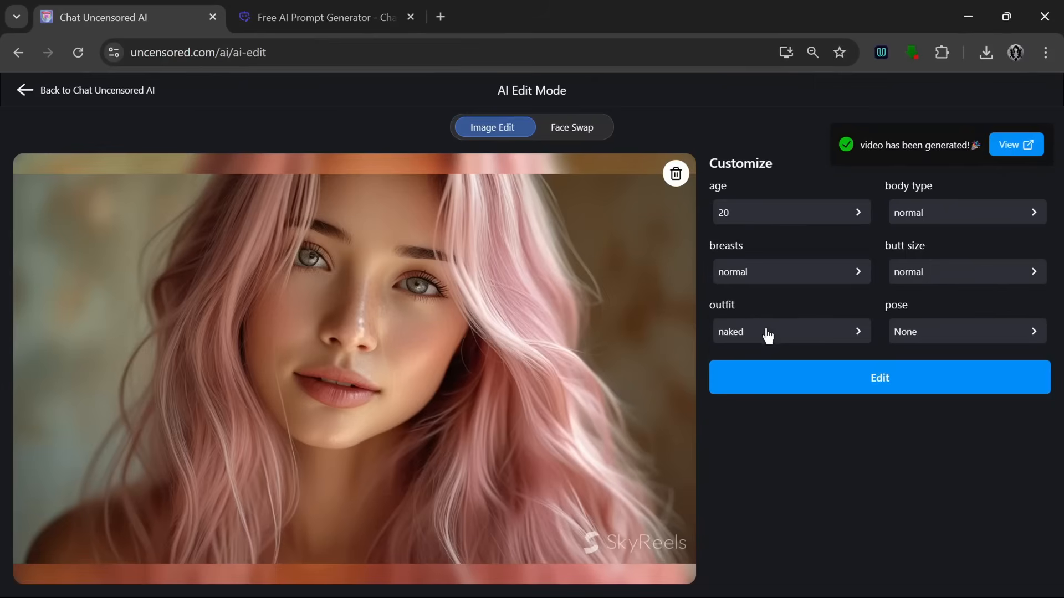
Select bikini in the pink-haired portrait's outfit dropdown.
left_click(791, 331)
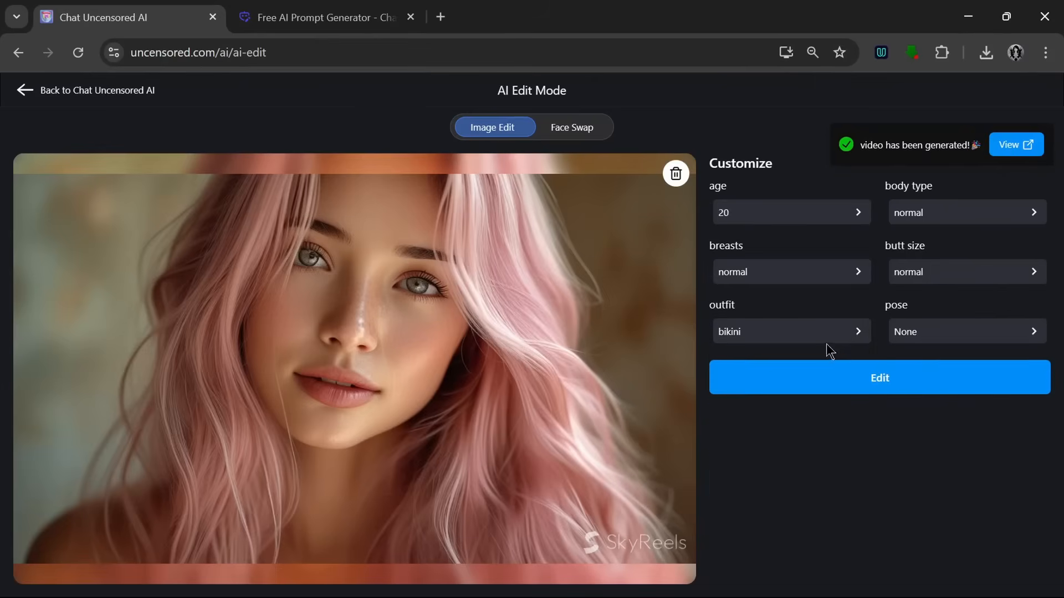
mouse_move(862, 253)
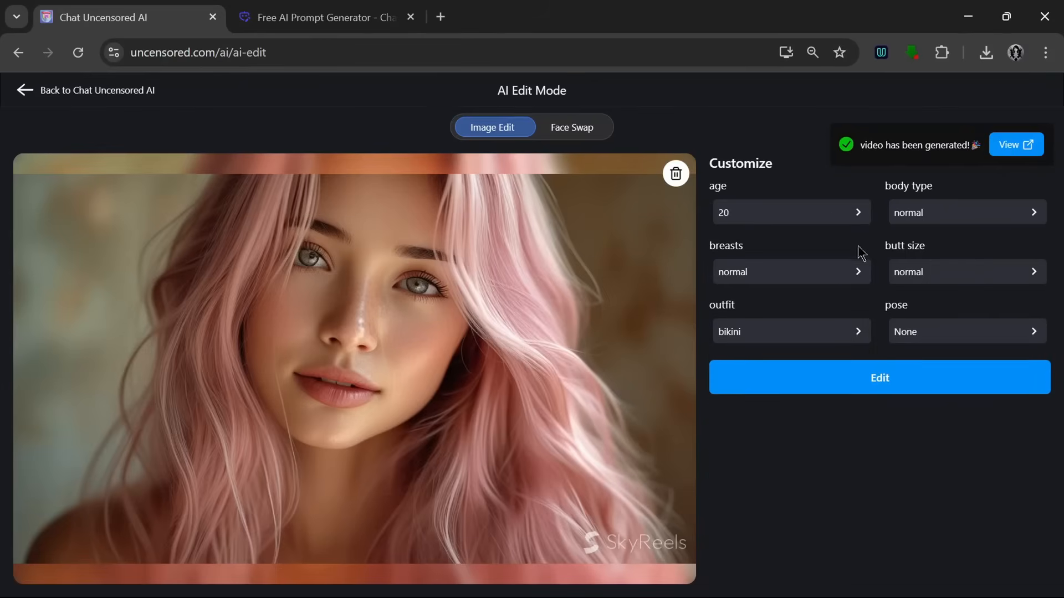
left_click(792, 331)
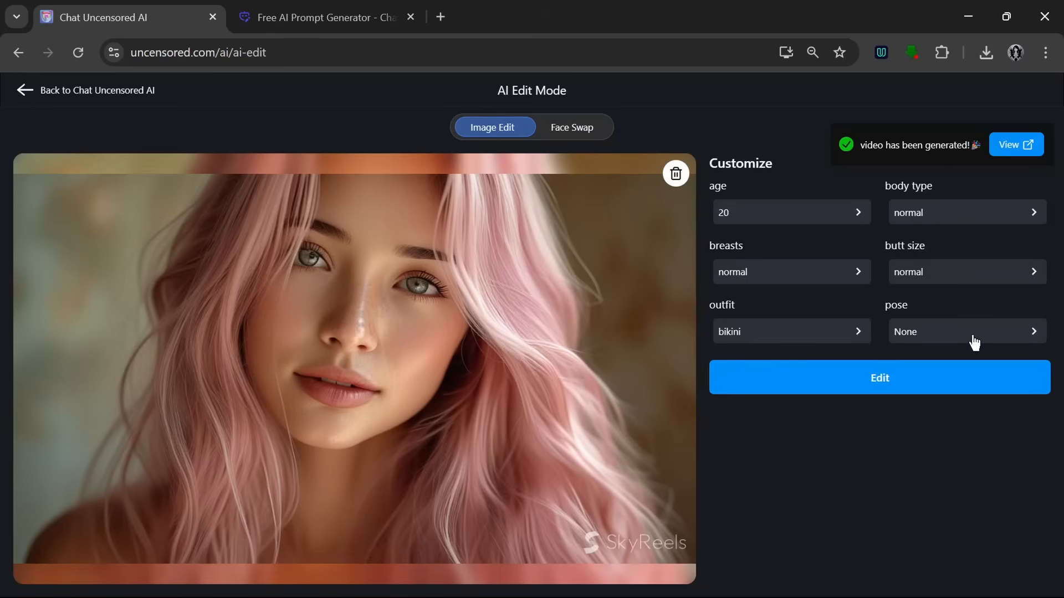
mouse_move(933, 311)
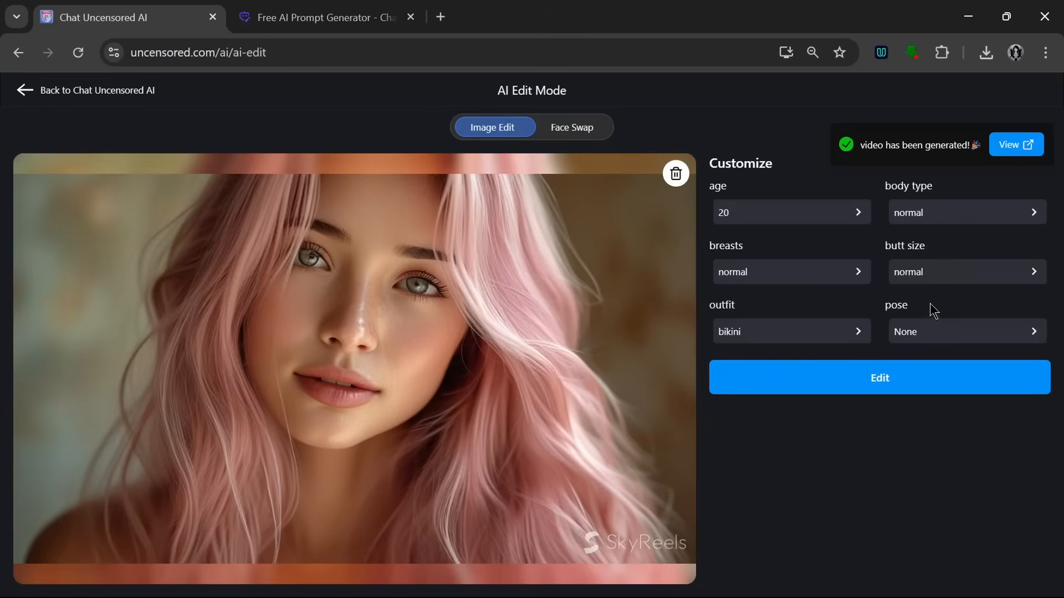
mouse_move(347, 160)
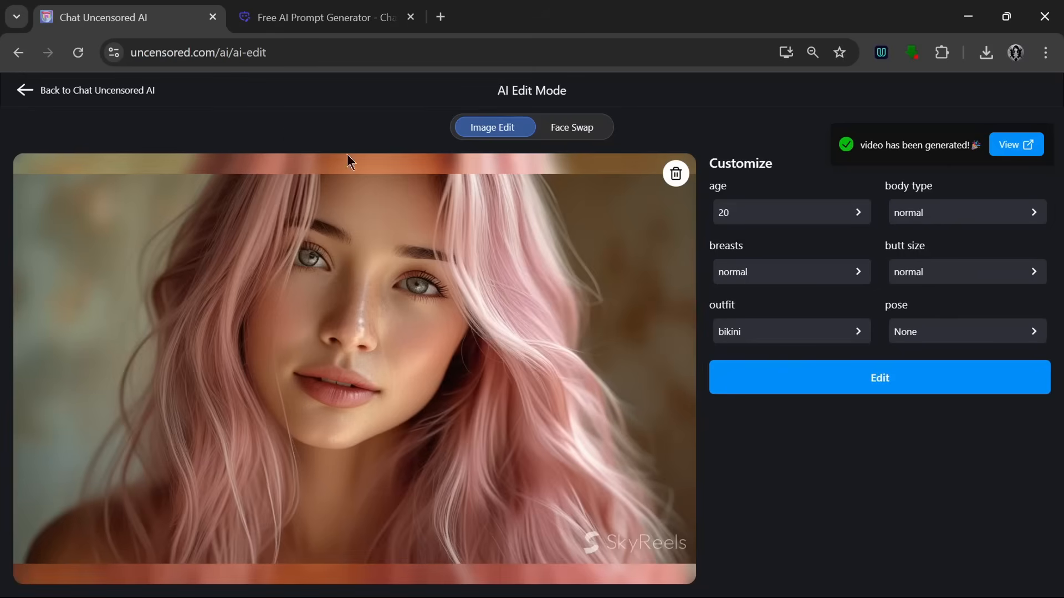
mouse_move(91, 127)
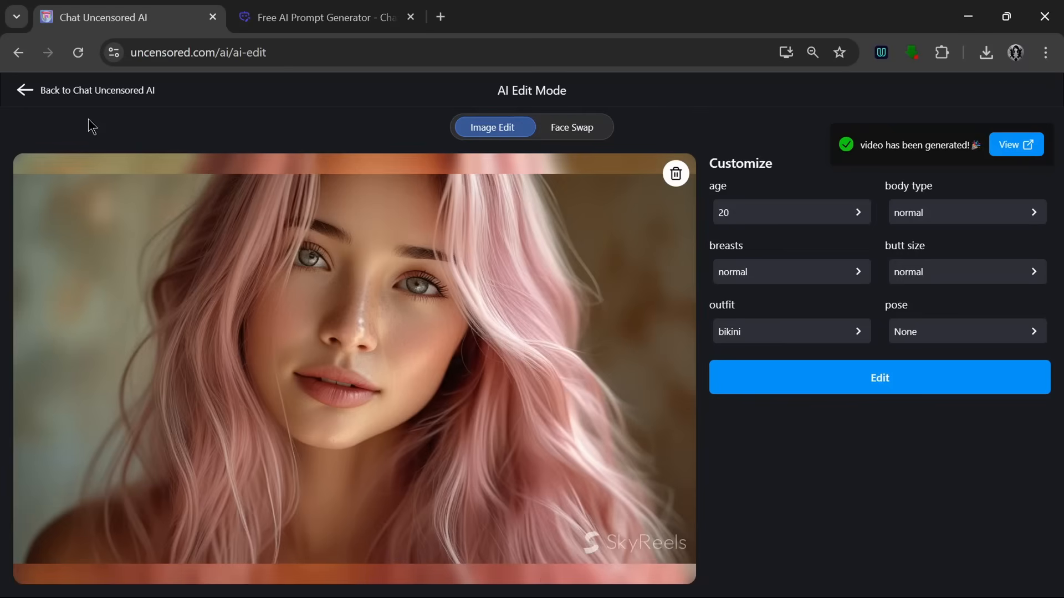
mouse_move(79, 106)
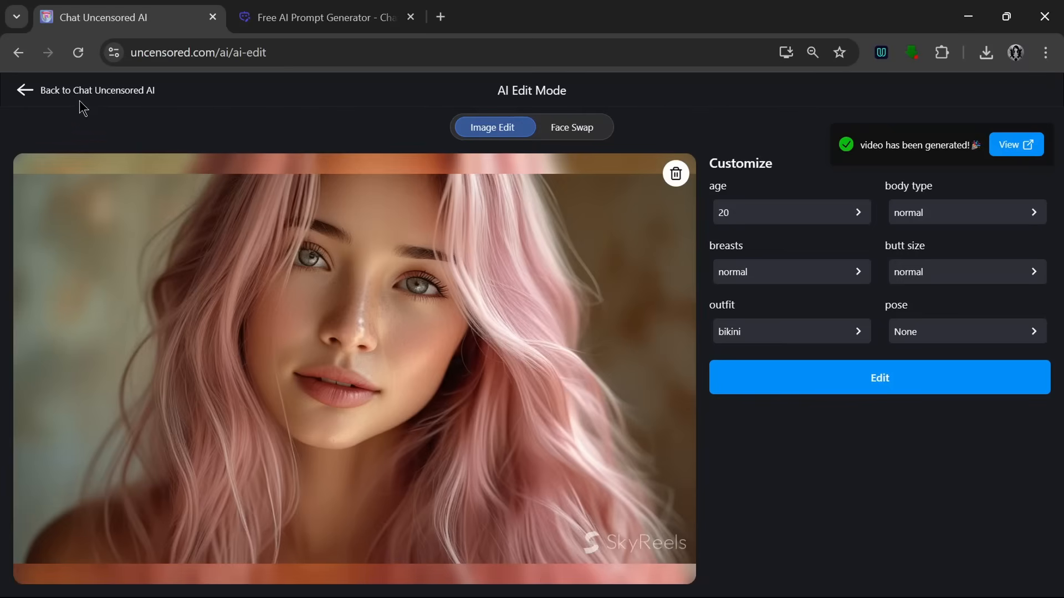
left_click(324, 17)
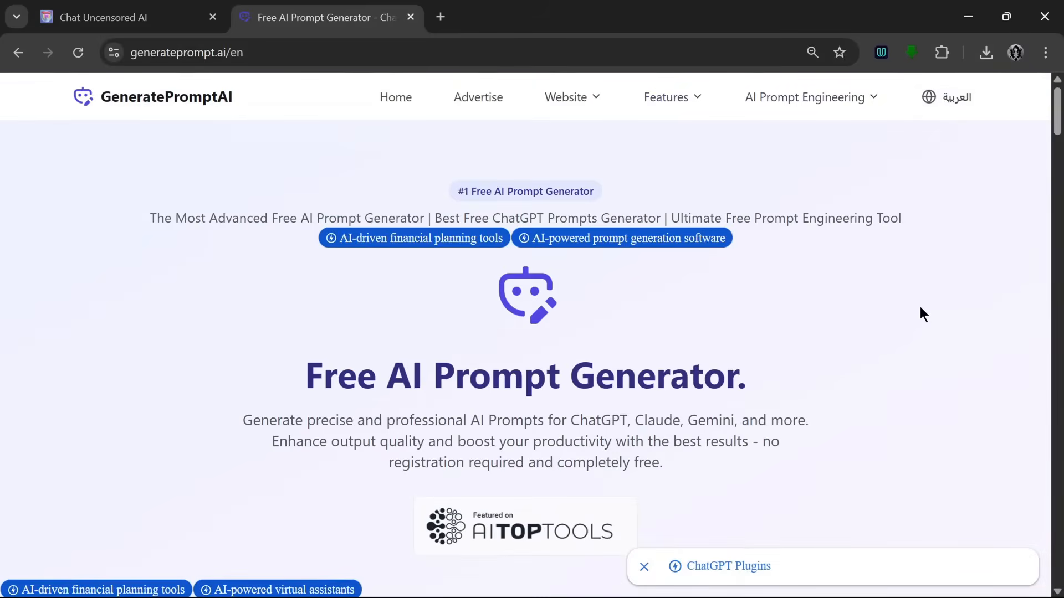
mouse_move(880, 347)
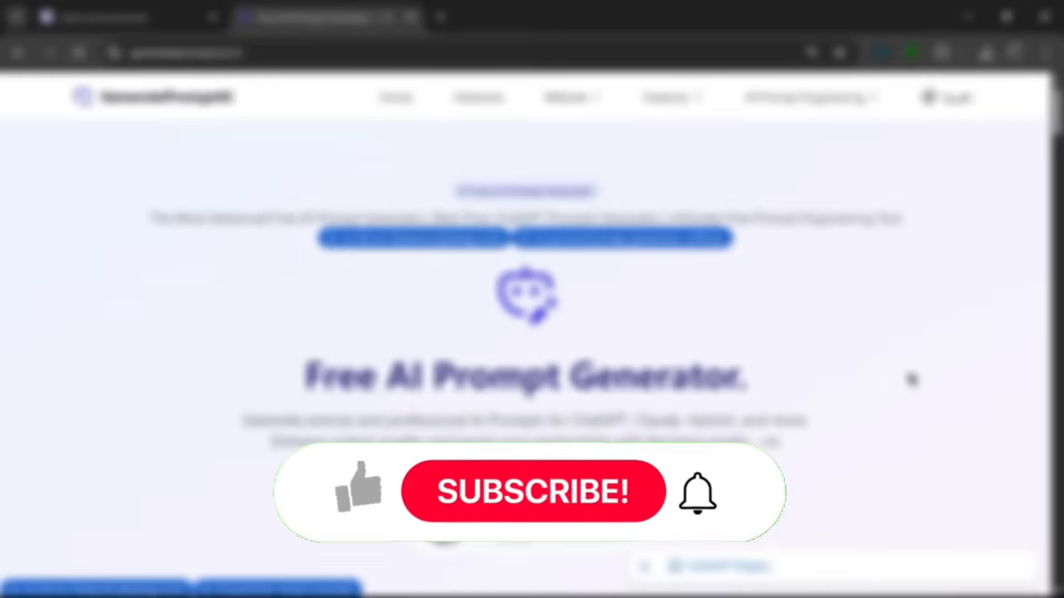
left_click(531, 492)
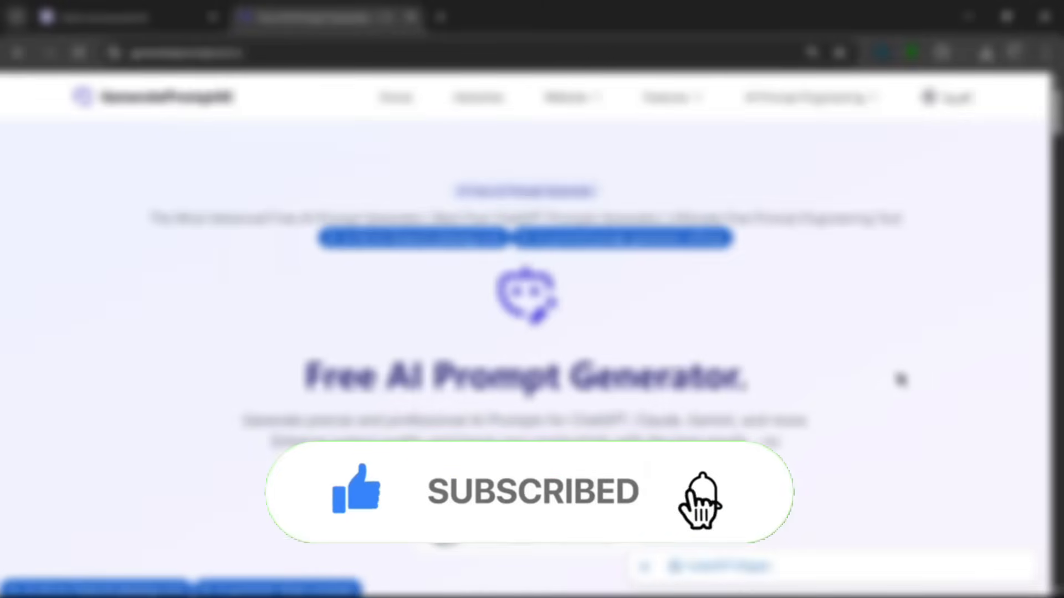